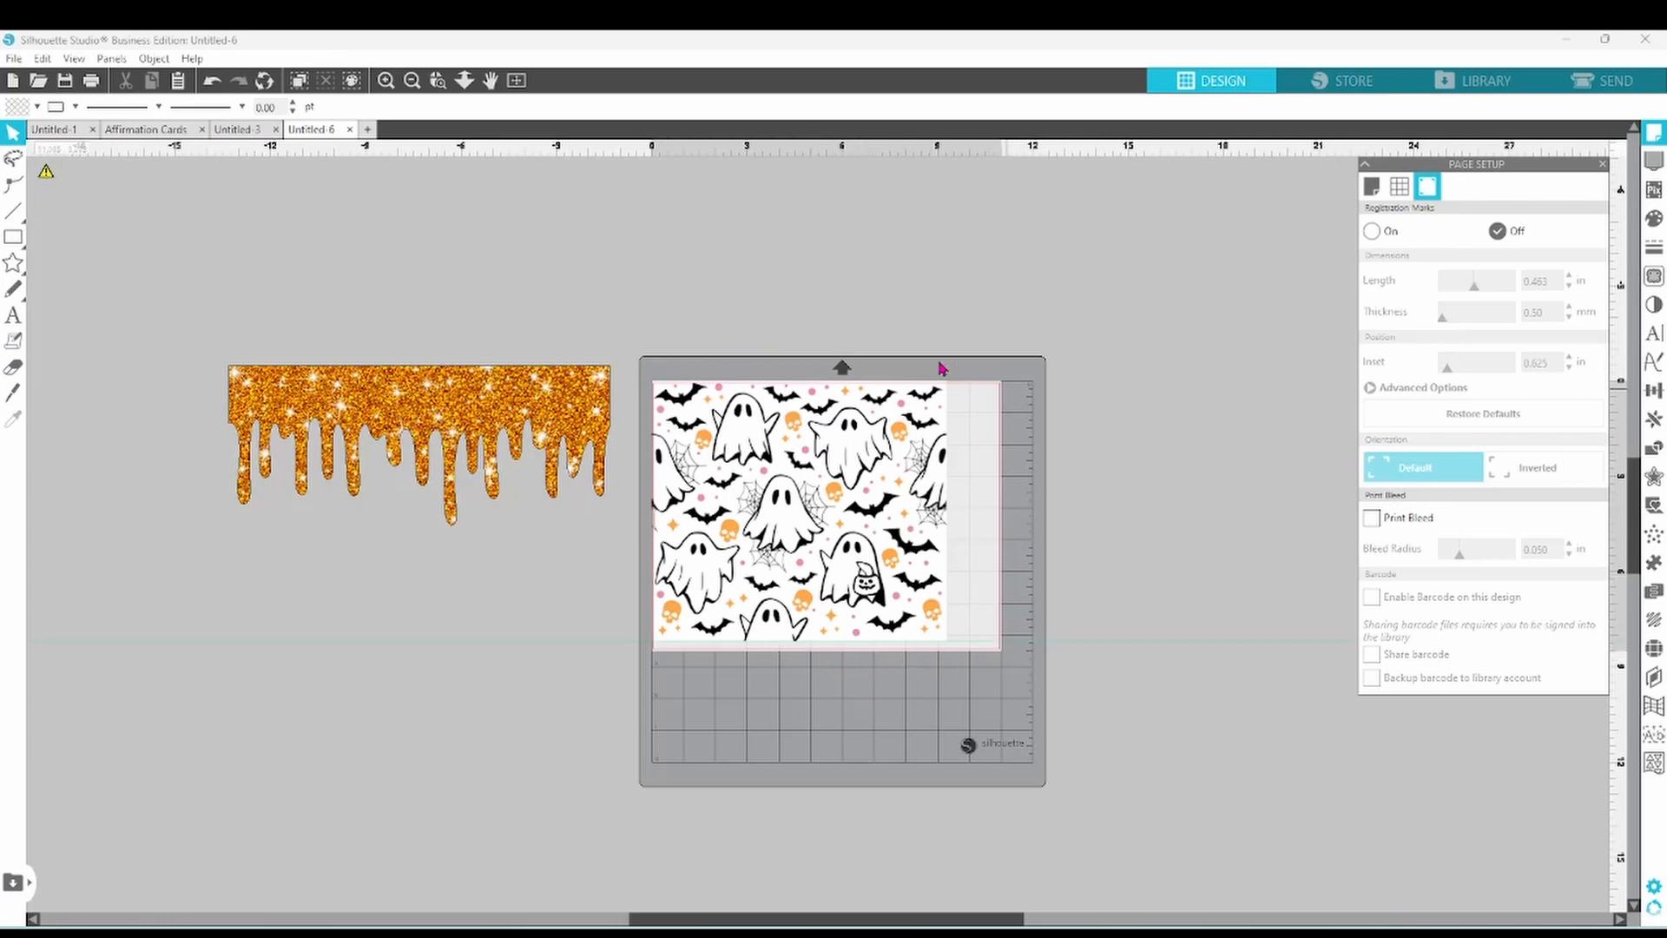
{"action": "mouse_move", "coordinate": [794, 354]}
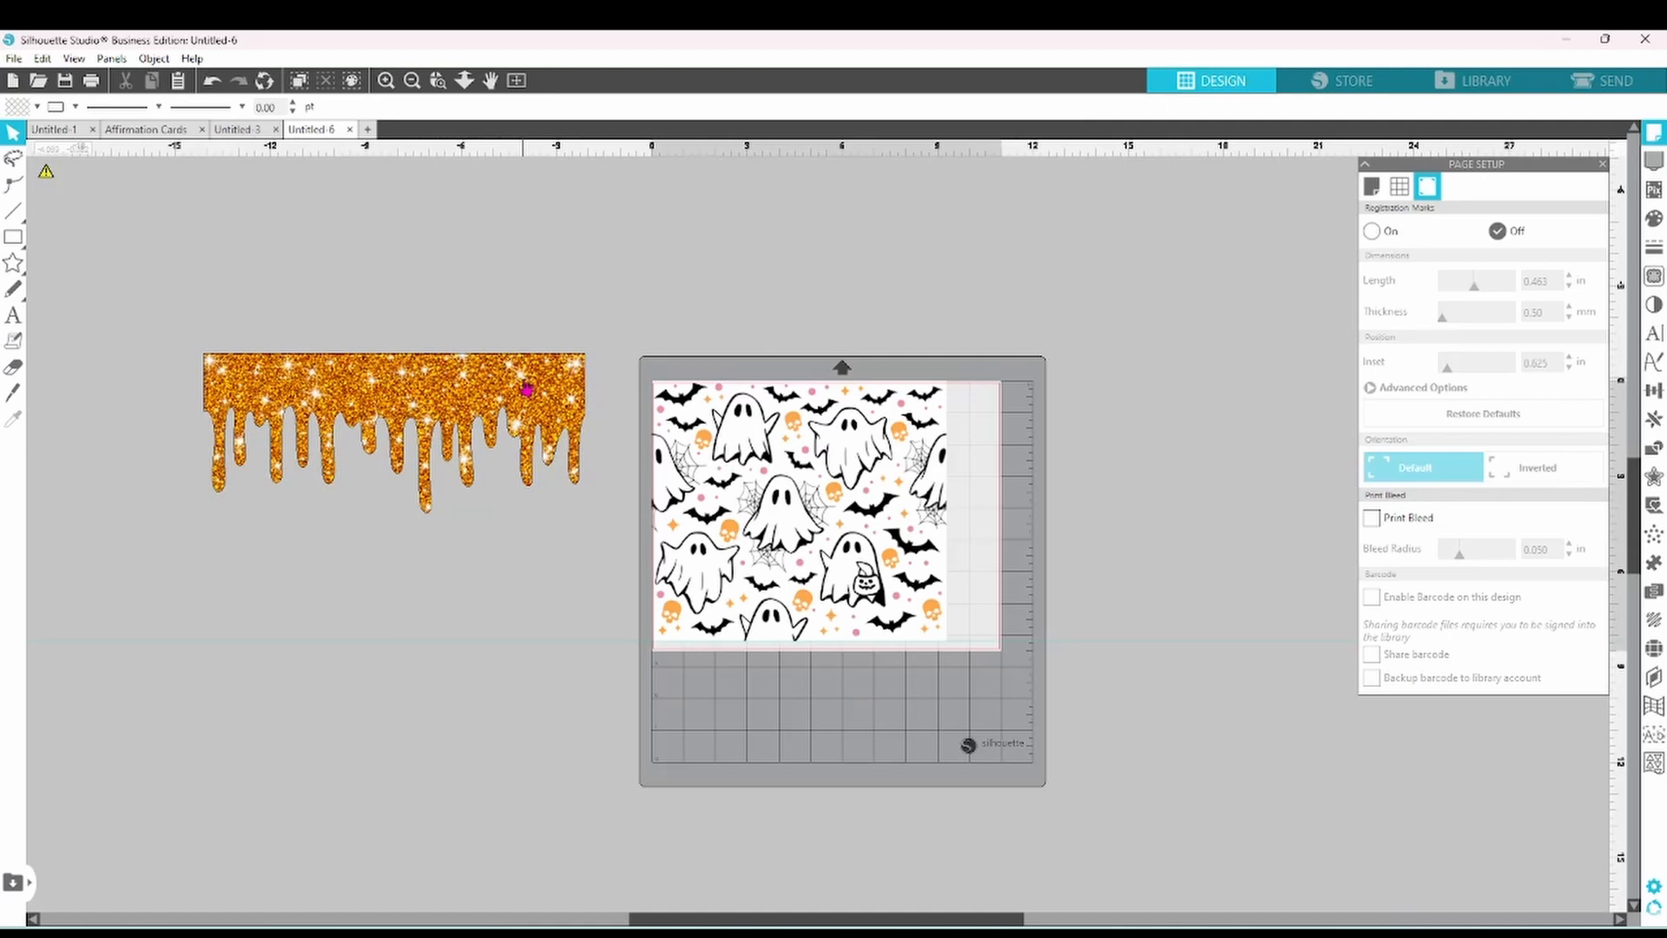
- Fill the glitter drip solid orange and place it over the top of the ghost pattern
{"action": "left_click_drag", "start_coordinate": [394, 420], "coordinate": [823, 457]}
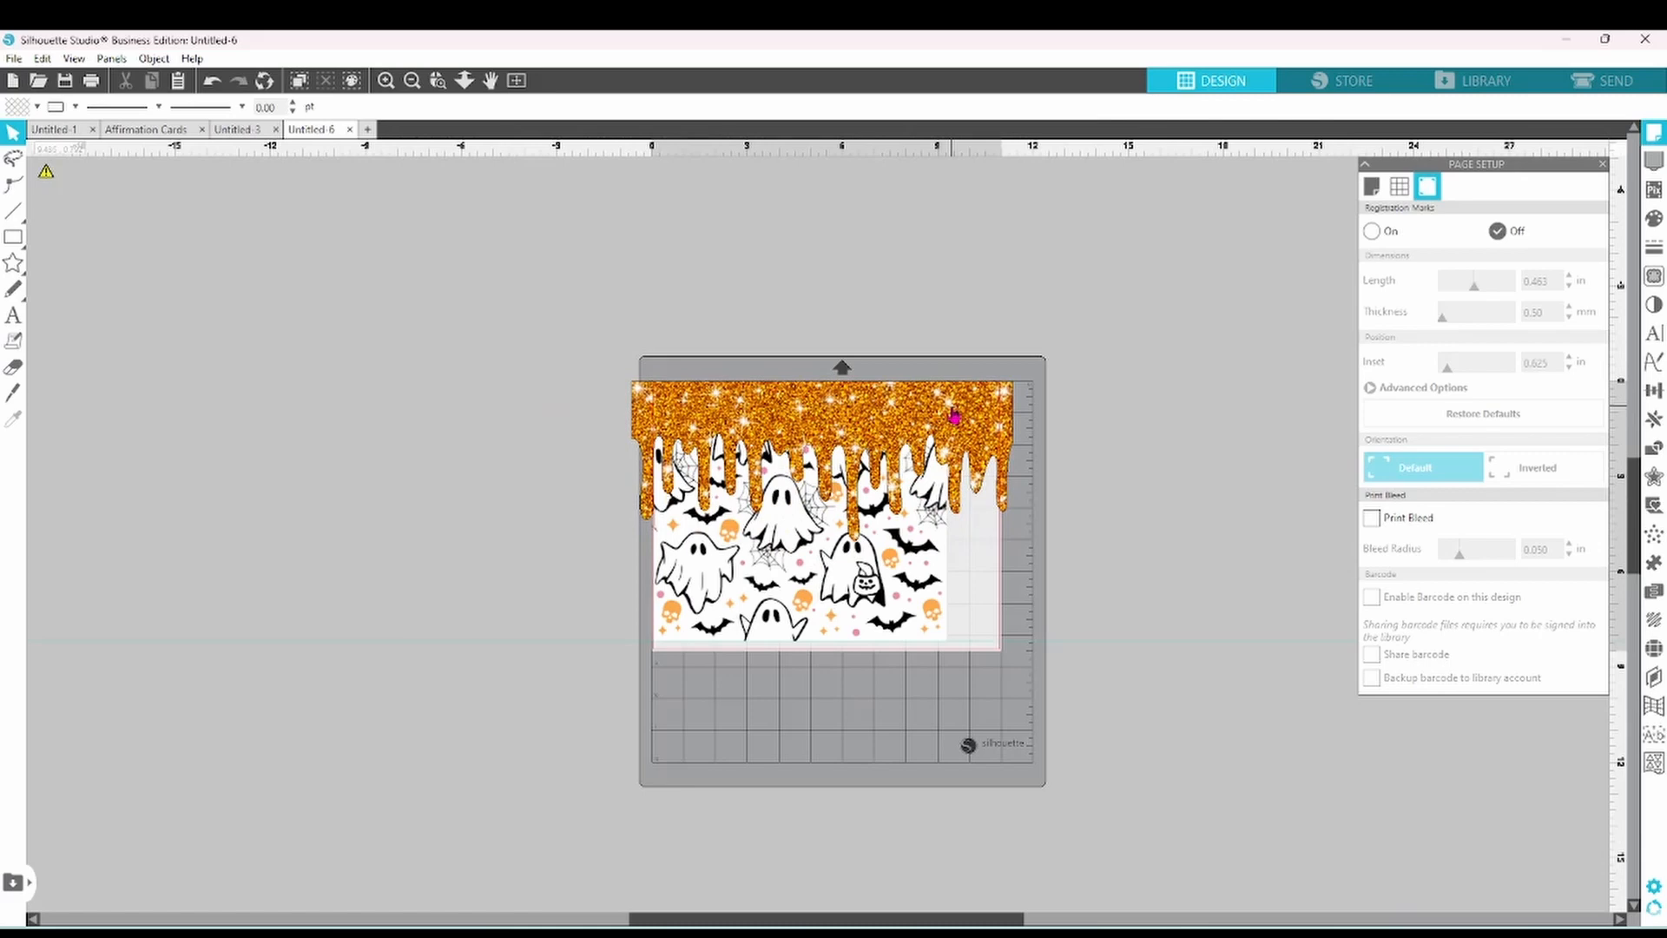
{"action": "mouse_move", "coordinate": [788, 486]}
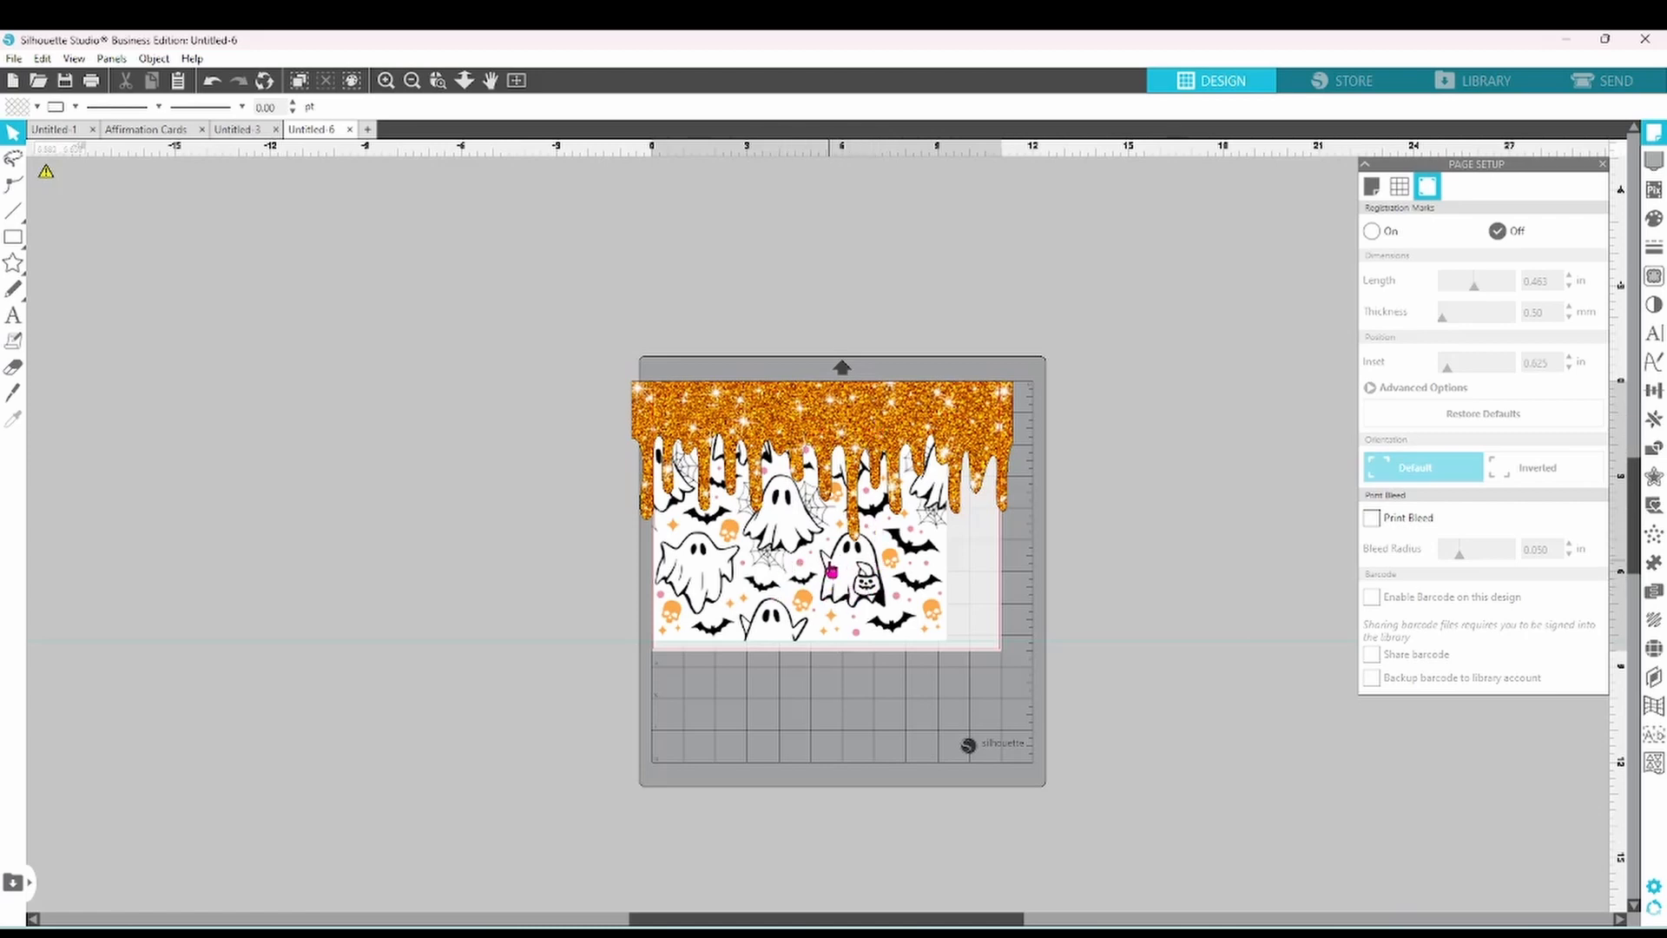
{"action": "mouse_move", "coordinate": [908, 452]}
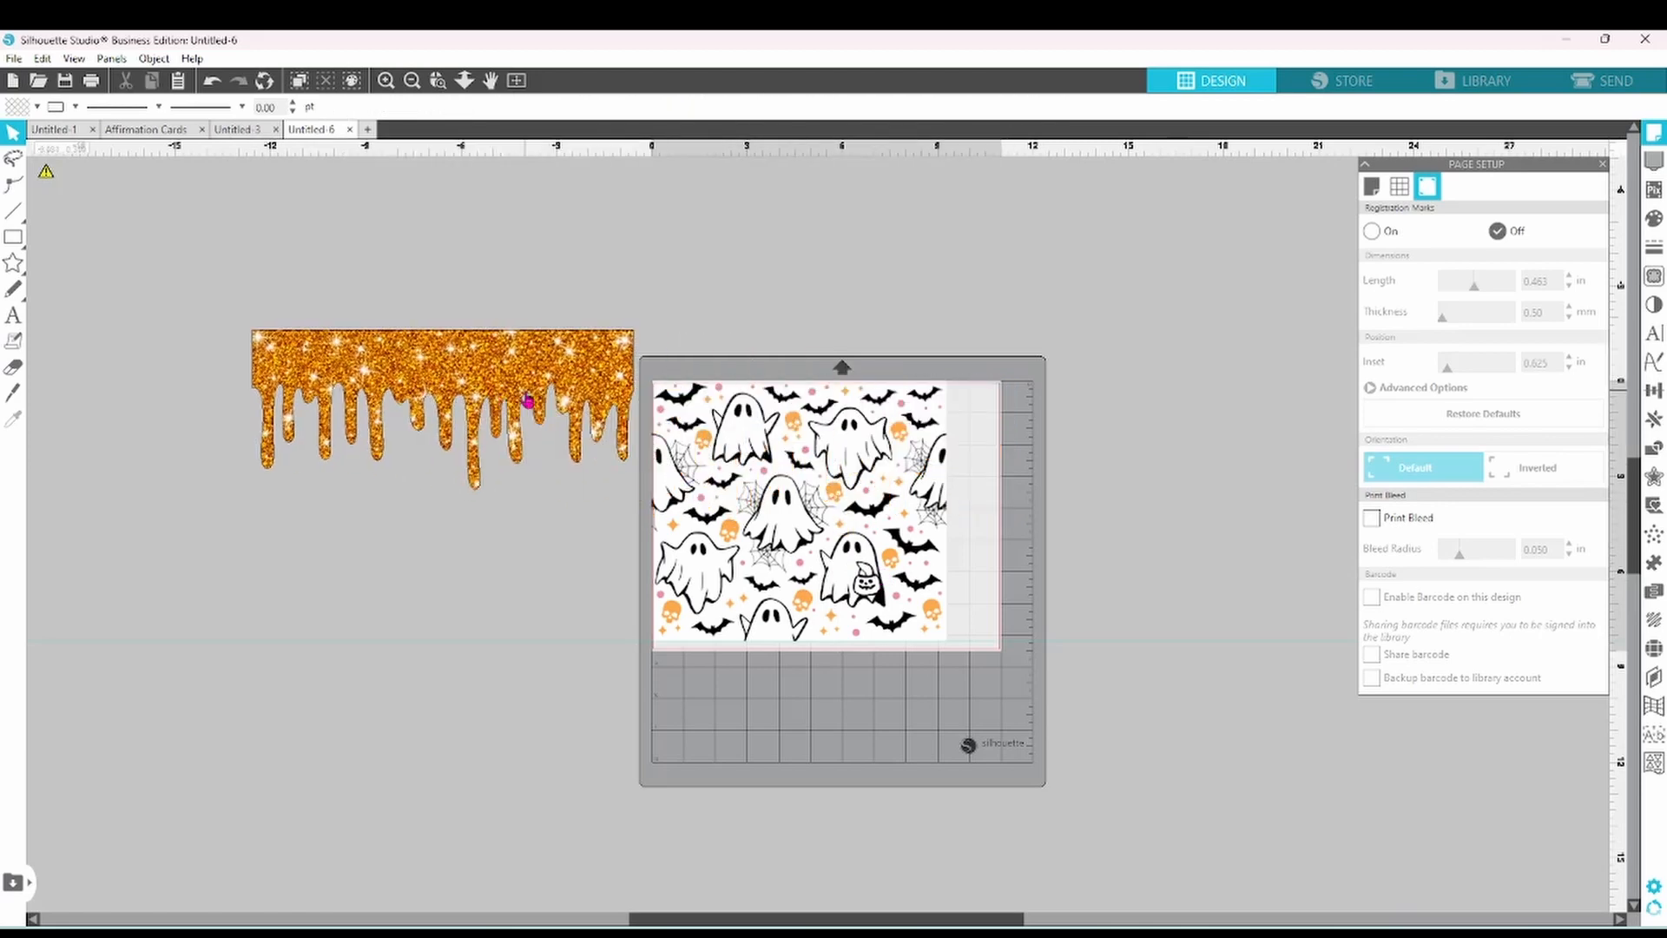
{"action": "mouse_move", "coordinate": [504, 382]}
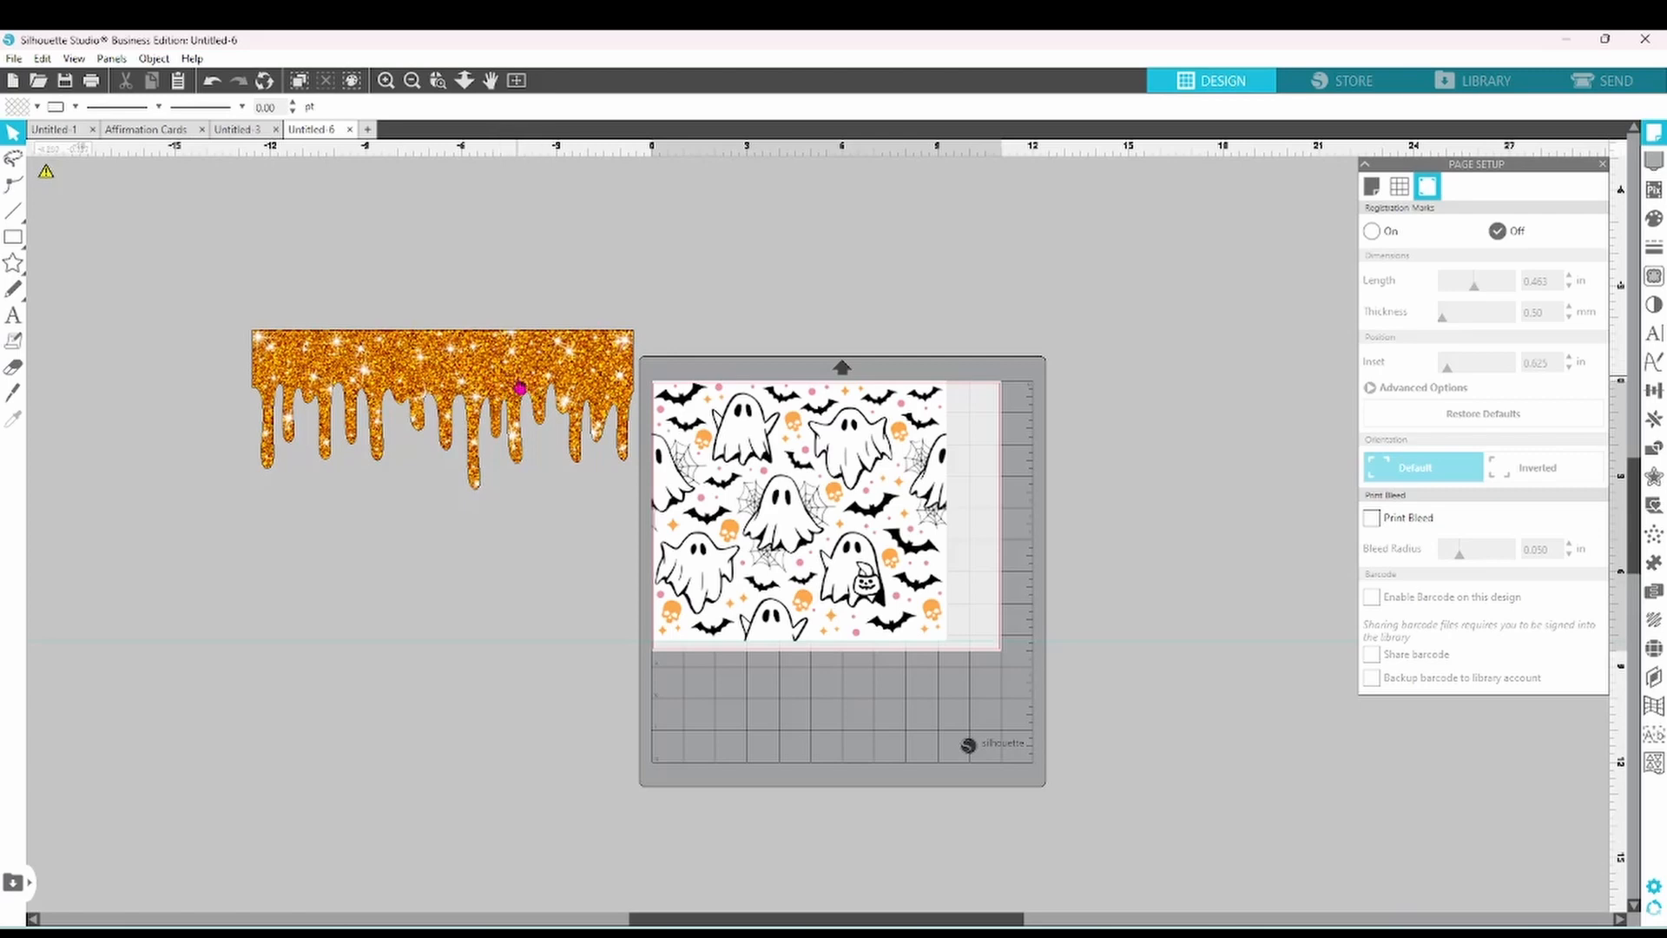
{"action": "left_click", "coordinate": [519, 388]}
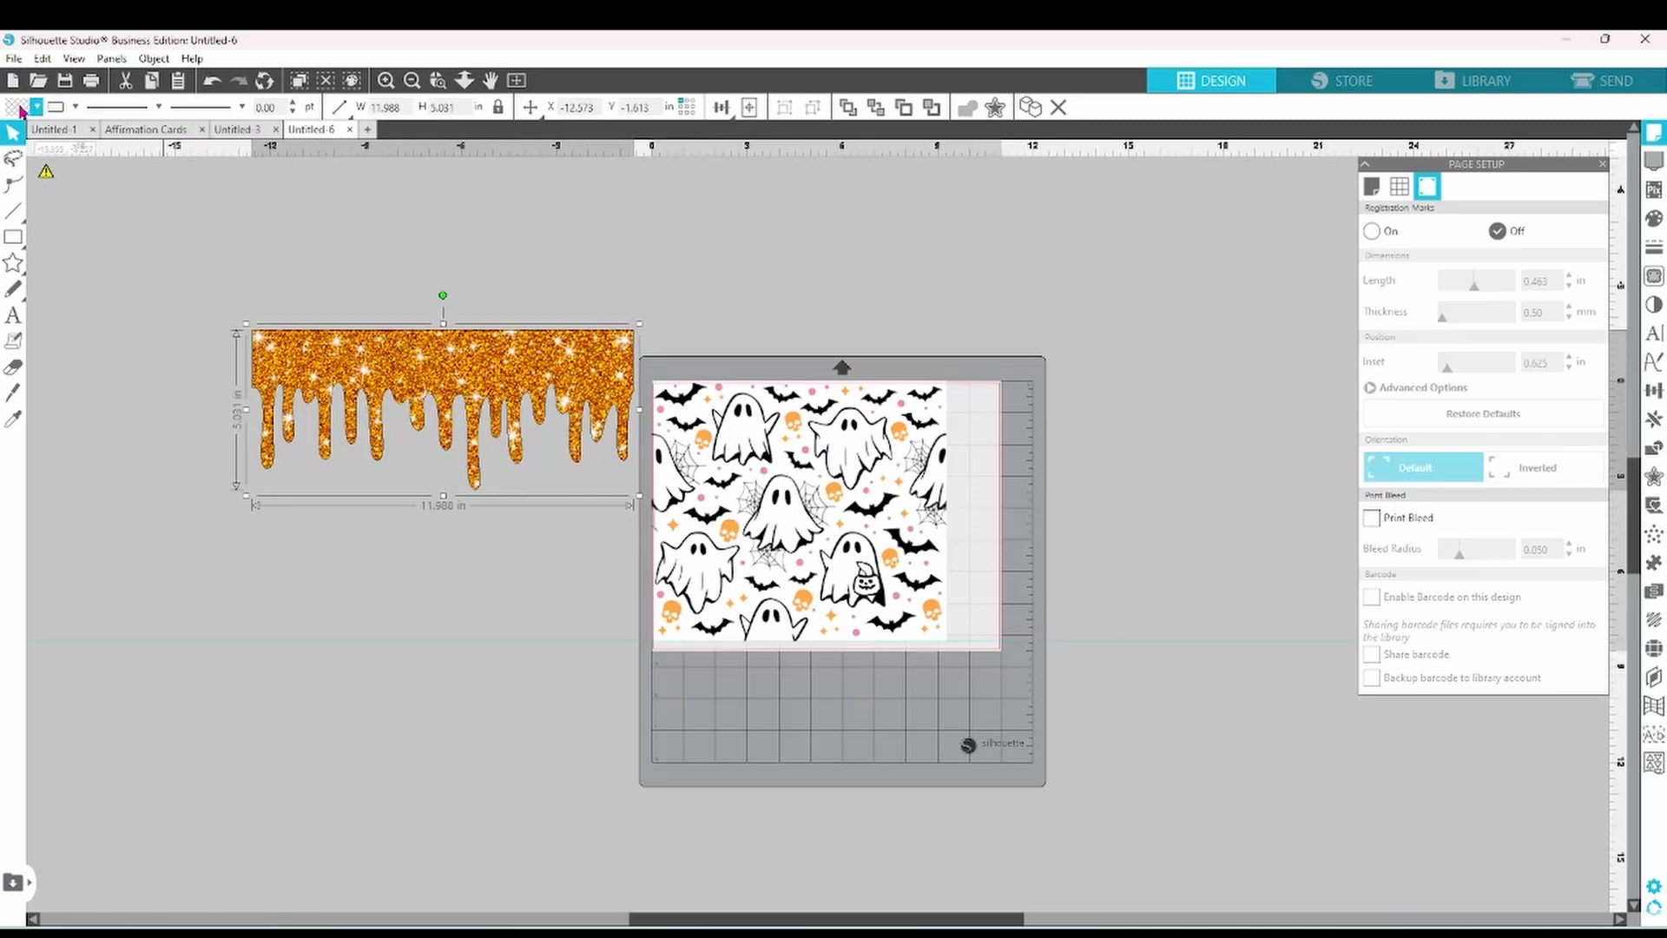
{"action": "mouse_move", "coordinate": [20, 111]}
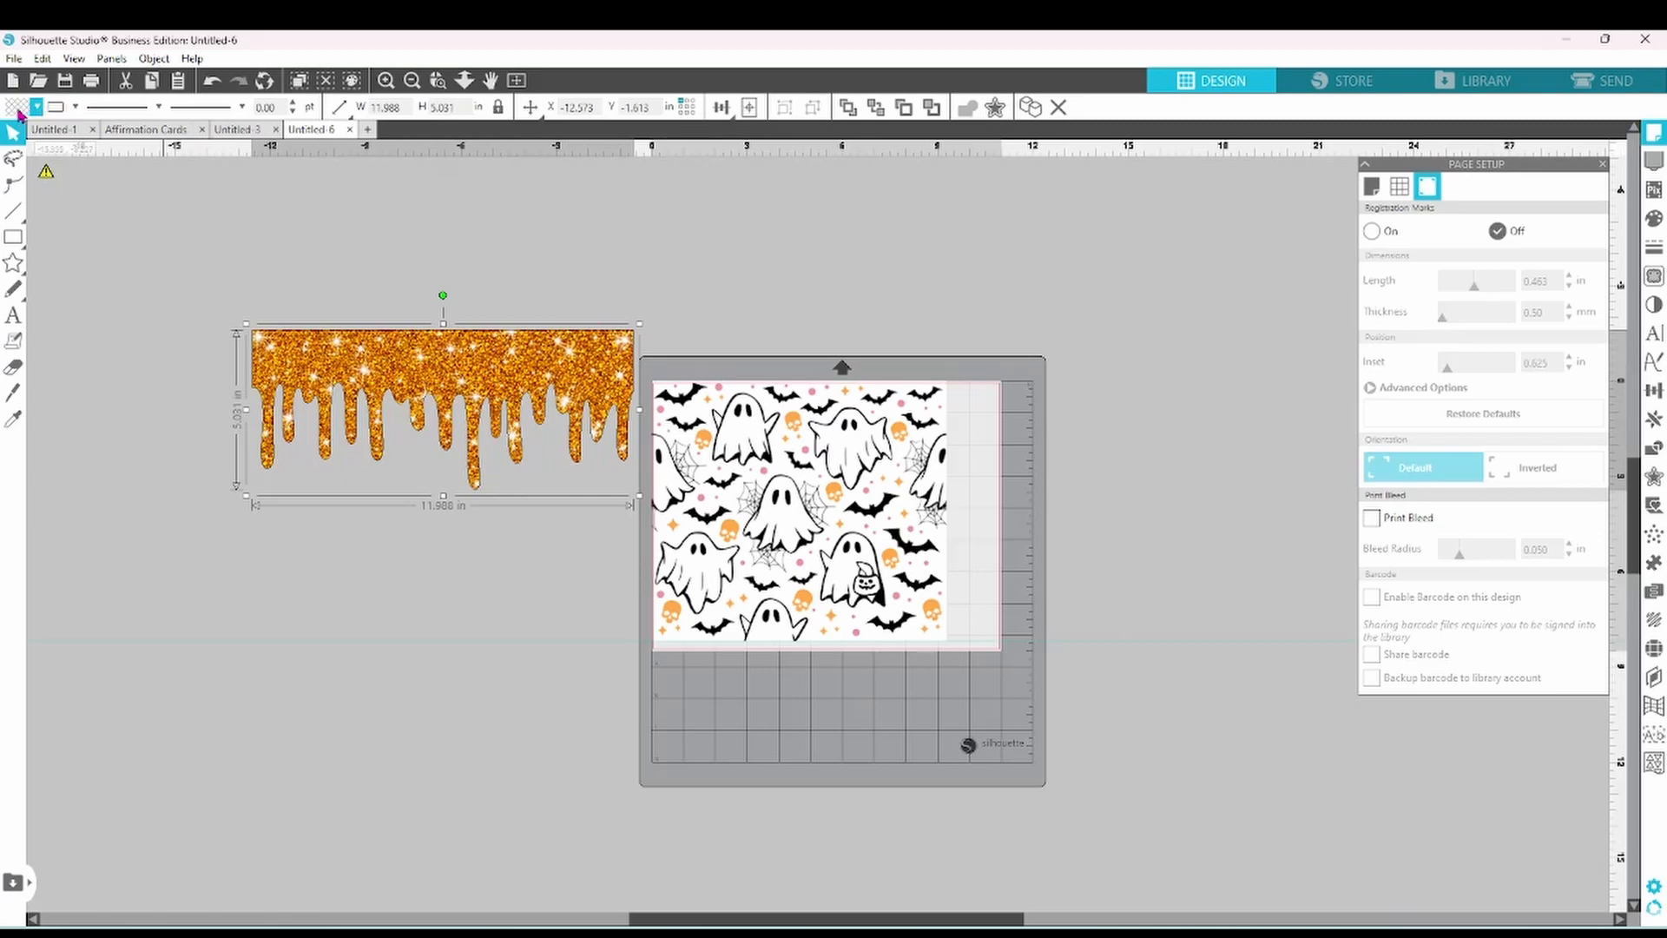
{"action": "mouse_move", "coordinate": [31, 114]}
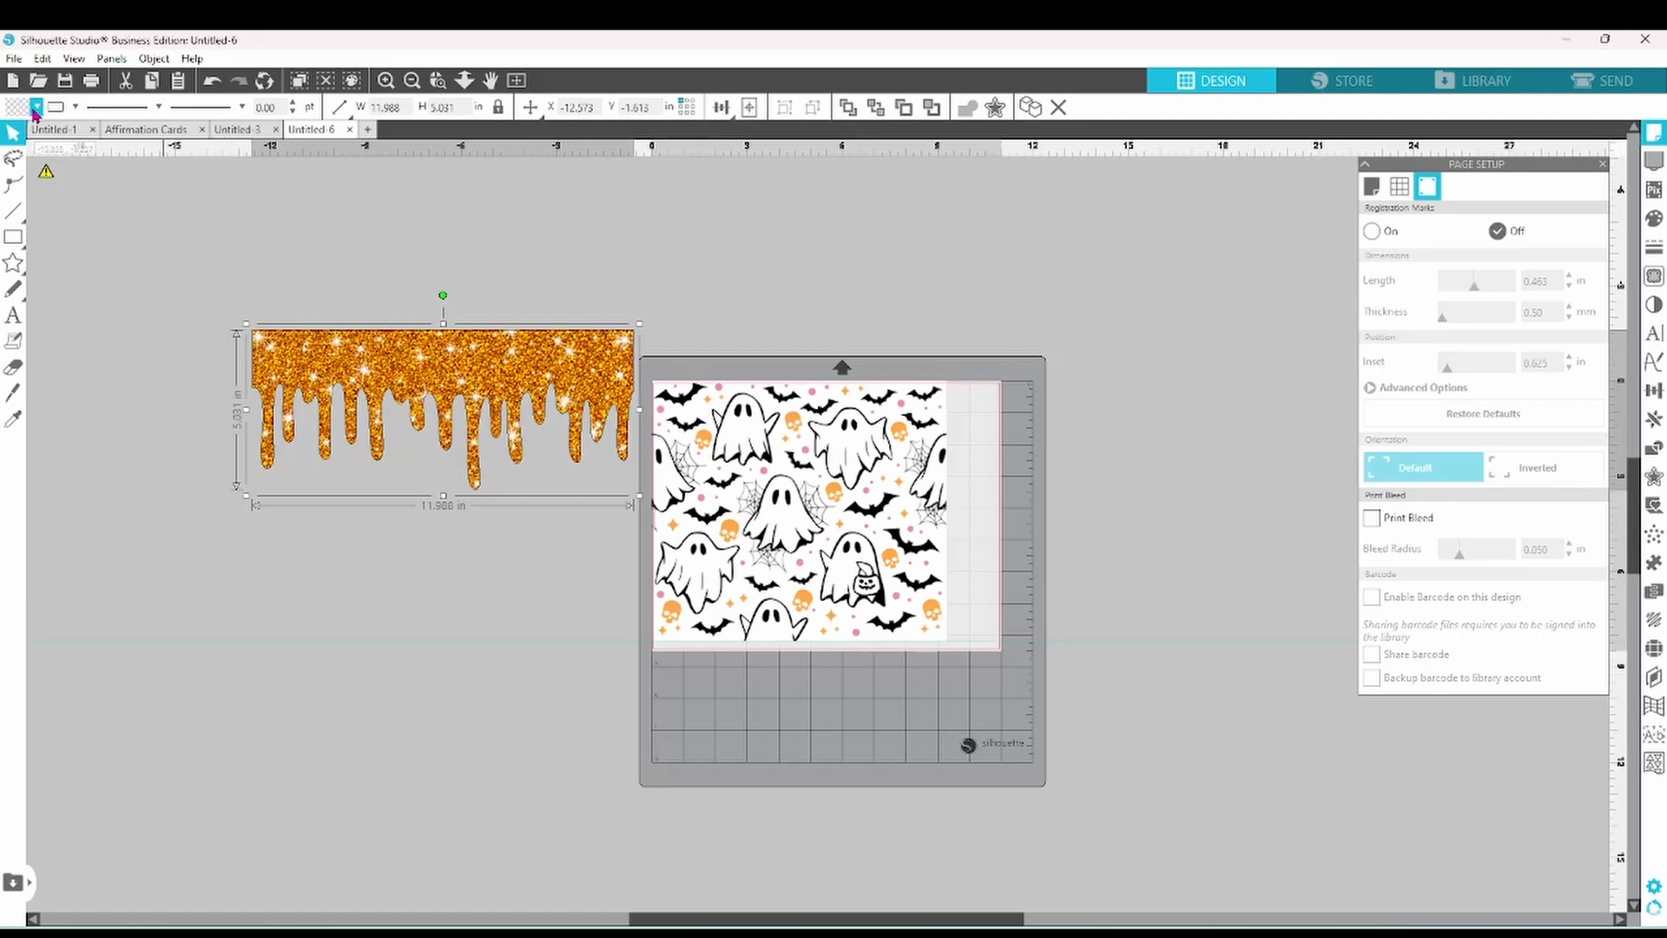
{"action": "left_click", "coordinate": [37, 105]}
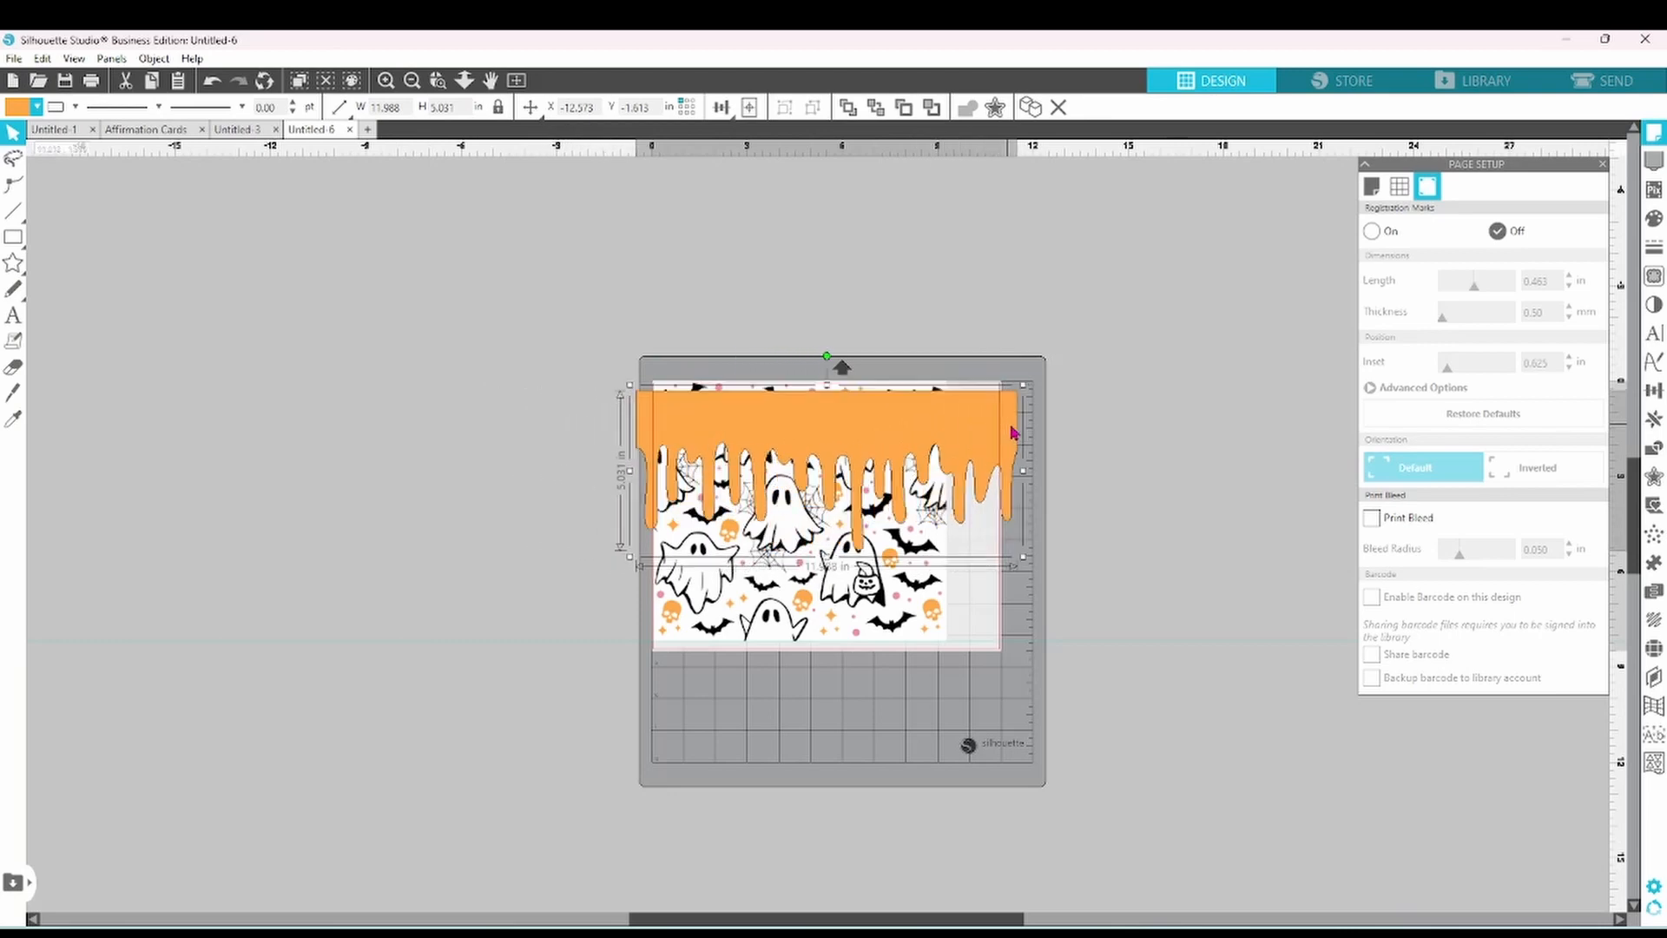
- Stretch the orange drip to the ghost pattern's exact width along its top edge
{"action": "left_click_drag", "start_coordinate": [1011, 431], "coordinate": [1026, 424]}
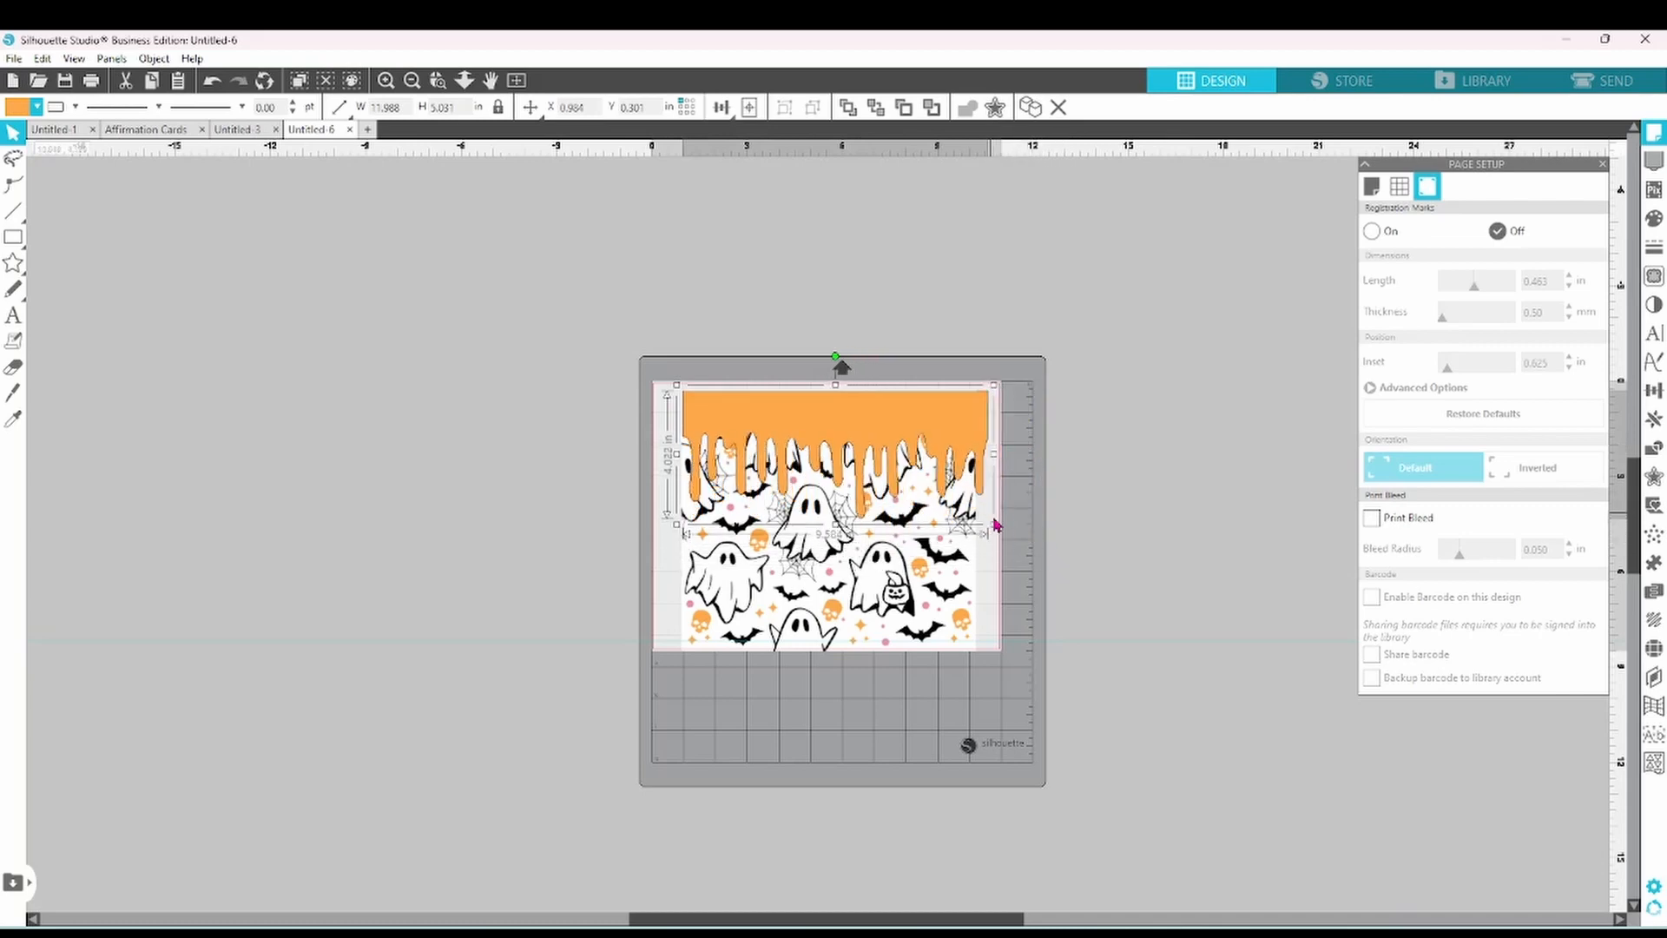
{"action": "left_click", "coordinate": [1073, 515]}
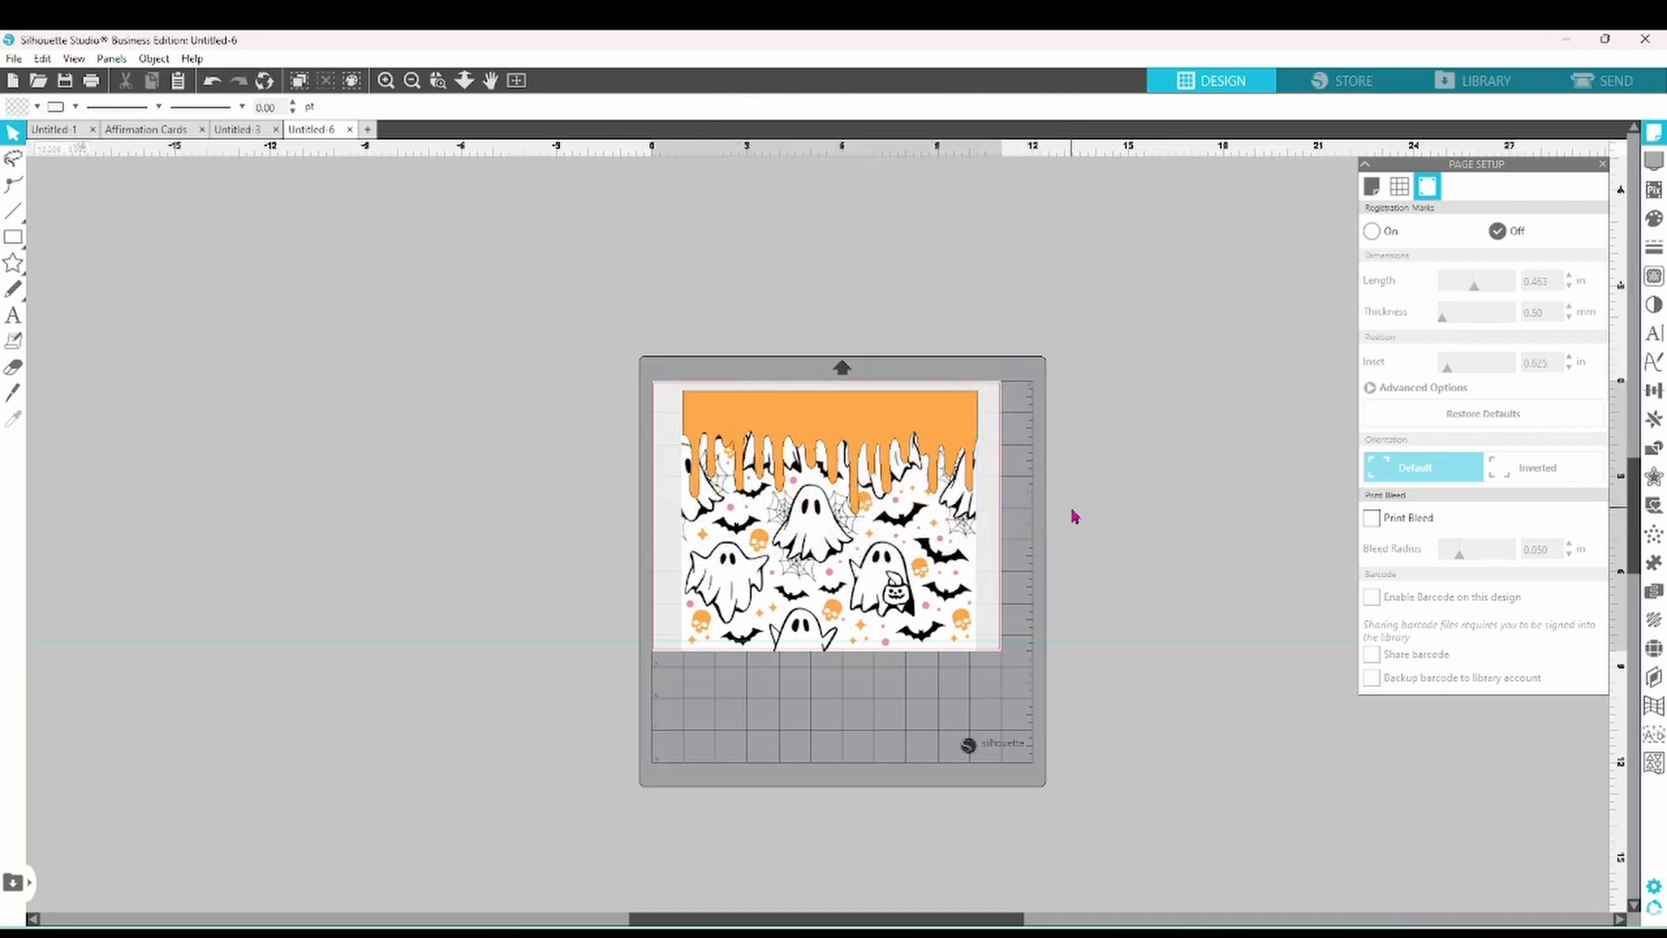
{"action": "mouse_move", "coordinate": [892, 424]}
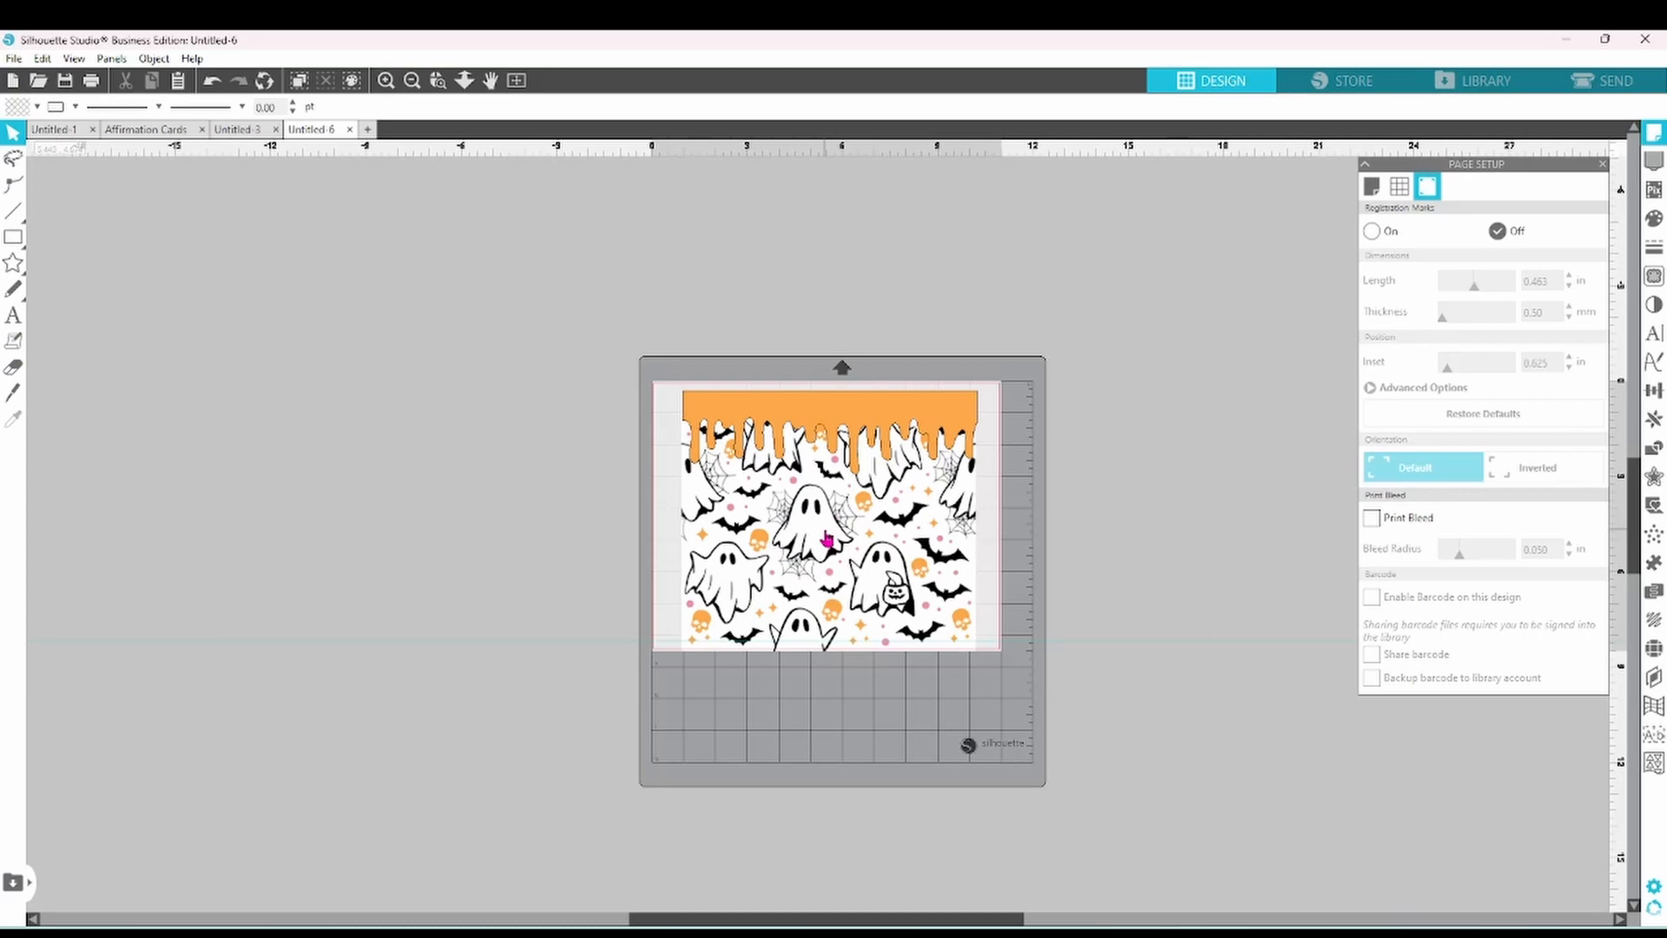
{"action": "mouse_move", "coordinate": [823, 521]}
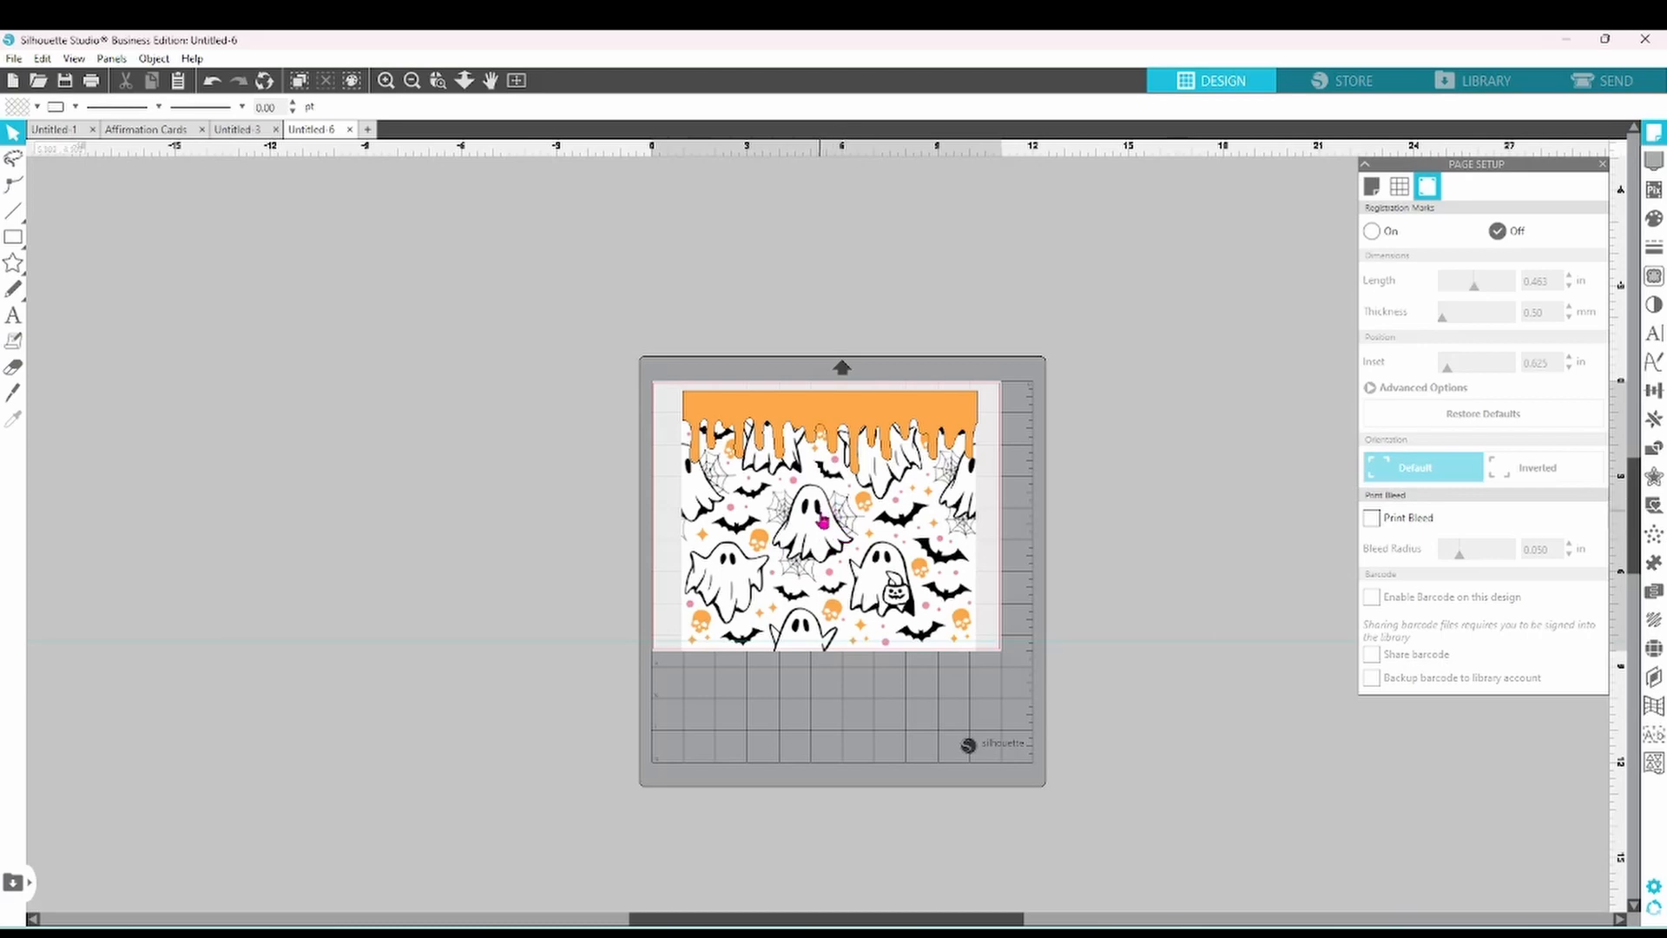
{"action": "mouse_move", "coordinate": [818, 519]}
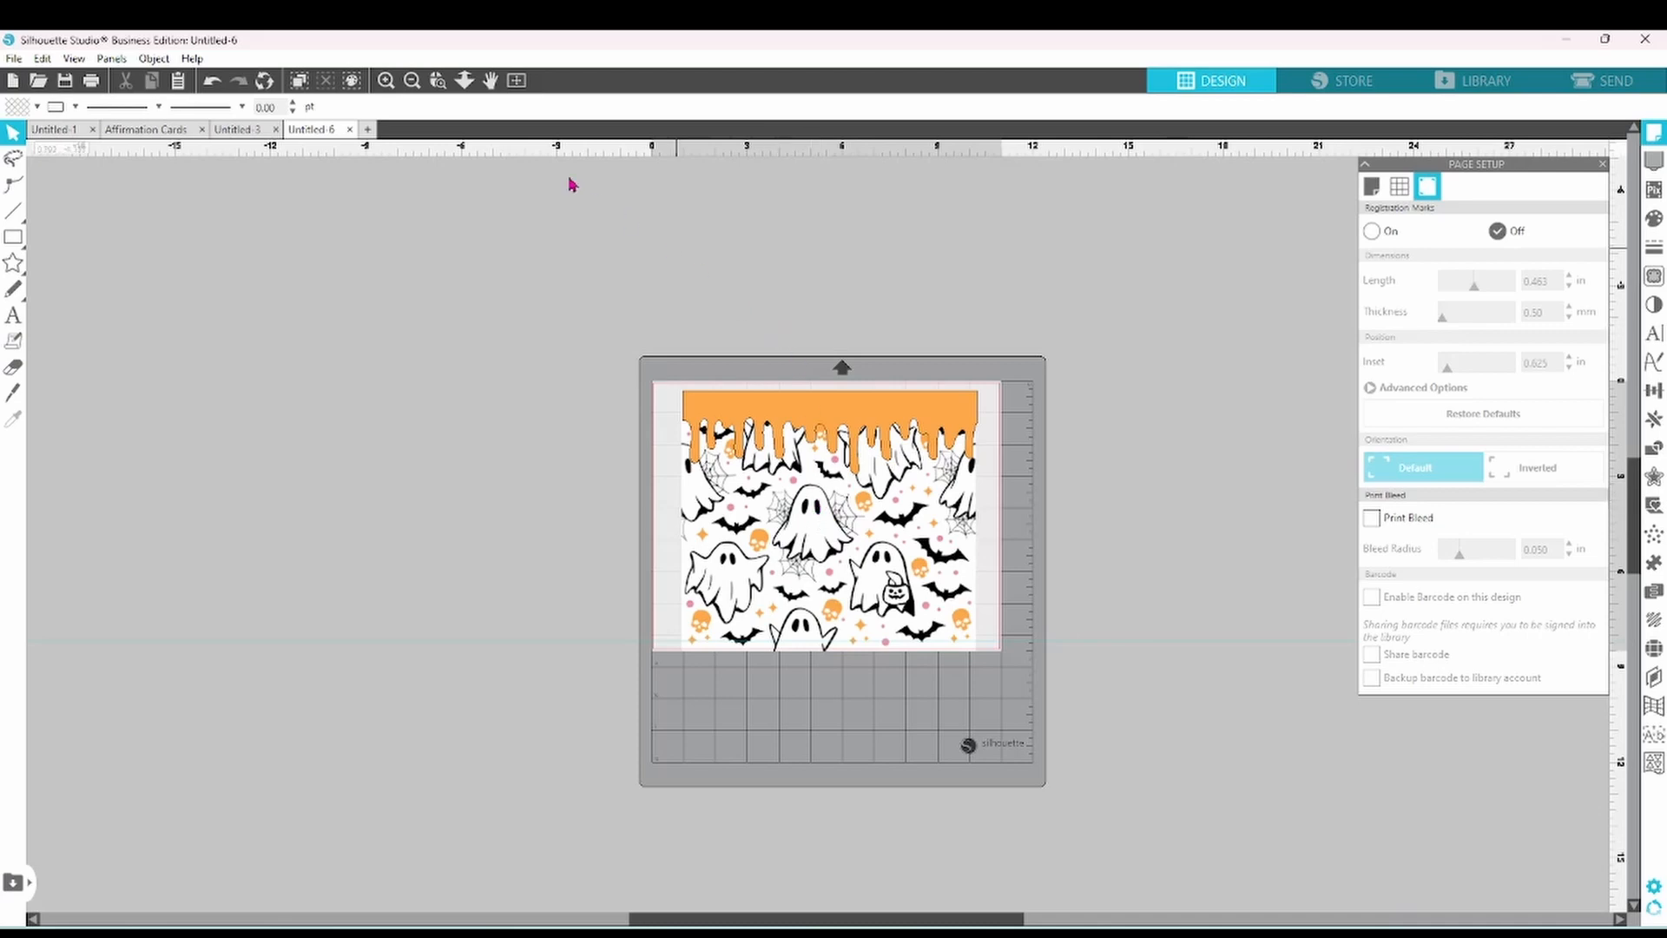
- Erase the central ghost with the Eraser to leave a blank patch under the drip
{"action": "left_click", "coordinate": [387, 81]}
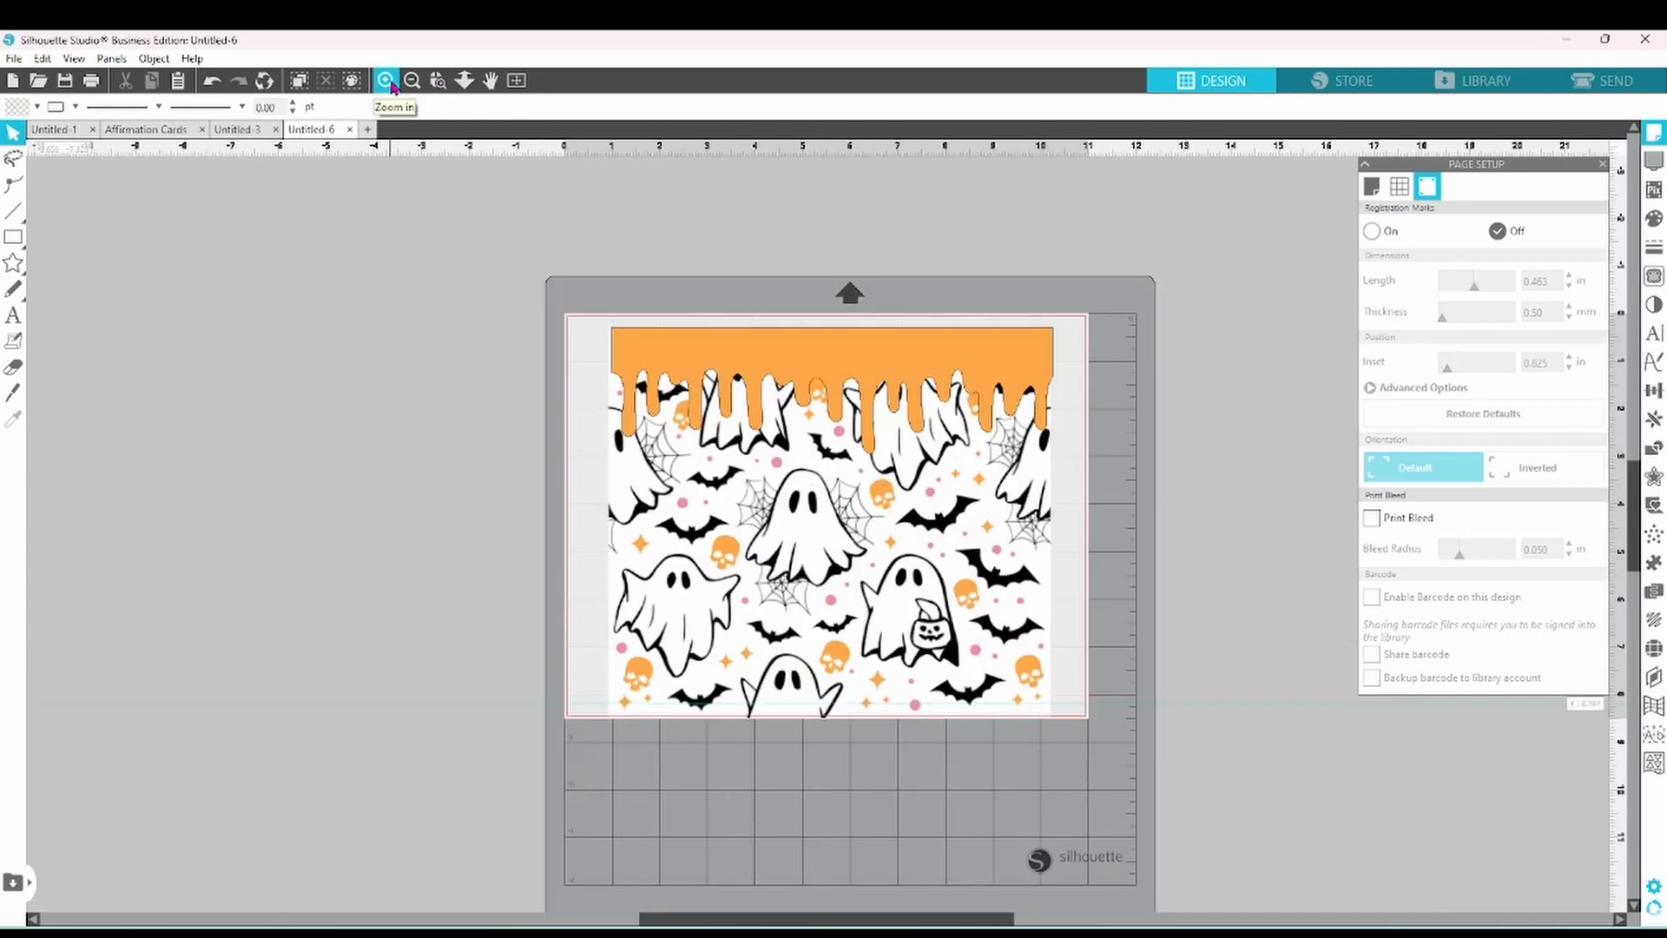
{"action": "left_click", "coordinate": [385, 80]}
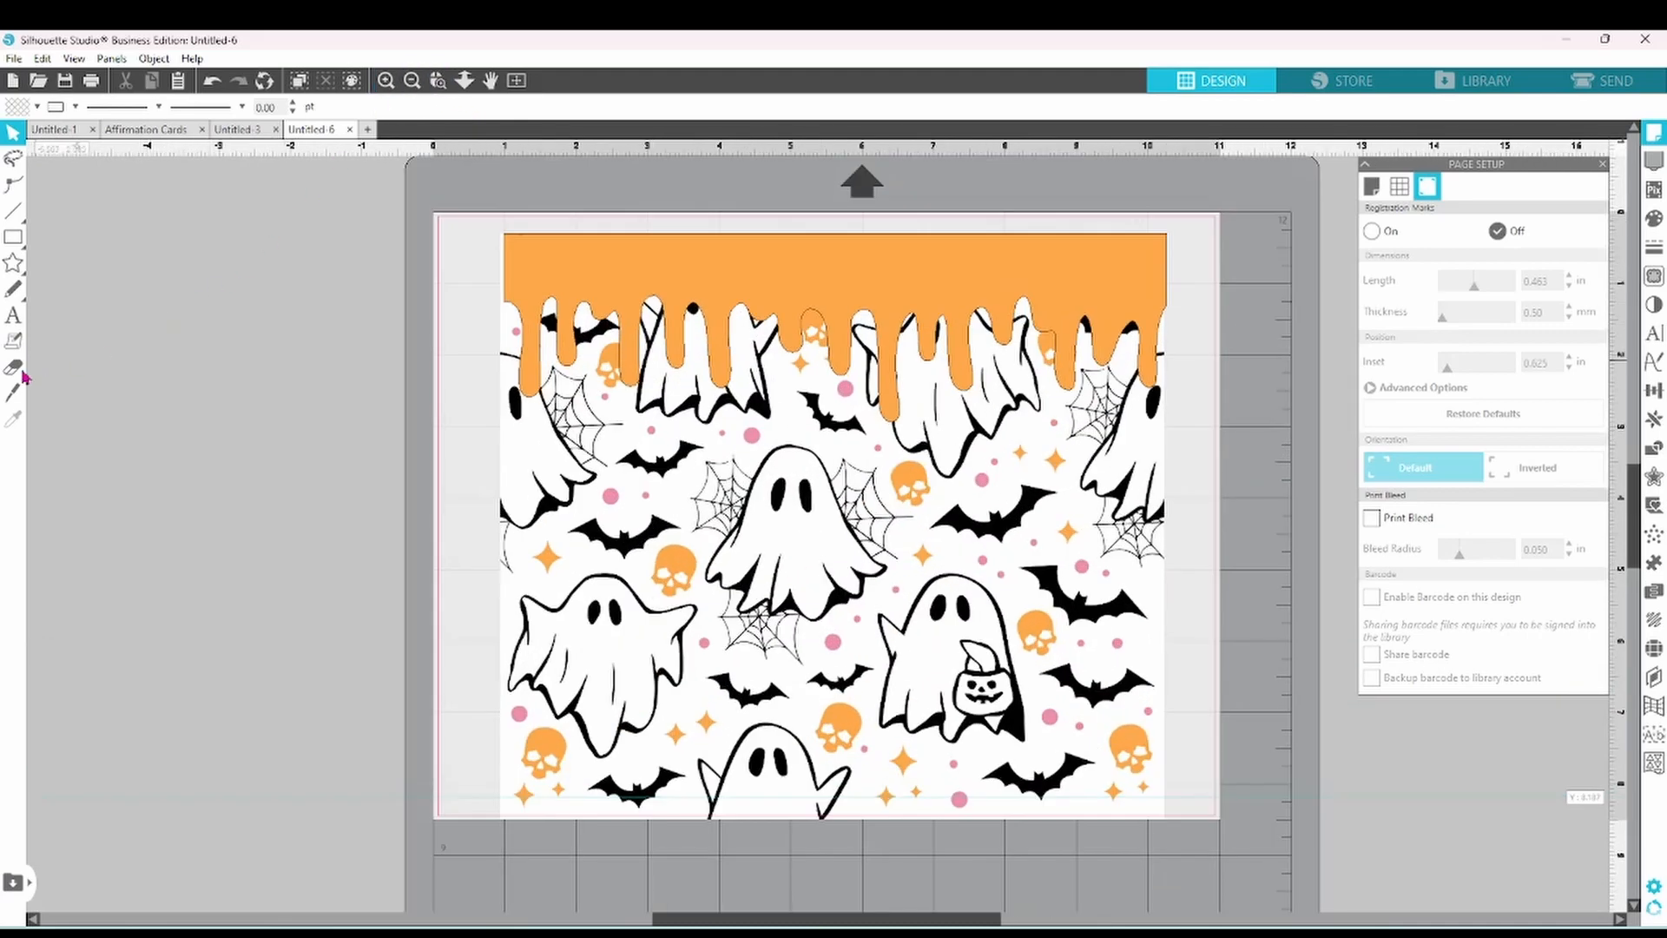
{"action": "left_click", "coordinate": [13, 368]}
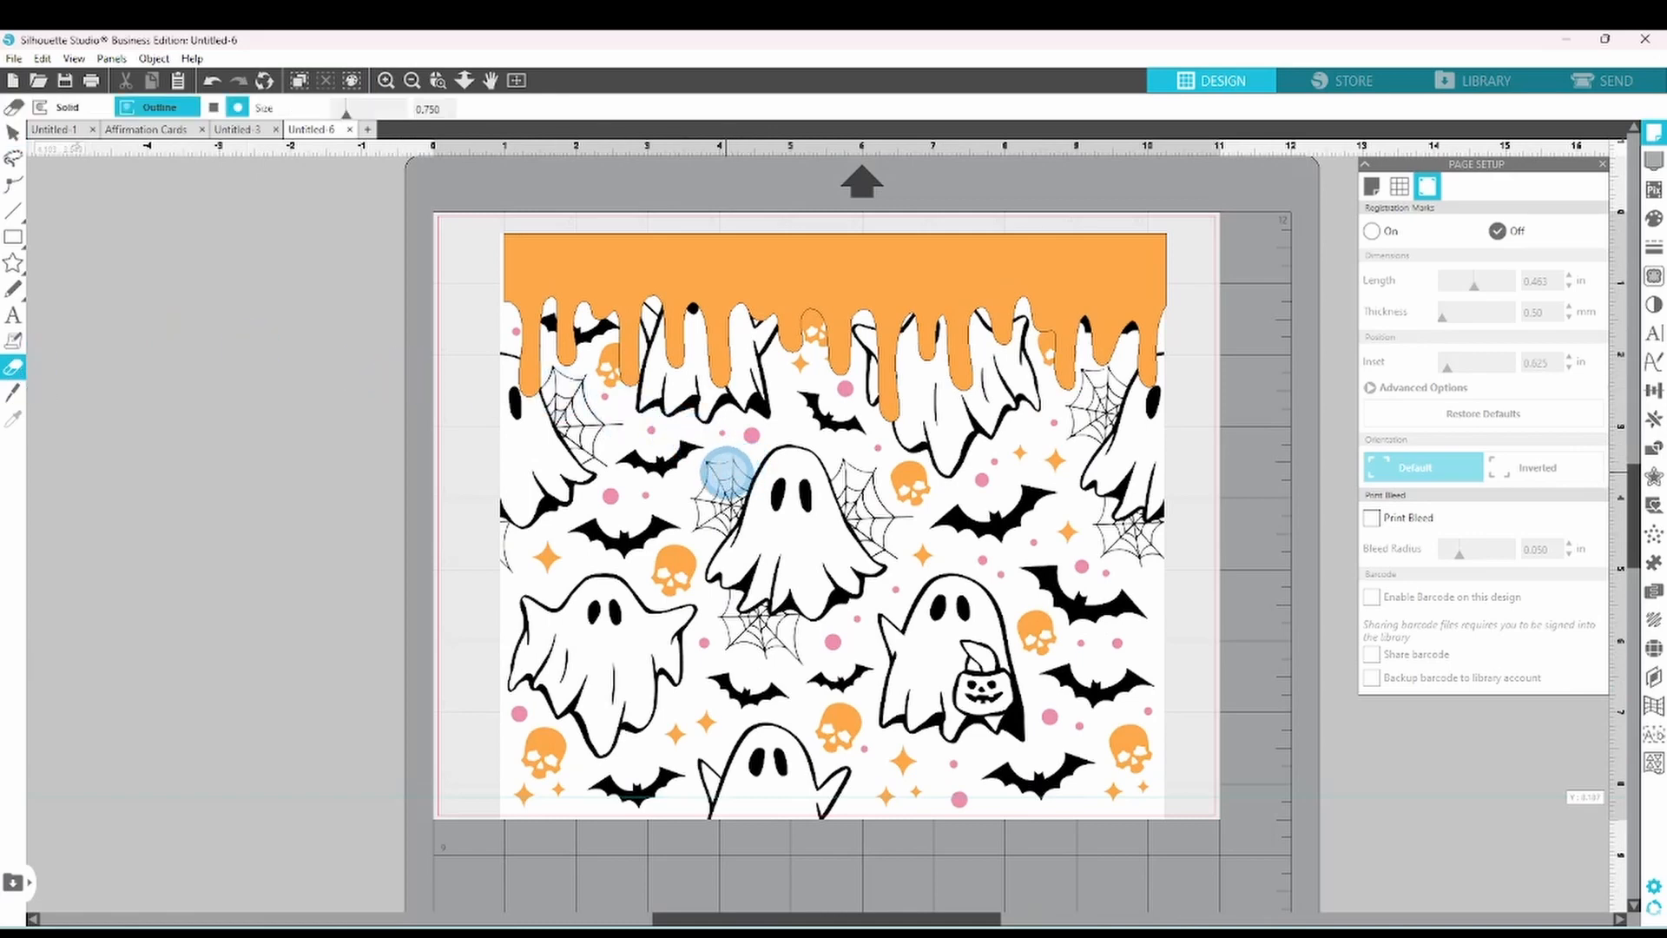
{"action": "left_click_drag", "start_coordinate": [727, 467], "coordinate": [702, 531]}
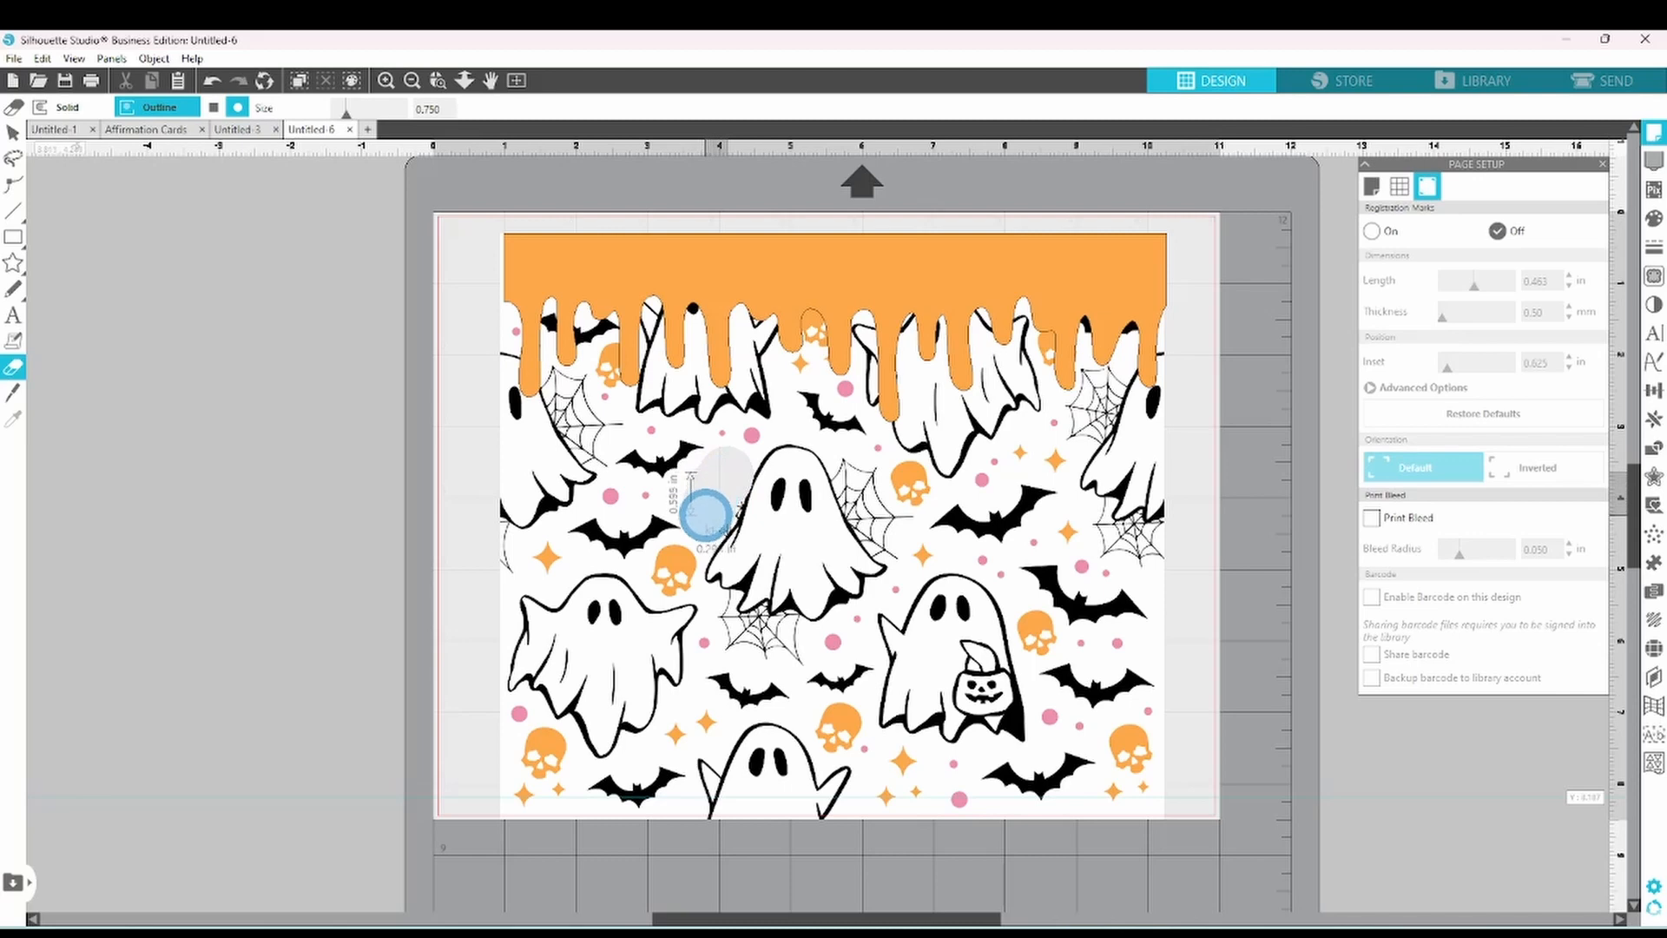
{"action": "left_click_drag", "start_coordinate": [707, 521], "coordinate": [745, 627]}
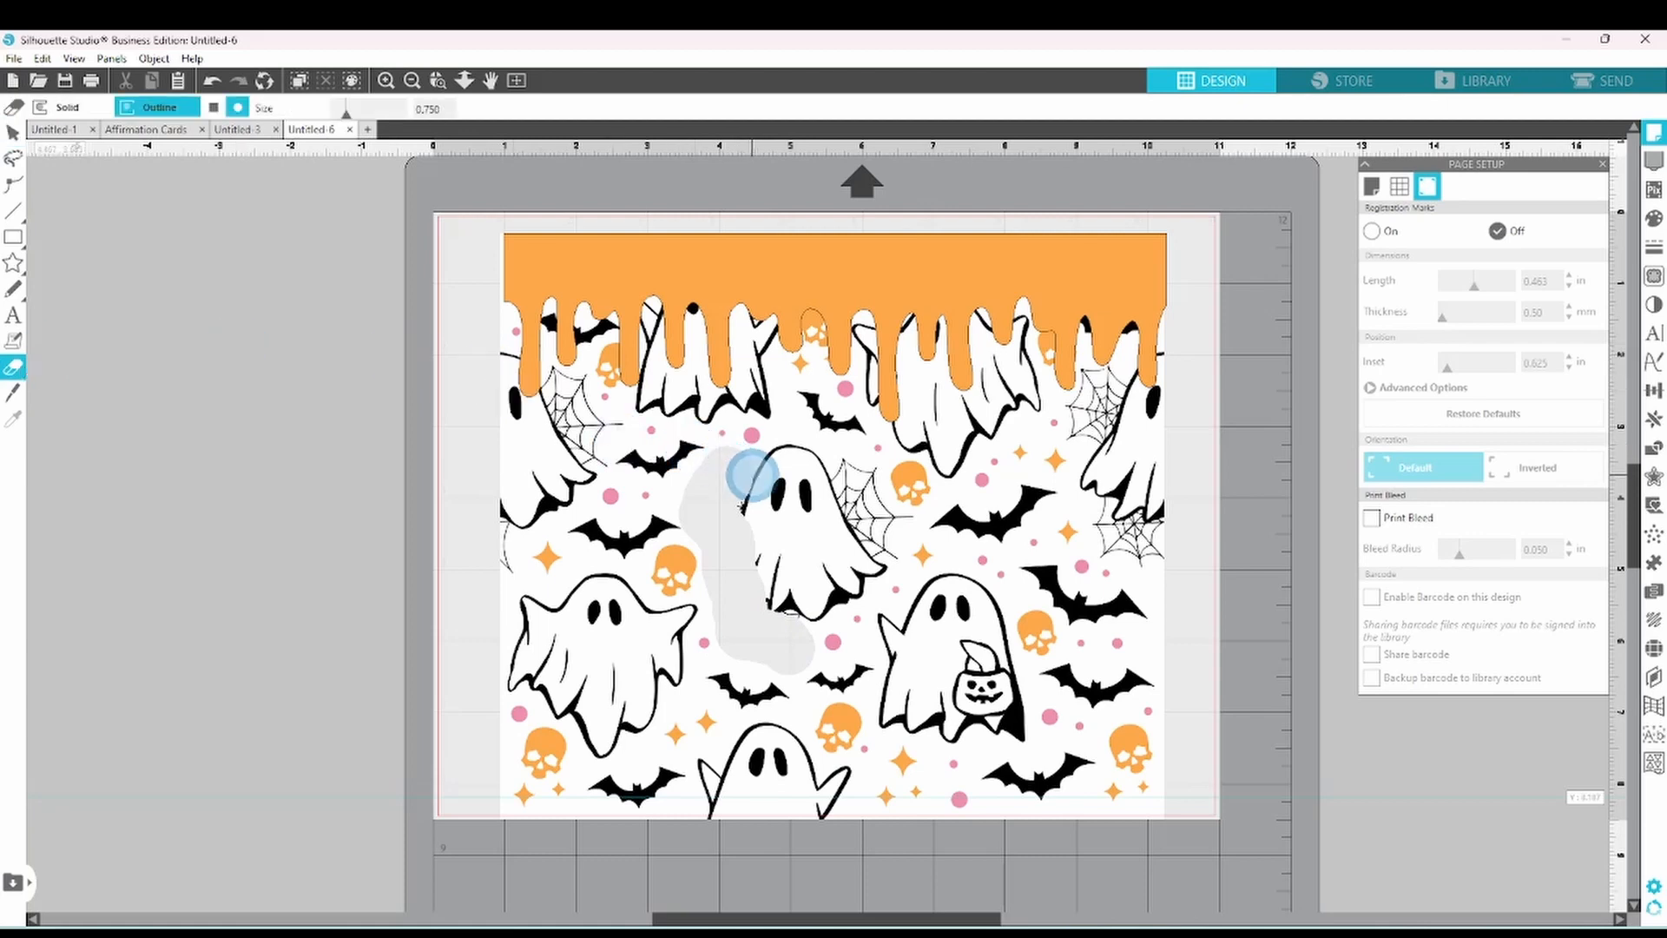
{"action": "left_click_drag", "start_coordinate": [755, 479], "coordinate": [807, 467]}
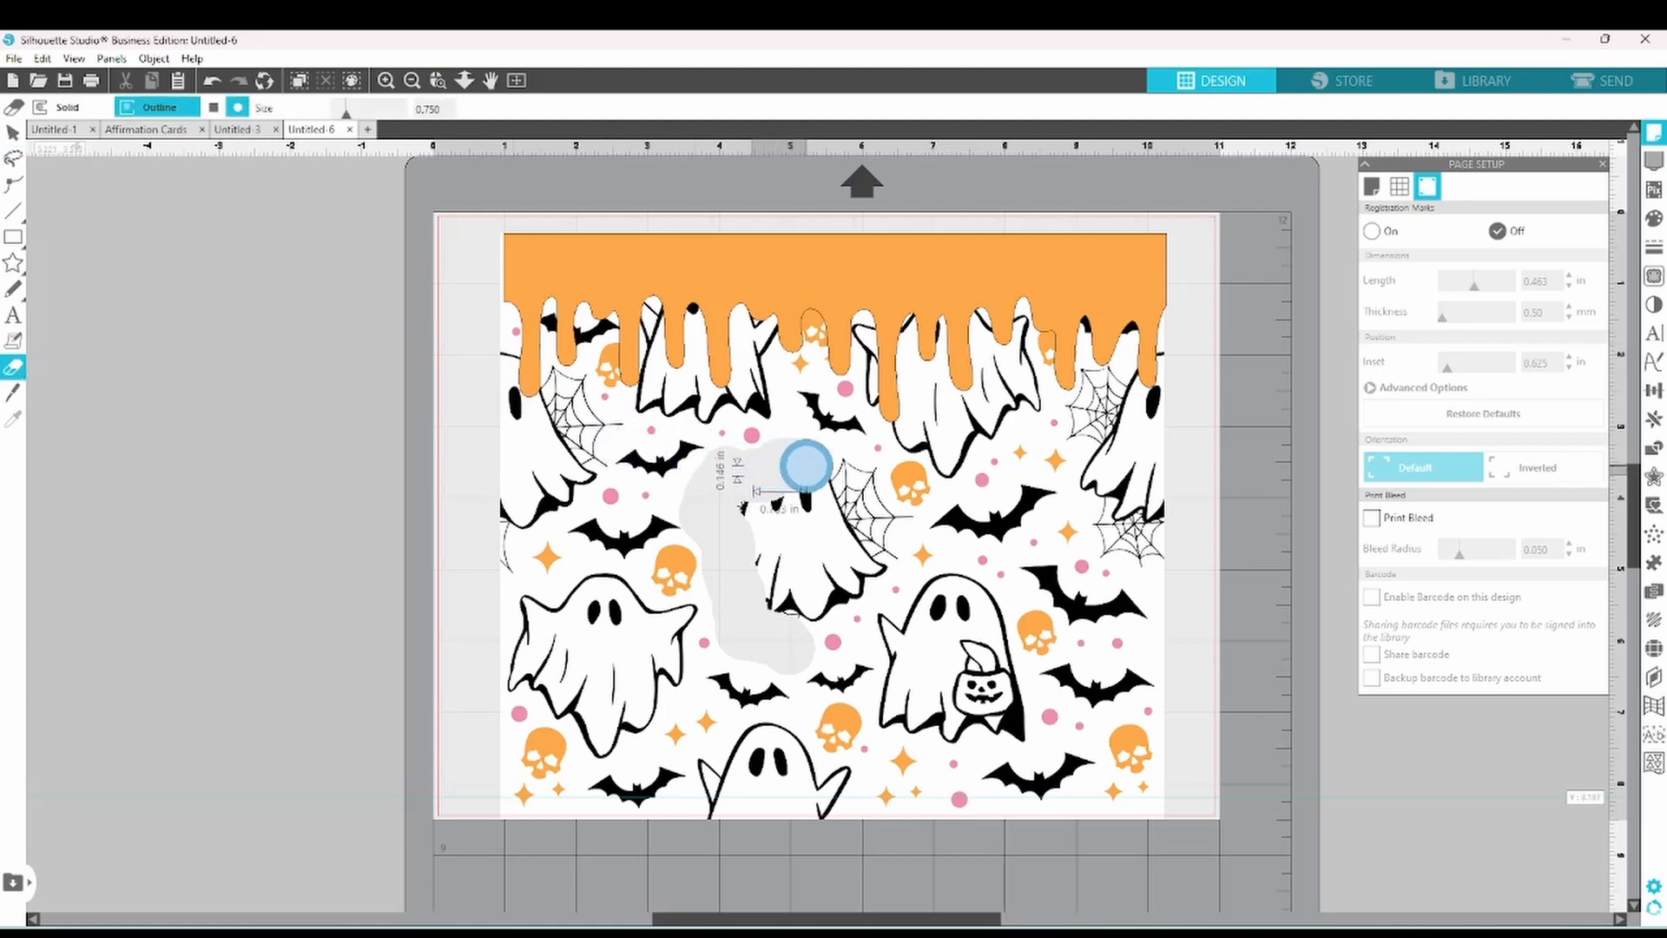
{"action": "left_click_drag", "start_coordinate": [806, 467], "coordinate": [850, 476]}
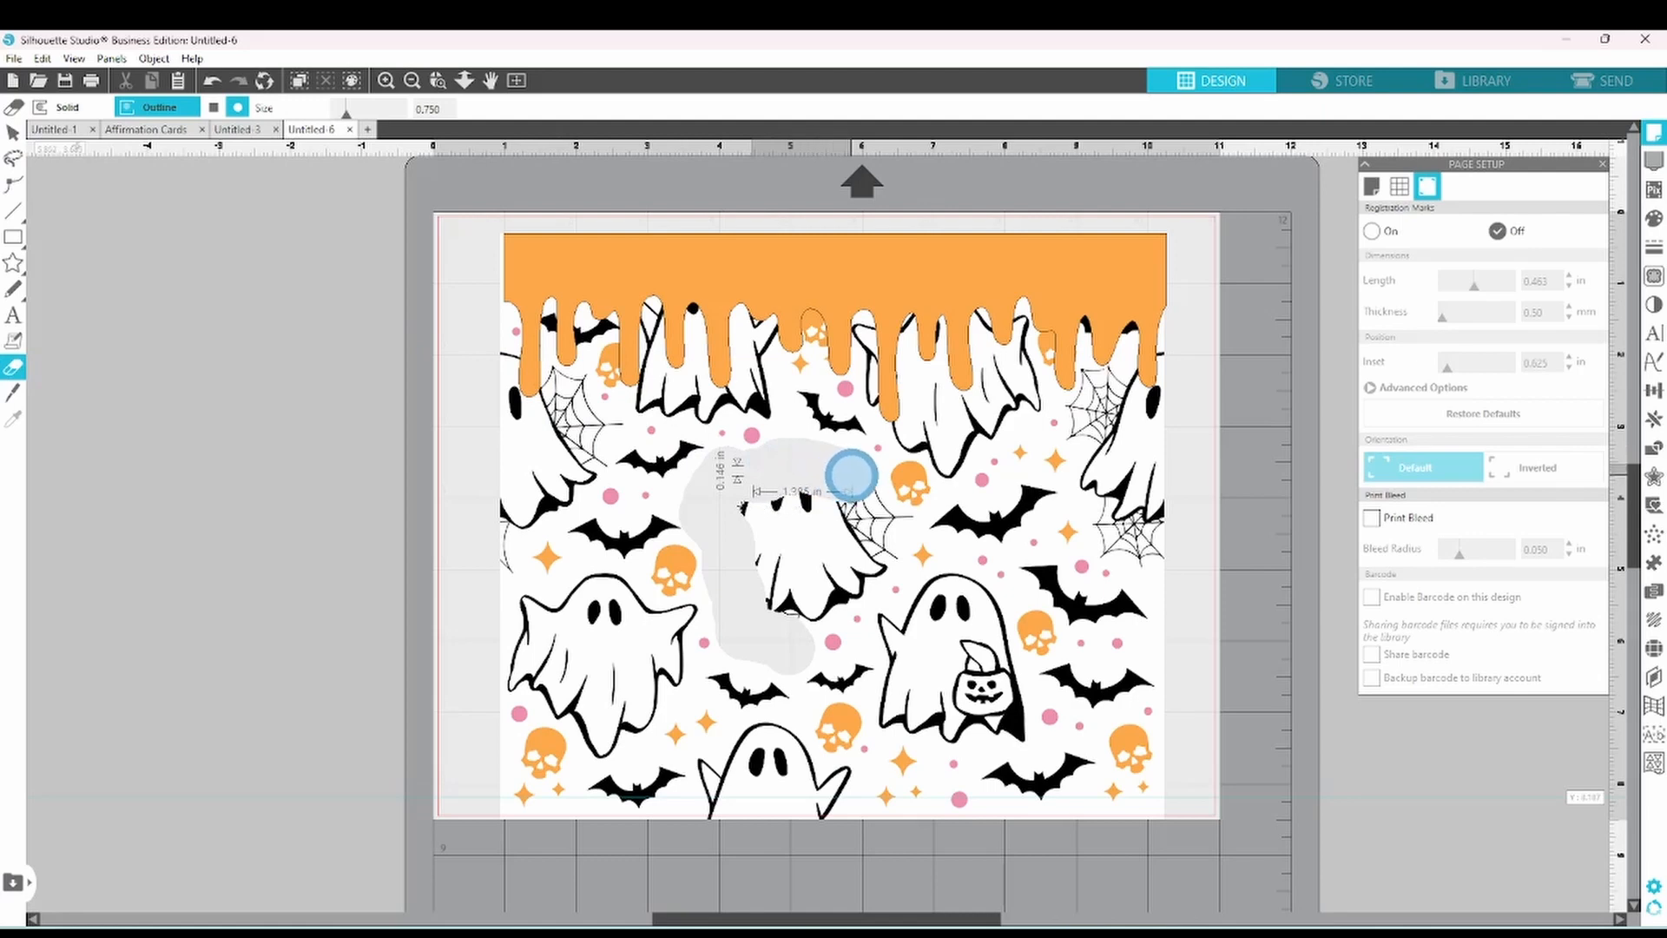
{"action": "left_click_drag", "start_coordinate": [851, 472], "coordinate": [861, 511]}
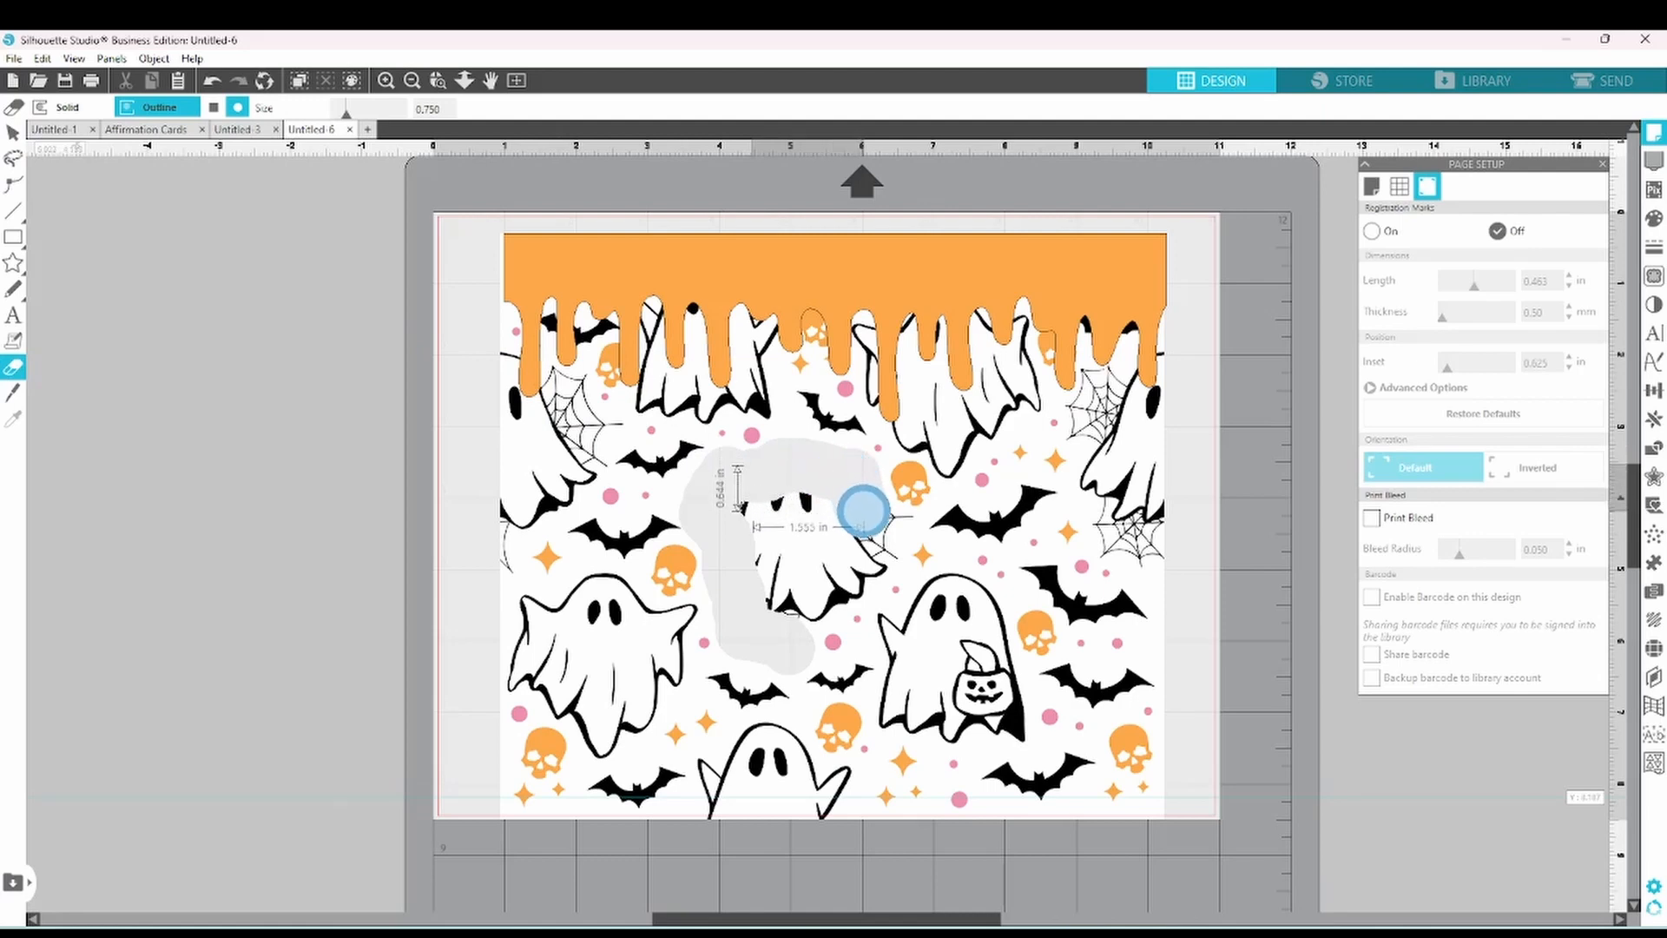
{"action": "left_click_drag", "start_coordinate": [861, 511], "coordinate": [875, 531]}
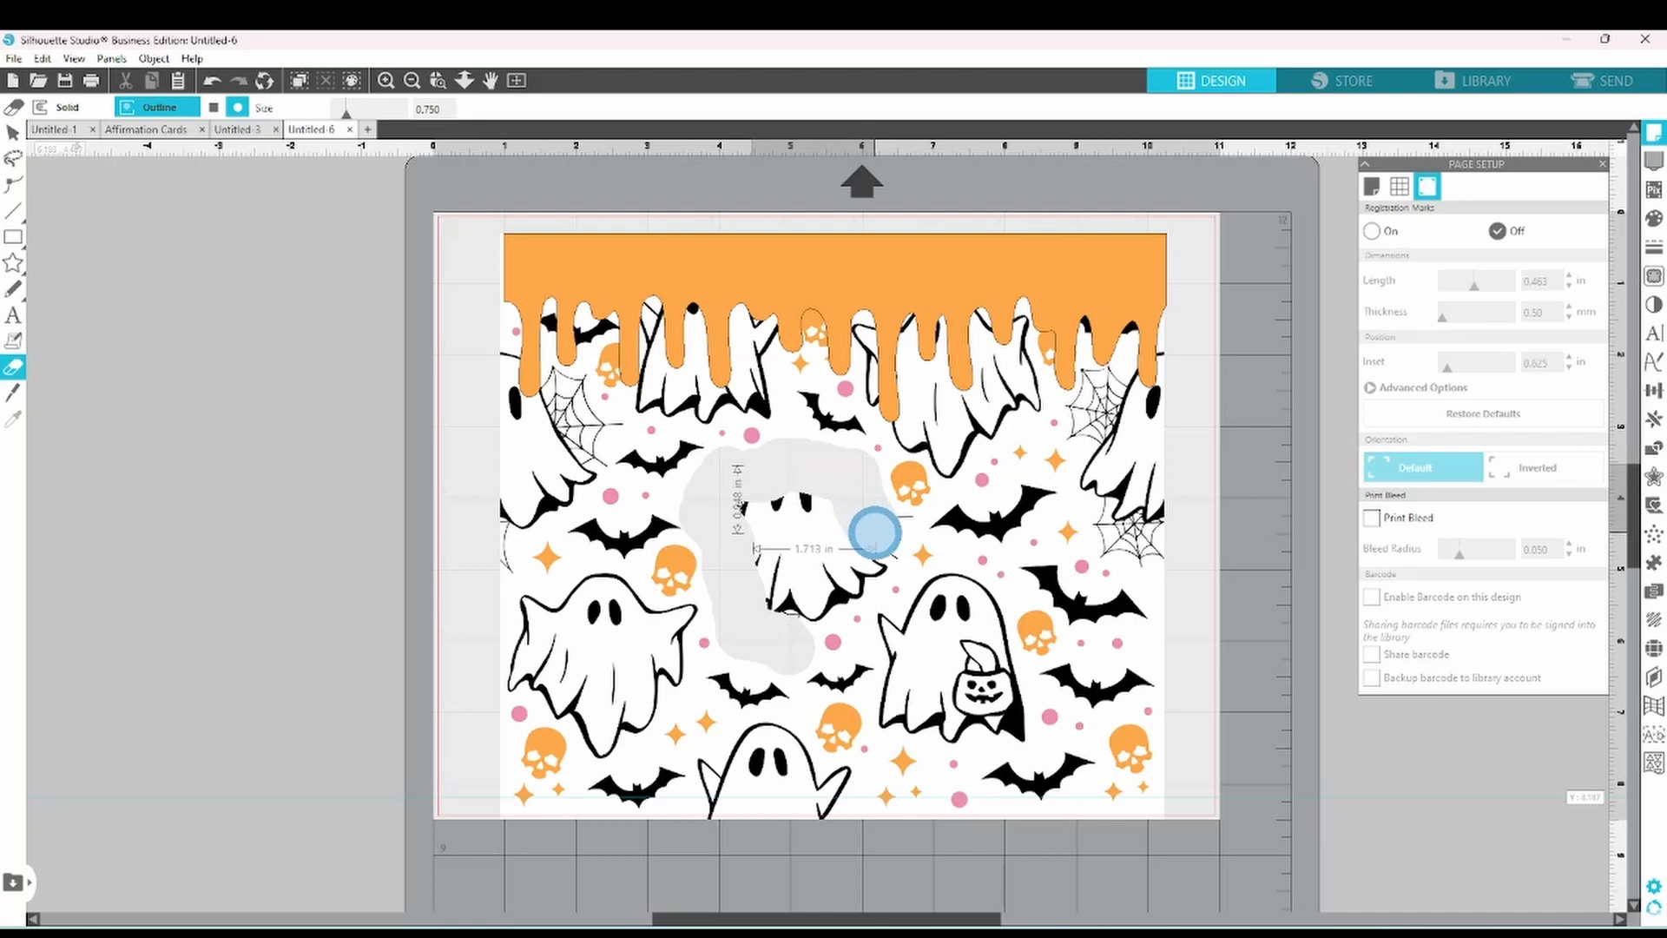
{"action": "left_click_drag", "start_coordinate": [875, 532], "coordinate": [868, 561]}
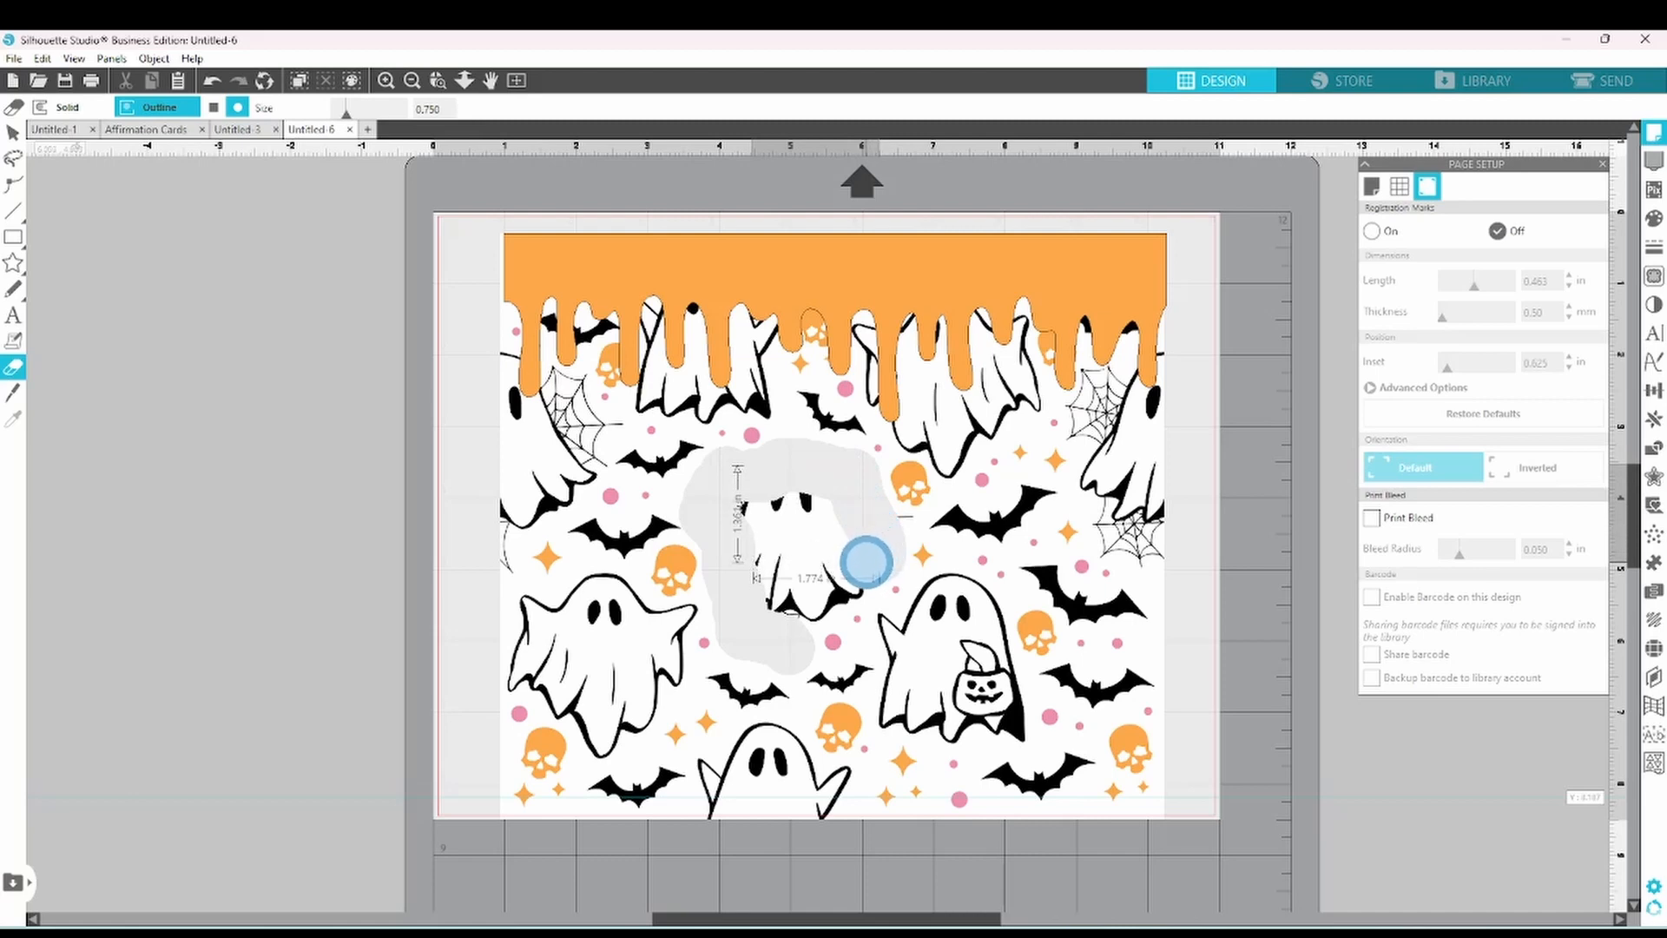
{"action": "left_click_drag", "start_coordinate": [868, 561], "coordinate": [792, 609]}
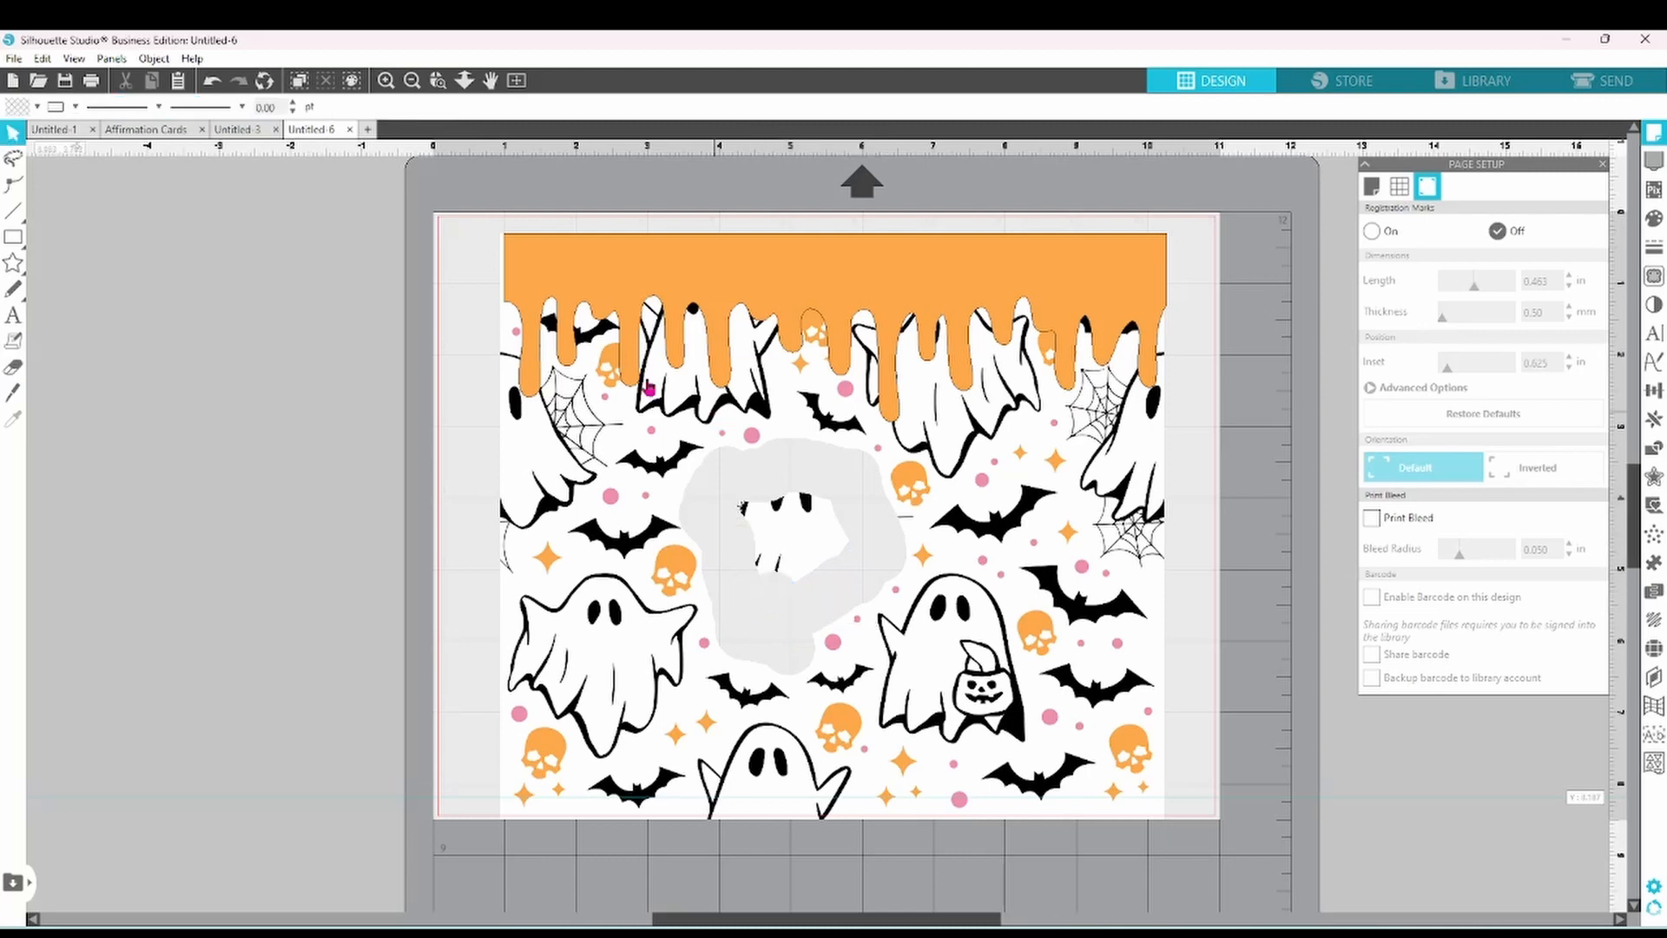
- Delete the leftover ghost fragment so the erased patch is fully blank
{"action": "left_click", "coordinate": [14, 367]}
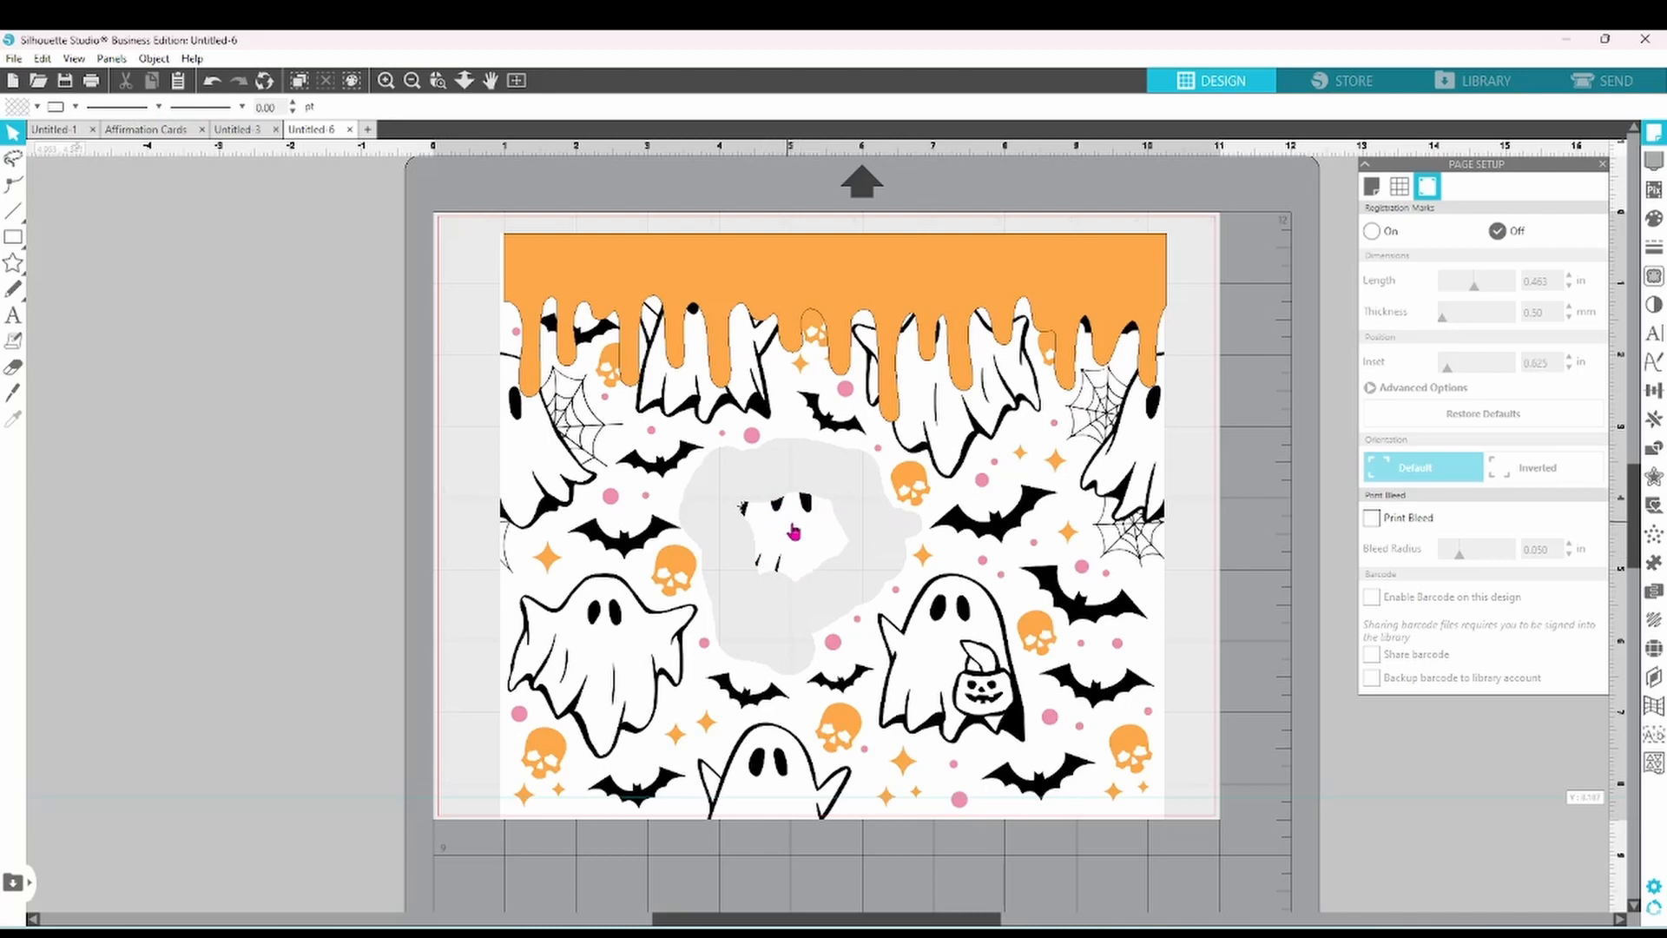
{"action": "right_click", "coordinate": [792, 531]}
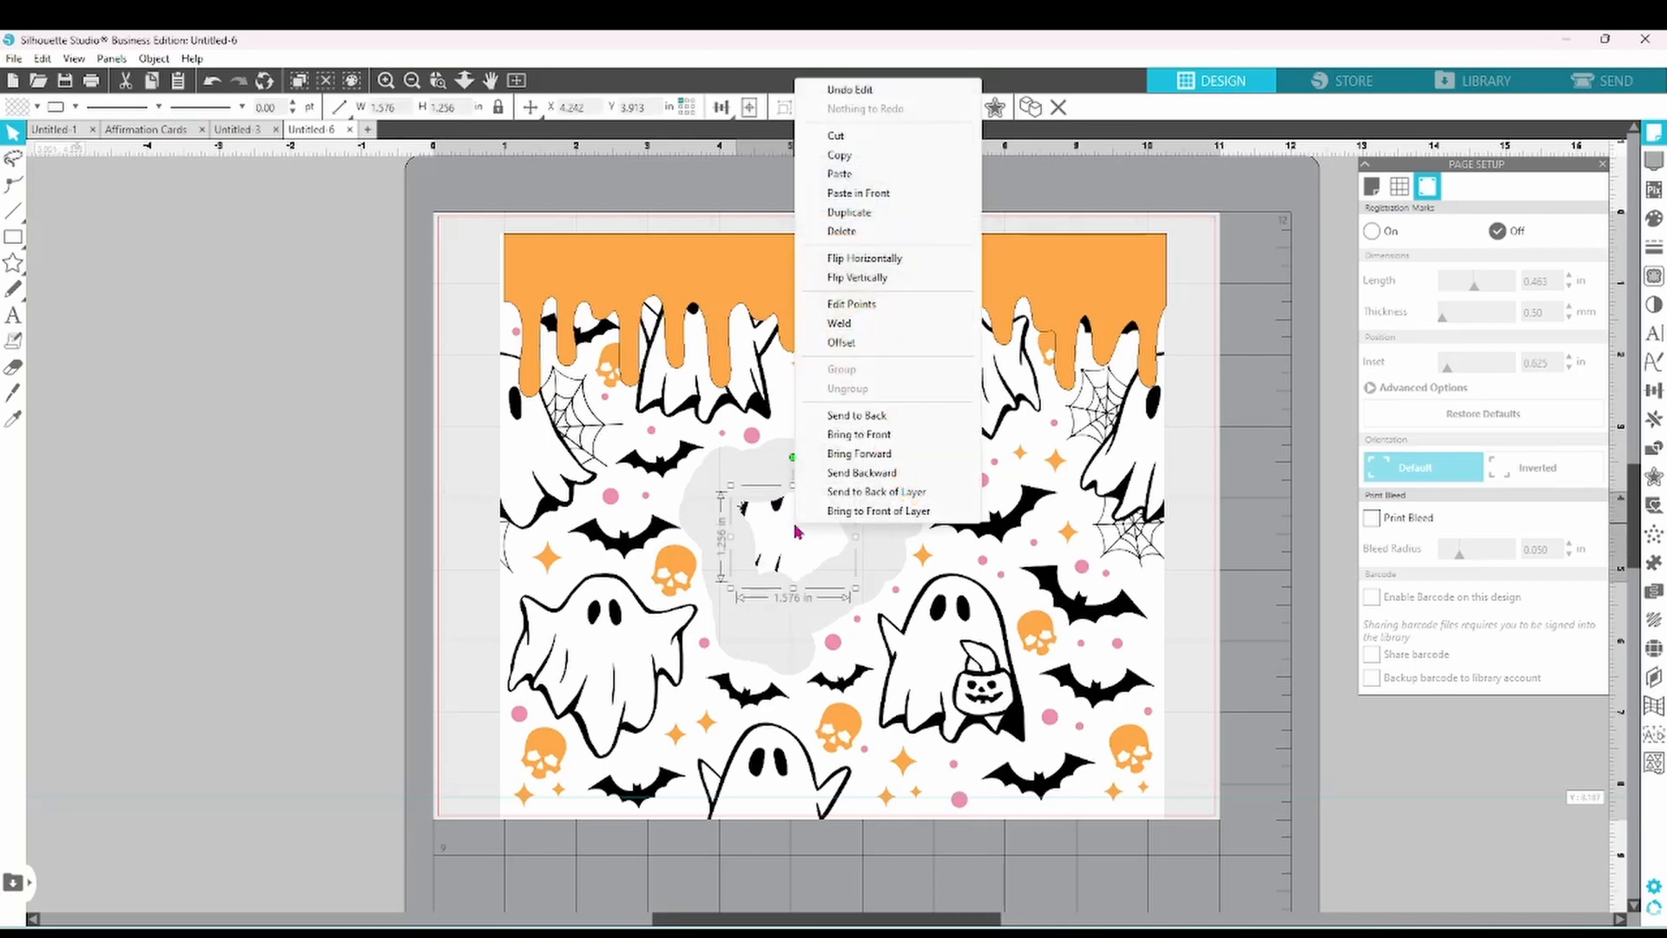
{"action": "mouse_move", "coordinate": [840, 231]}
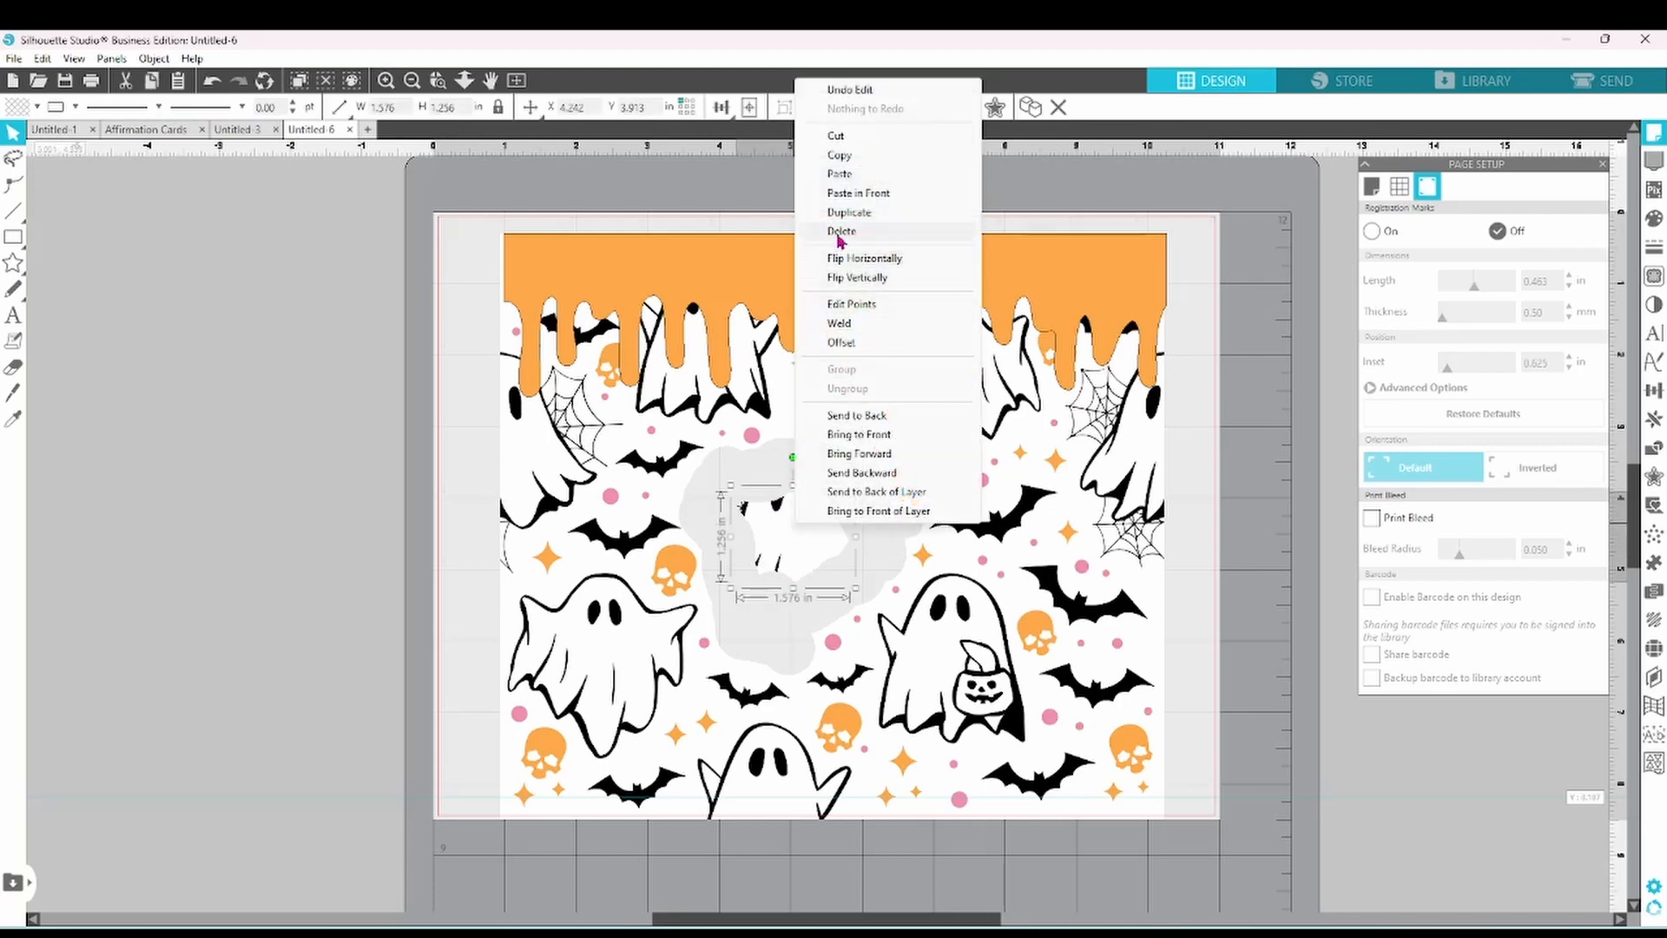
{"action": "left_click", "coordinate": [840, 231]}
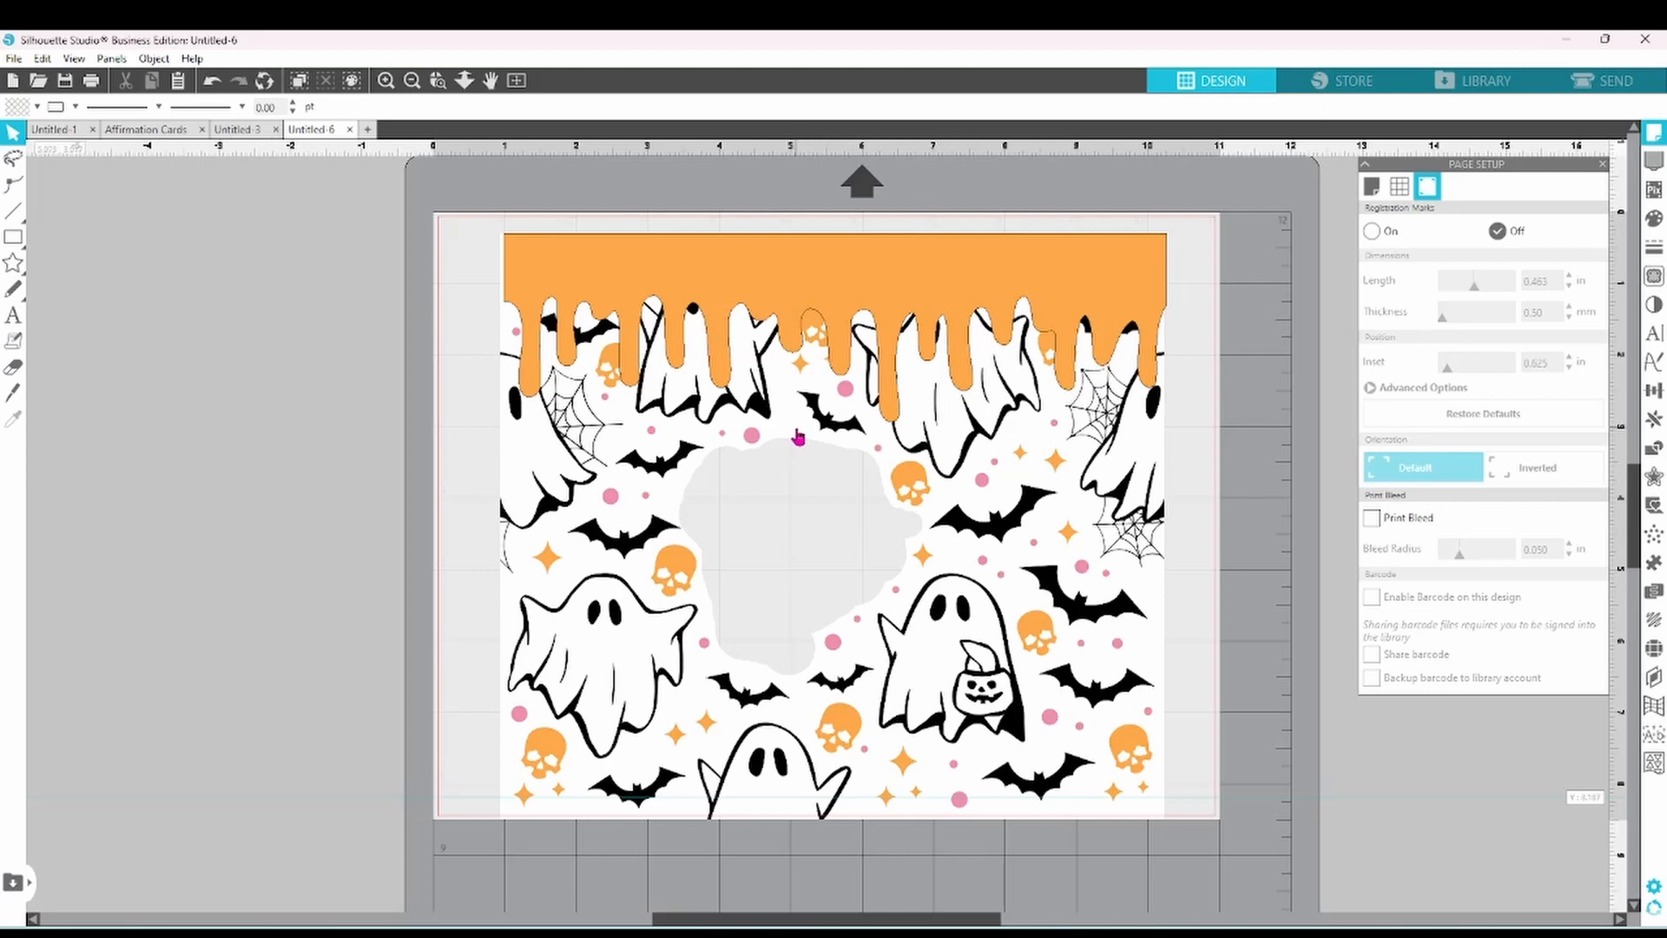
{"action": "mouse_move", "coordinate": [750, 497]}
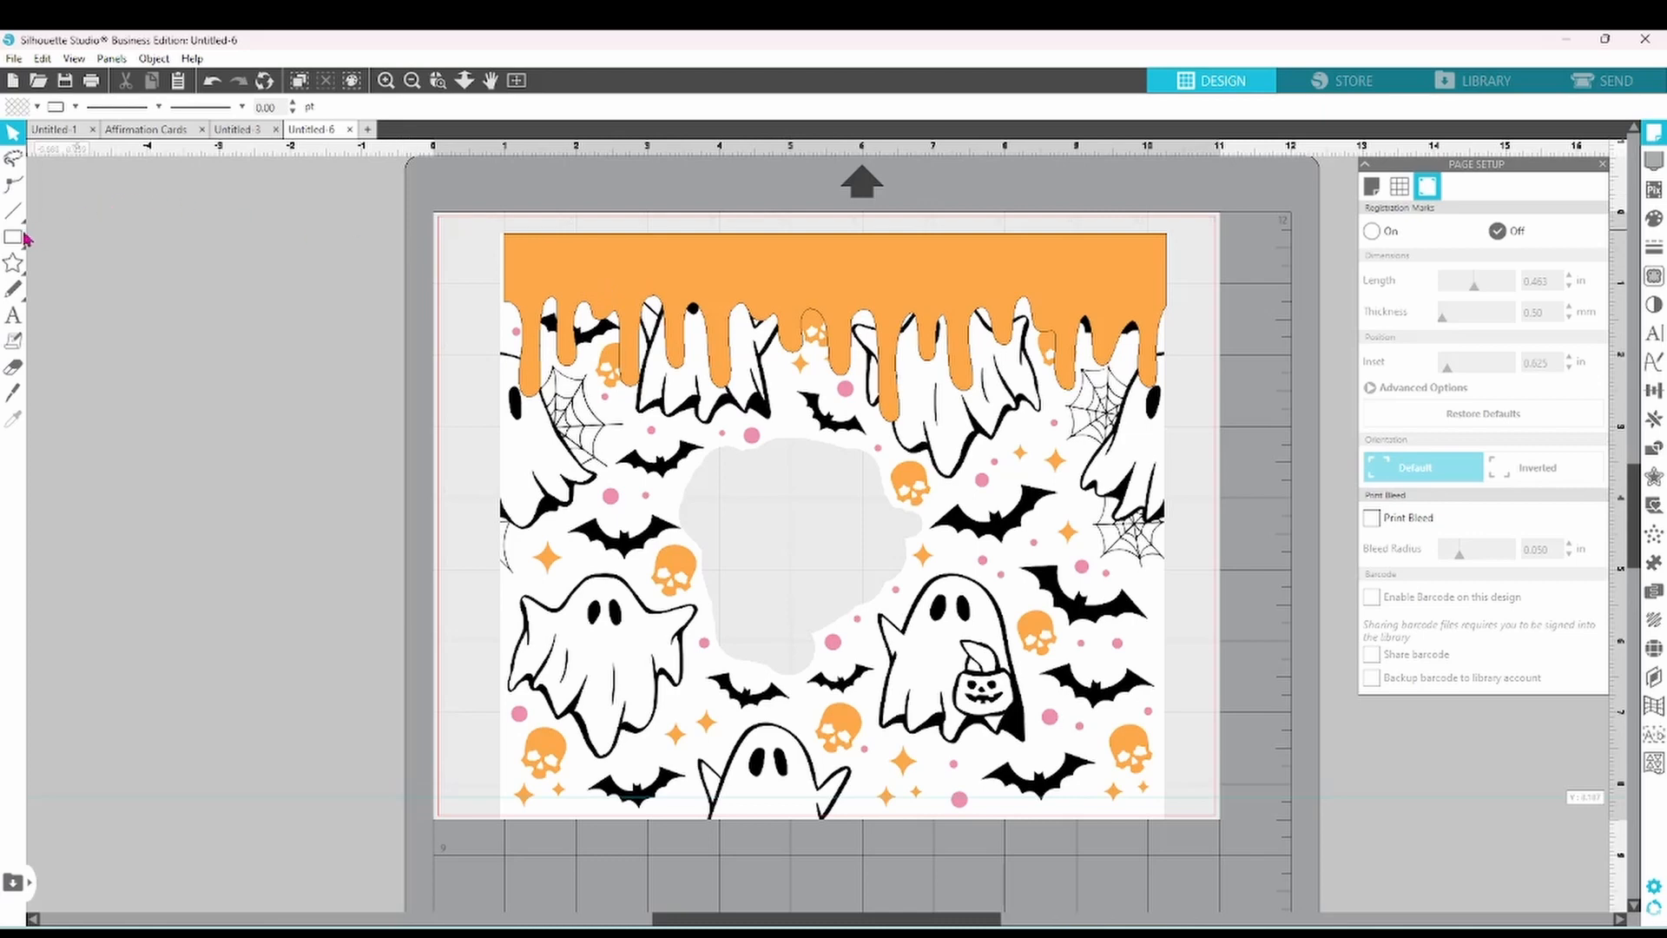
- Draw a rectangle, send it behind the ghost pattern and fill it white
{"action": "left_click", "coordinate": [13, 237]}
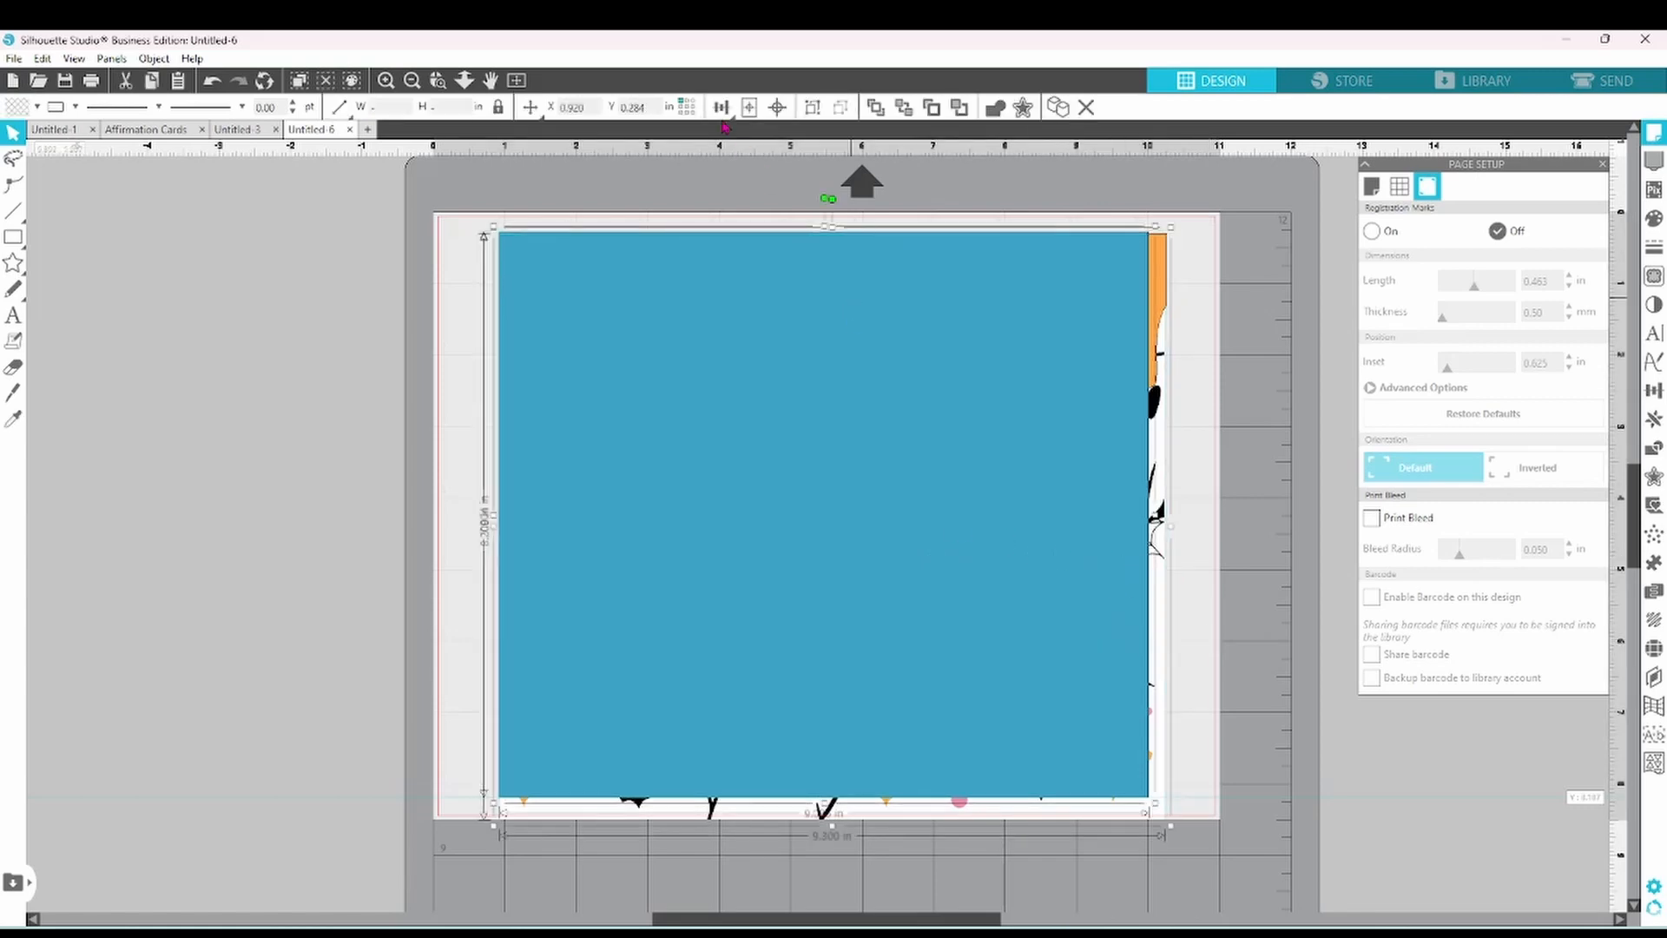
{"action": "left_click", "coordinate": [778, 106]}
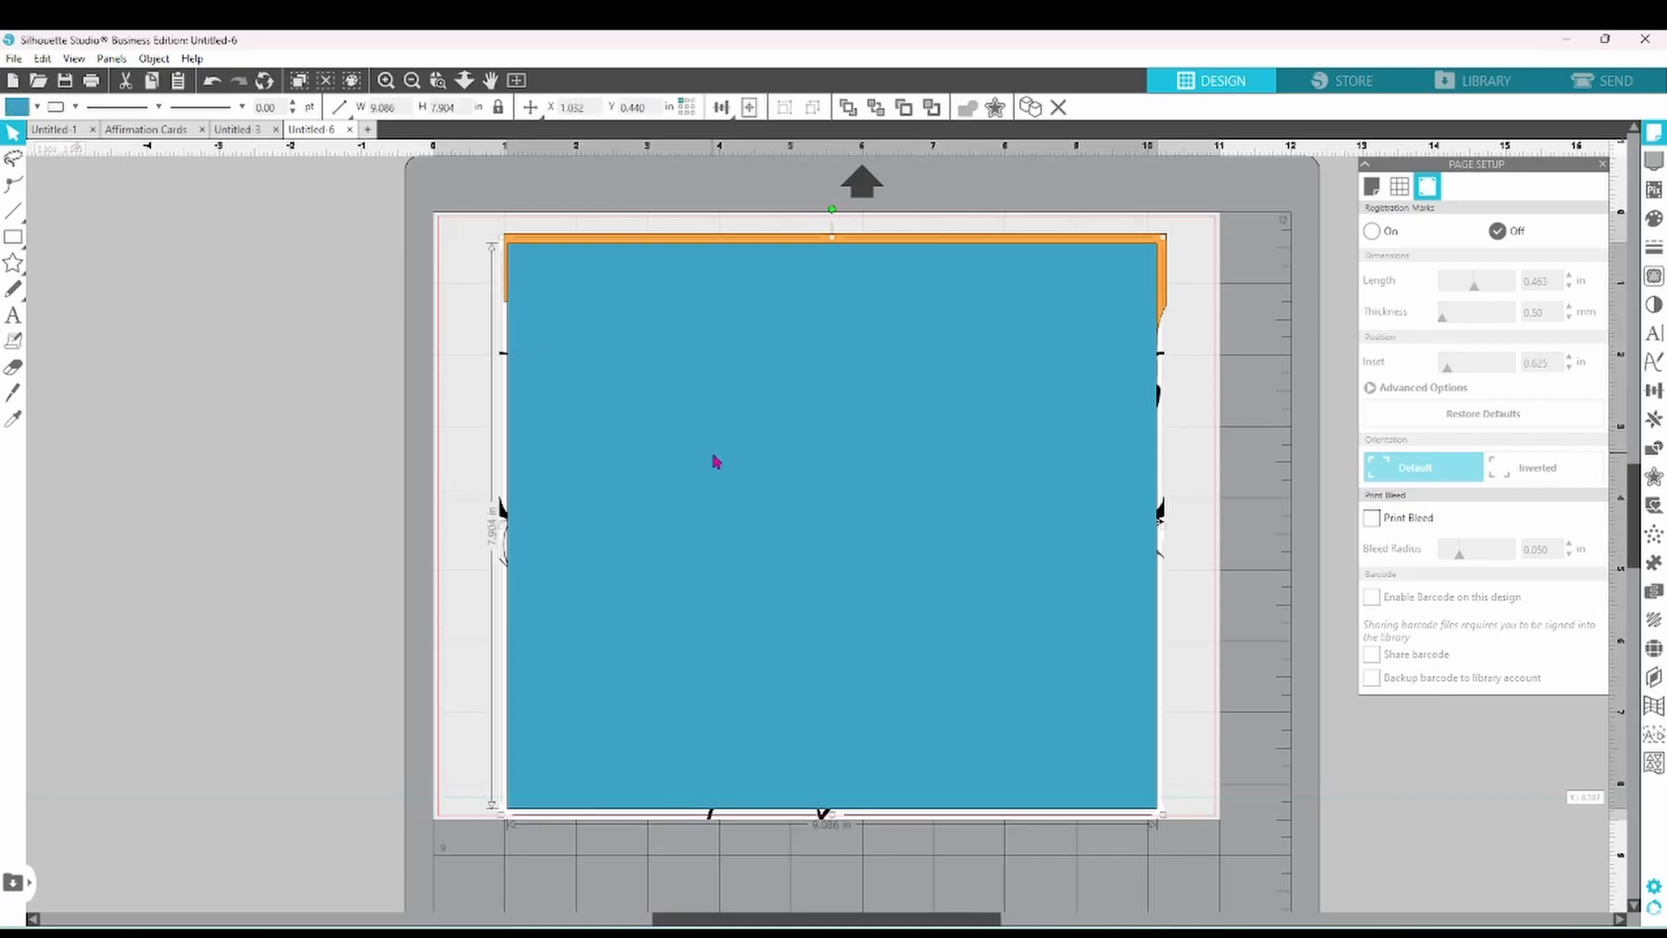
{"action": "right_click", "coordinate": [713, 462]}
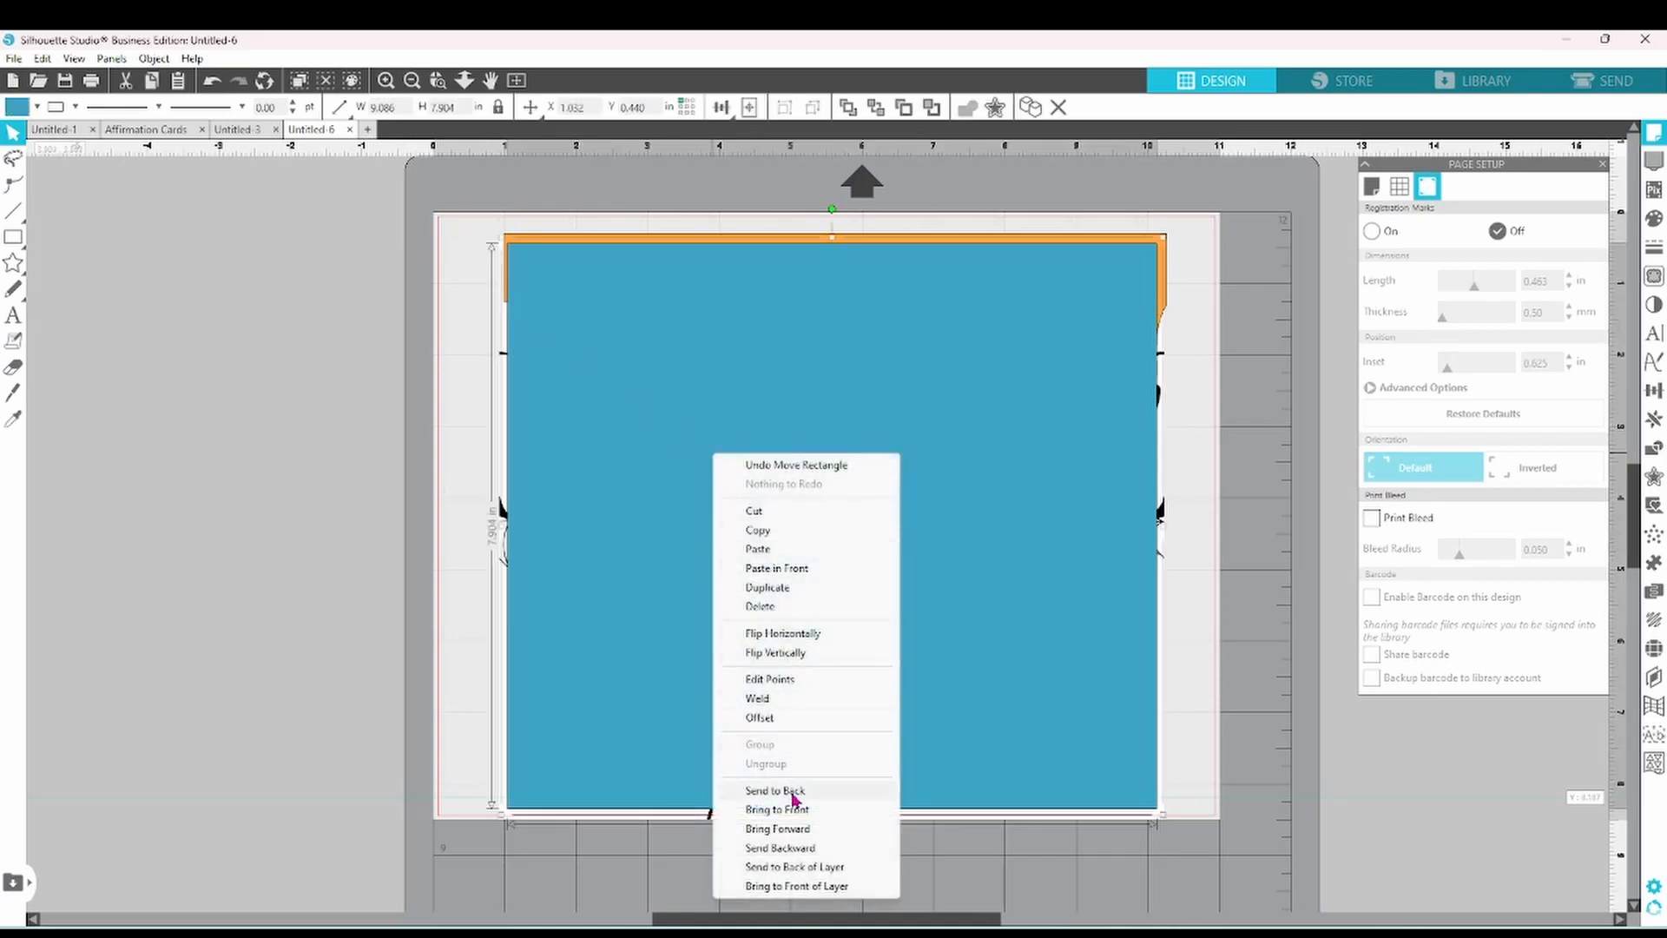
{"action": "left_click", "coordinate": [774, 790]}
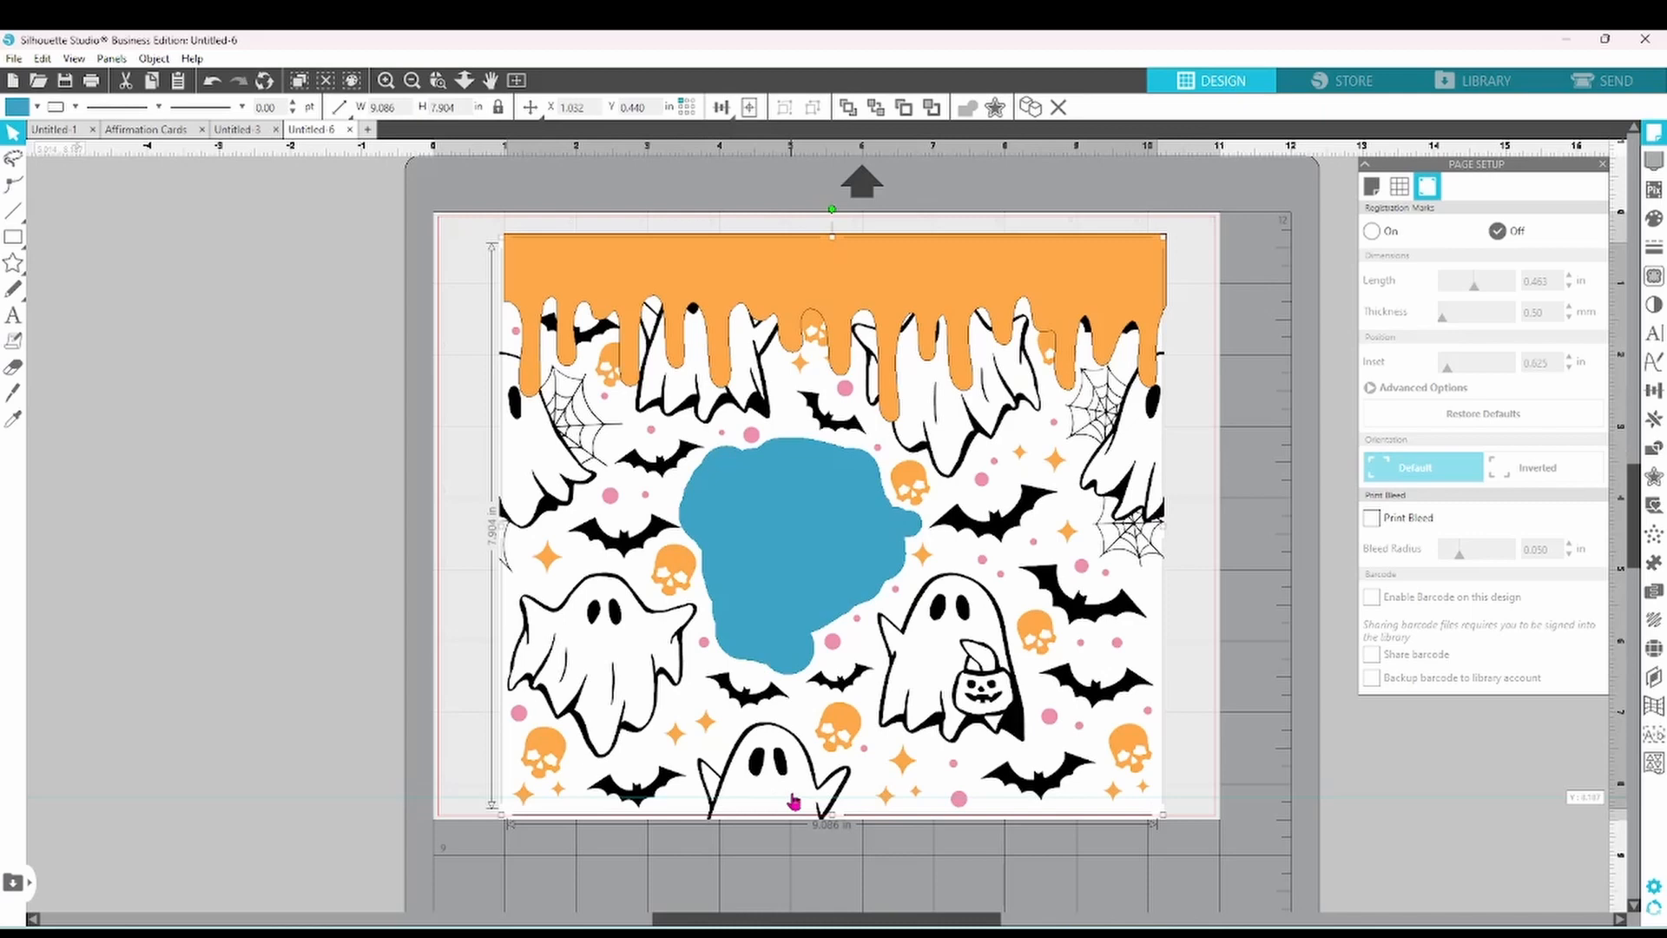
{"action": "mouse_move", "coordinate": [792, 550]}
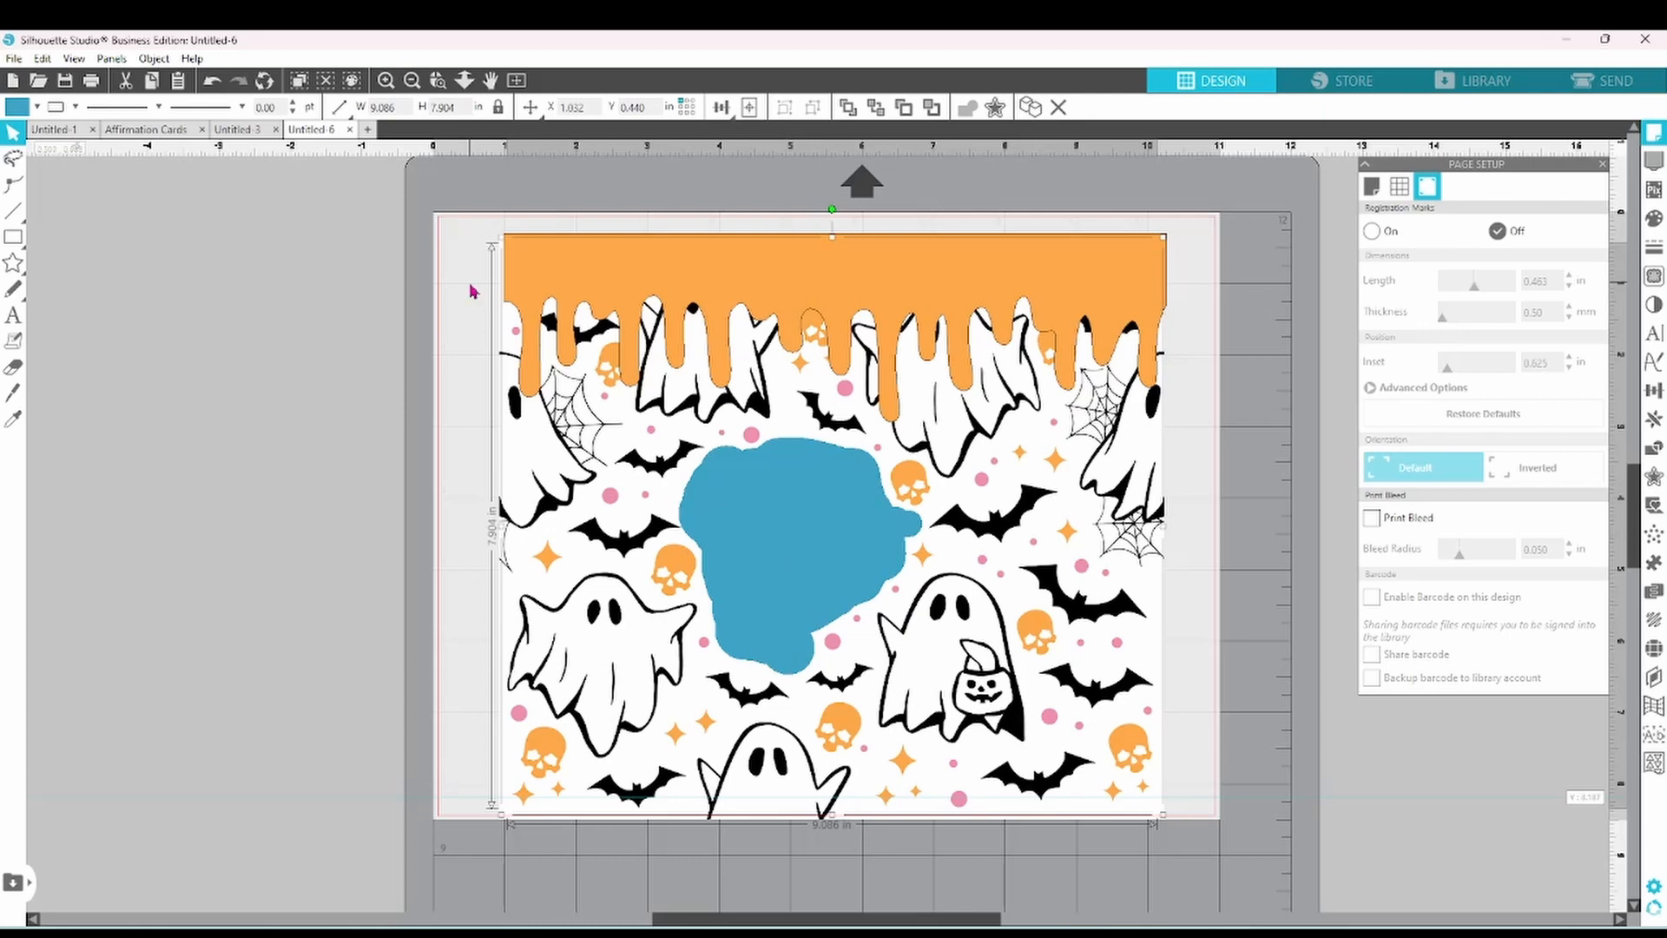
{"action": "left_click", "coordinate": [19, 106]}
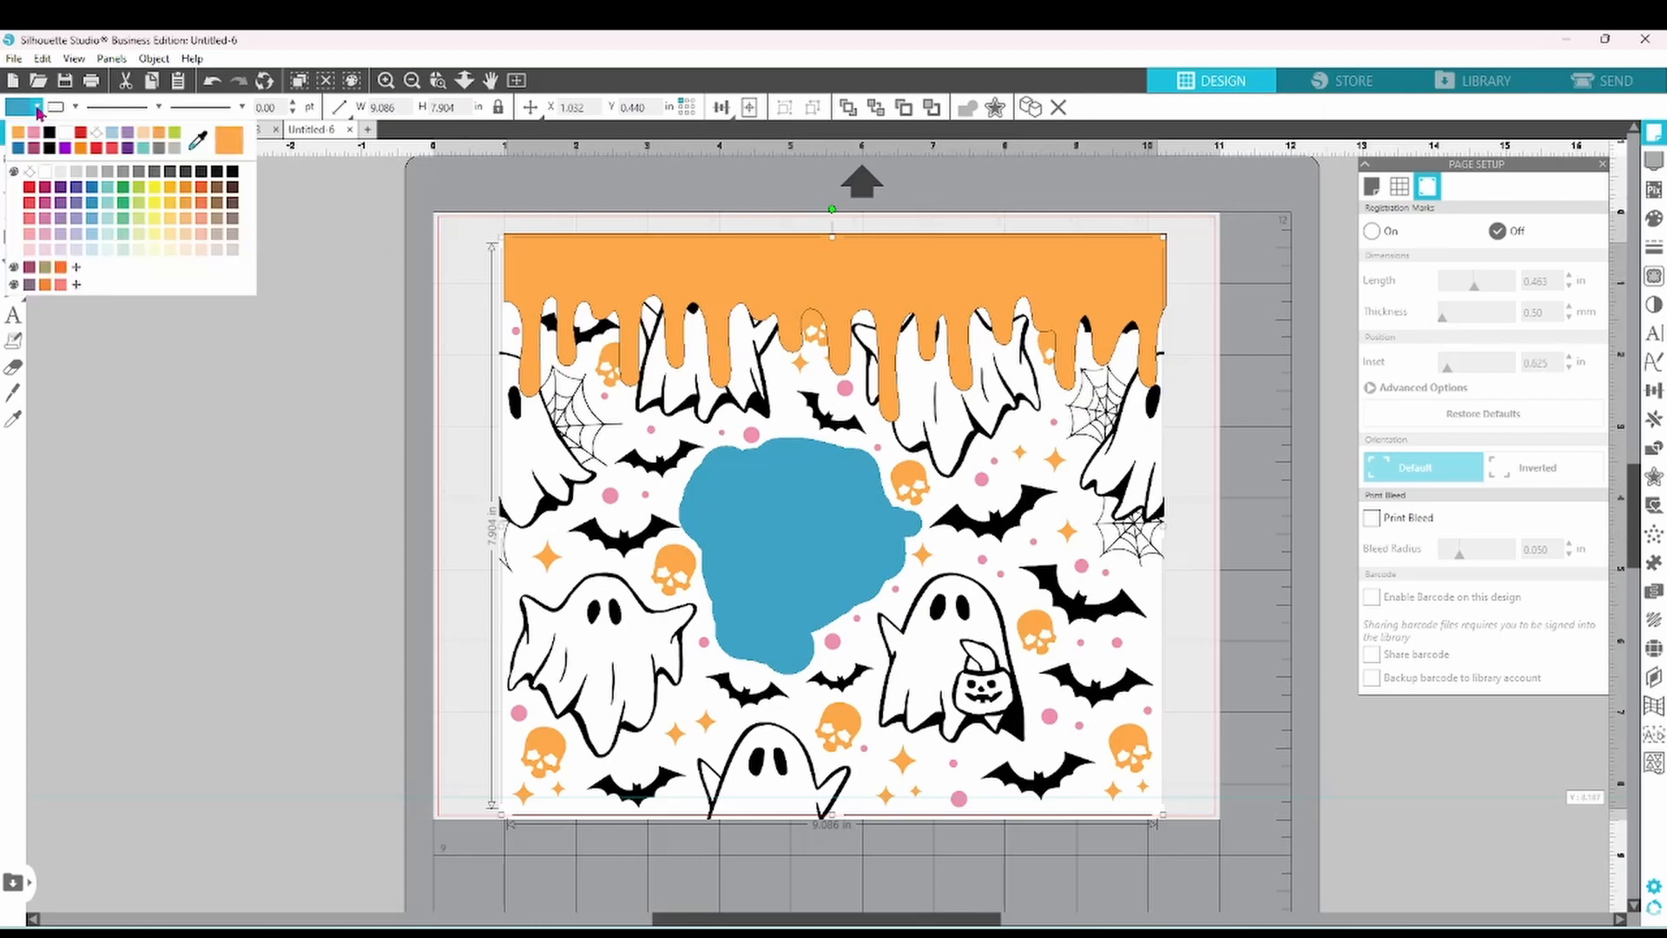
{"action": "mouse_move", "coordinate": [198, 144]}
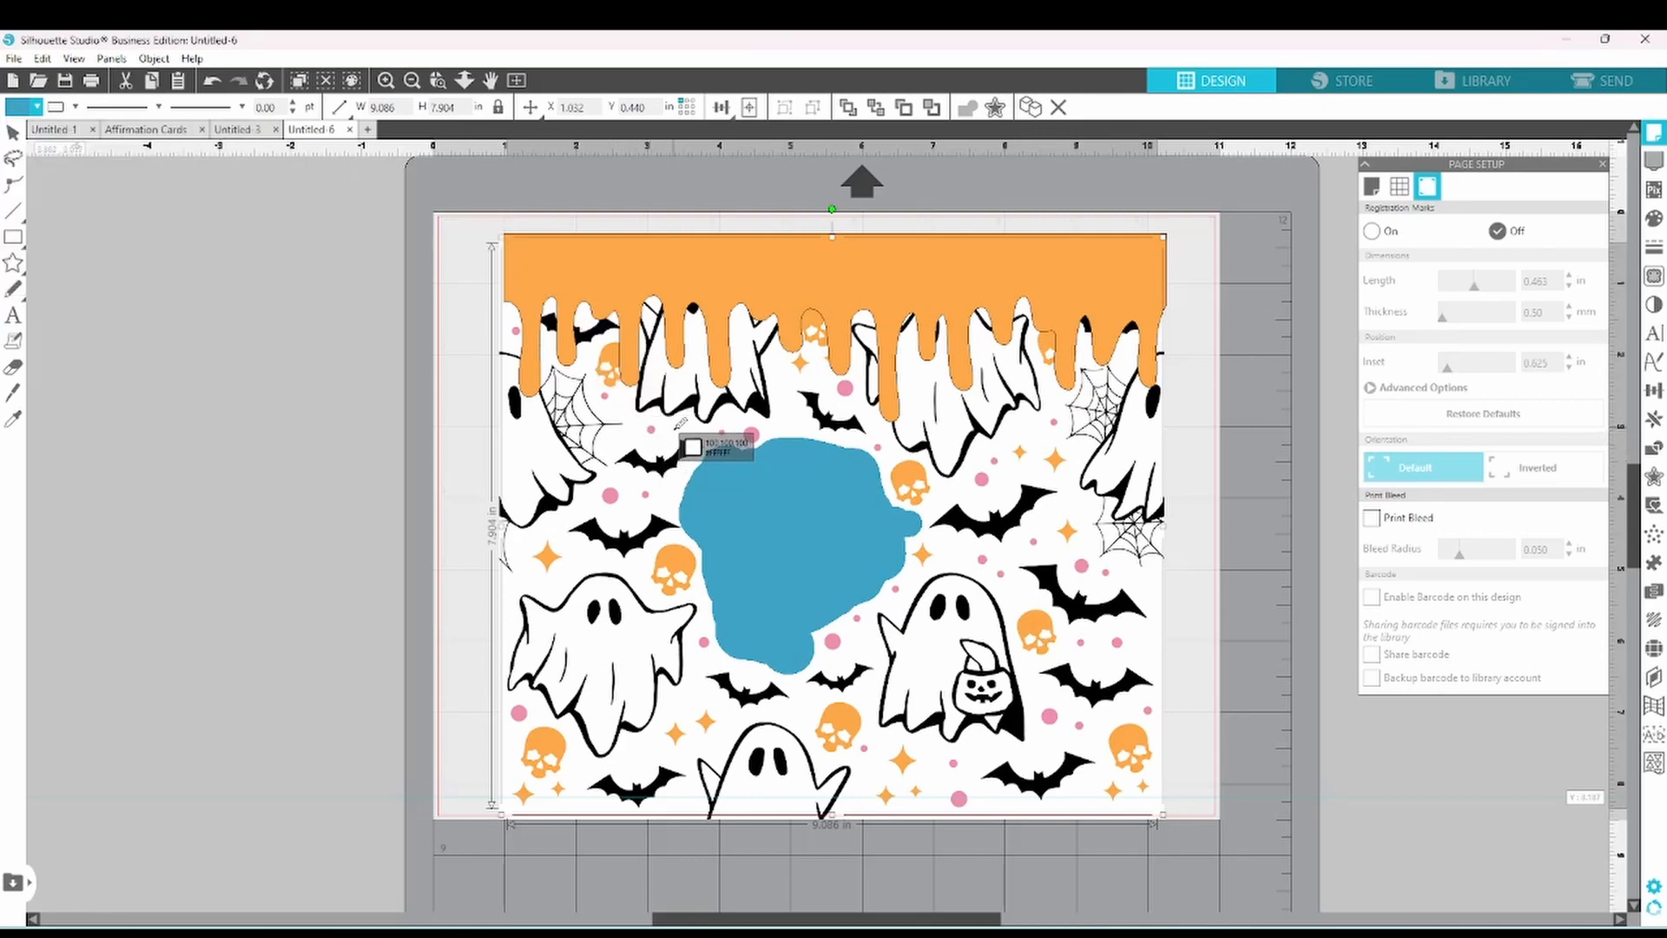
{"action": "key", "text": "Delete"}
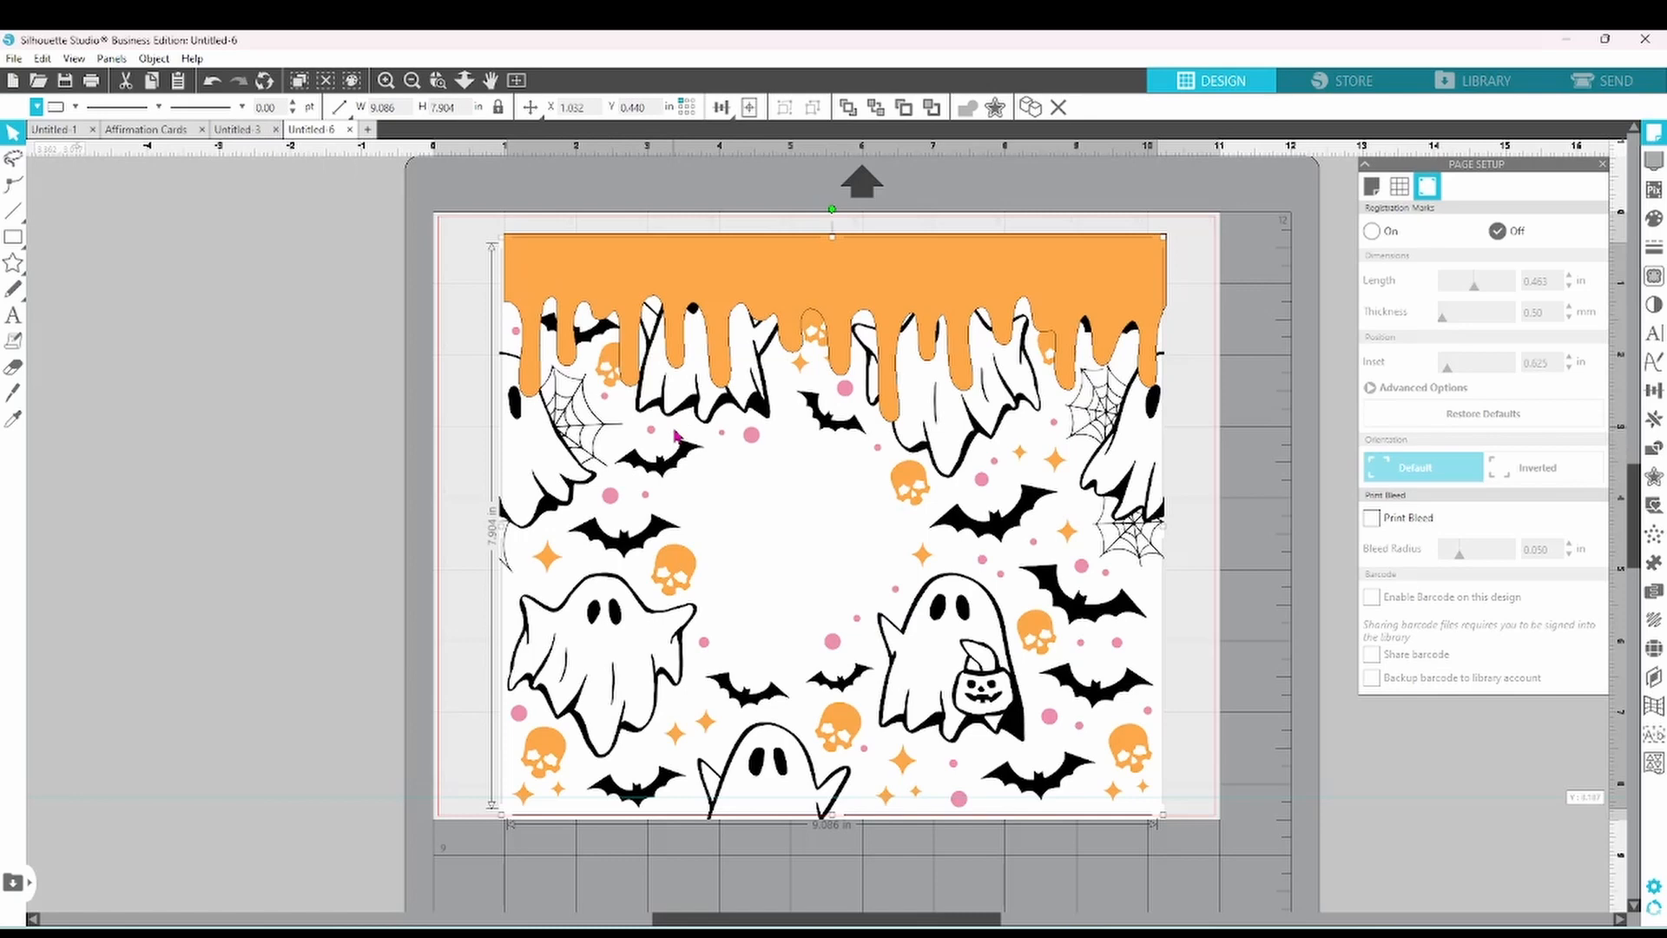
{"action": "mouse_move", "coordinate": [821, 542]}
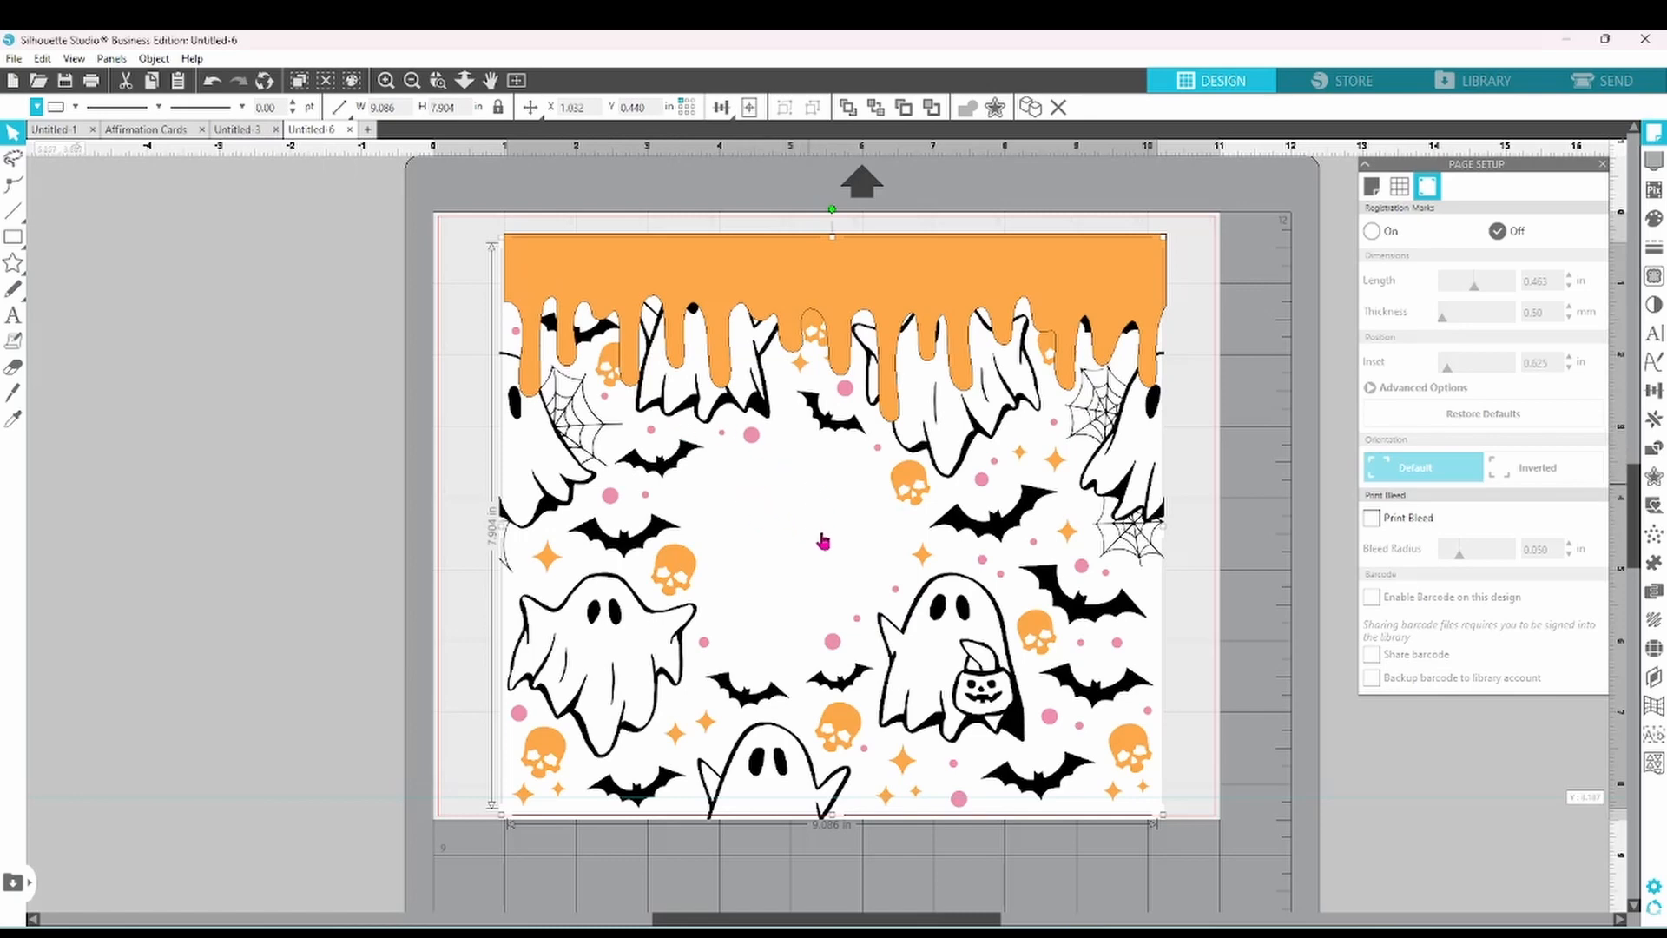
{"action": "mouse_move", "coordinate": [783, 508]}
{"action": "type", "text": "This is B"}
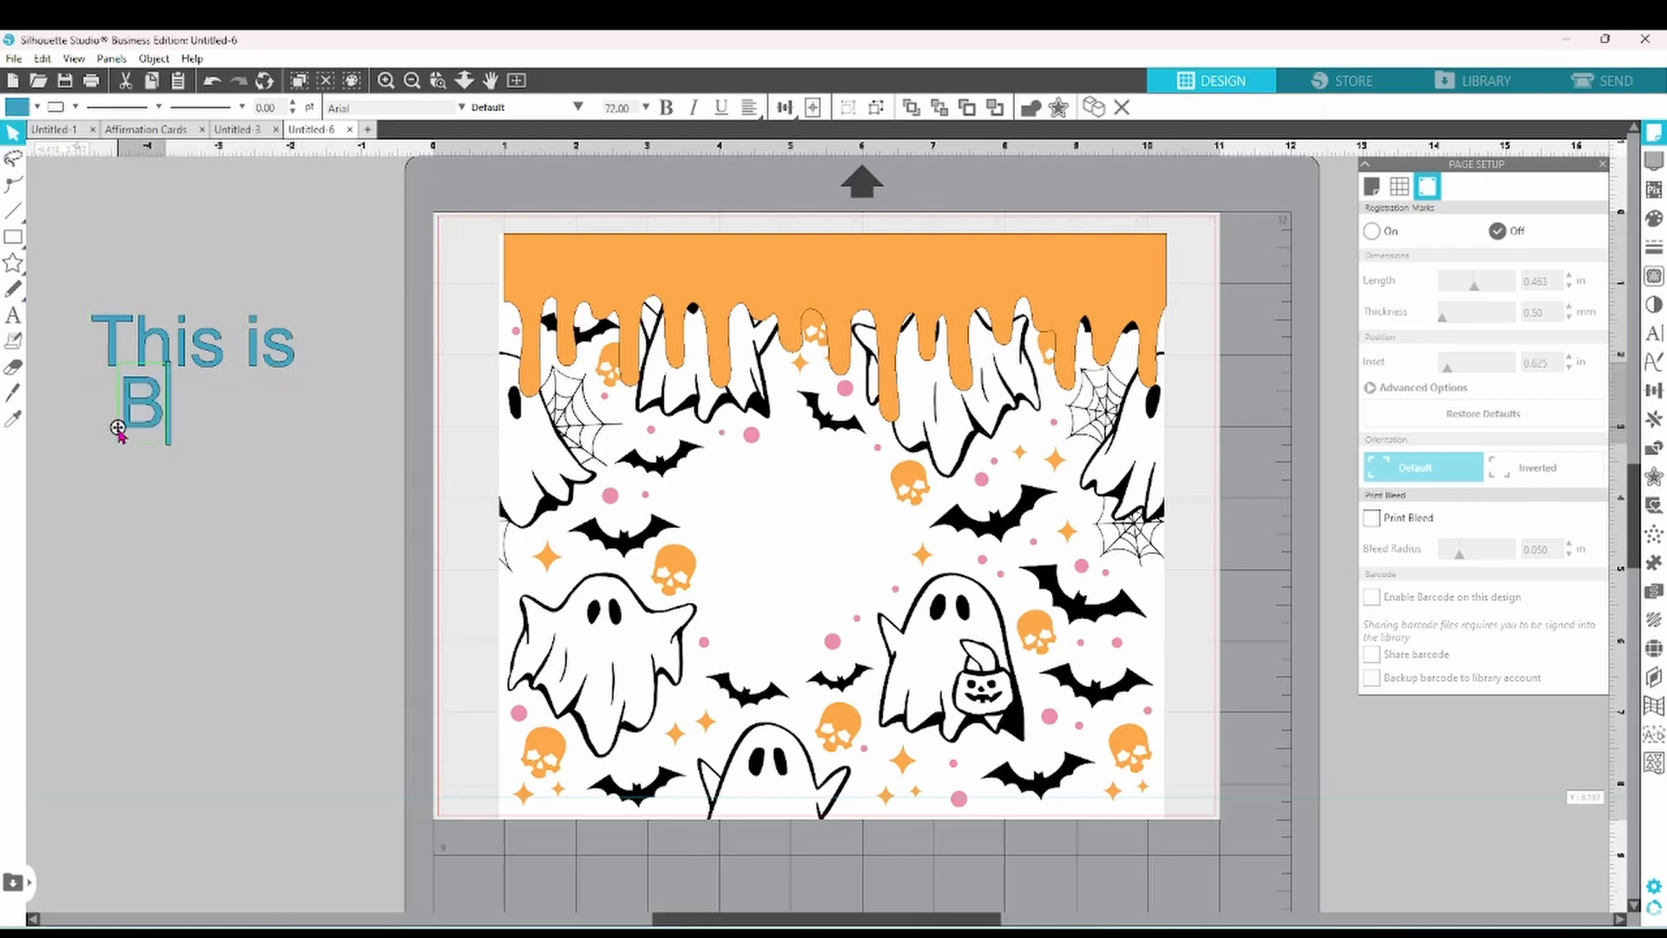
- Add 'This is BOO Sheet!' in PN Boogie Woogie, pink with orange BOO, beside the page
{"action": "type", "text": "OO Sheet!"}
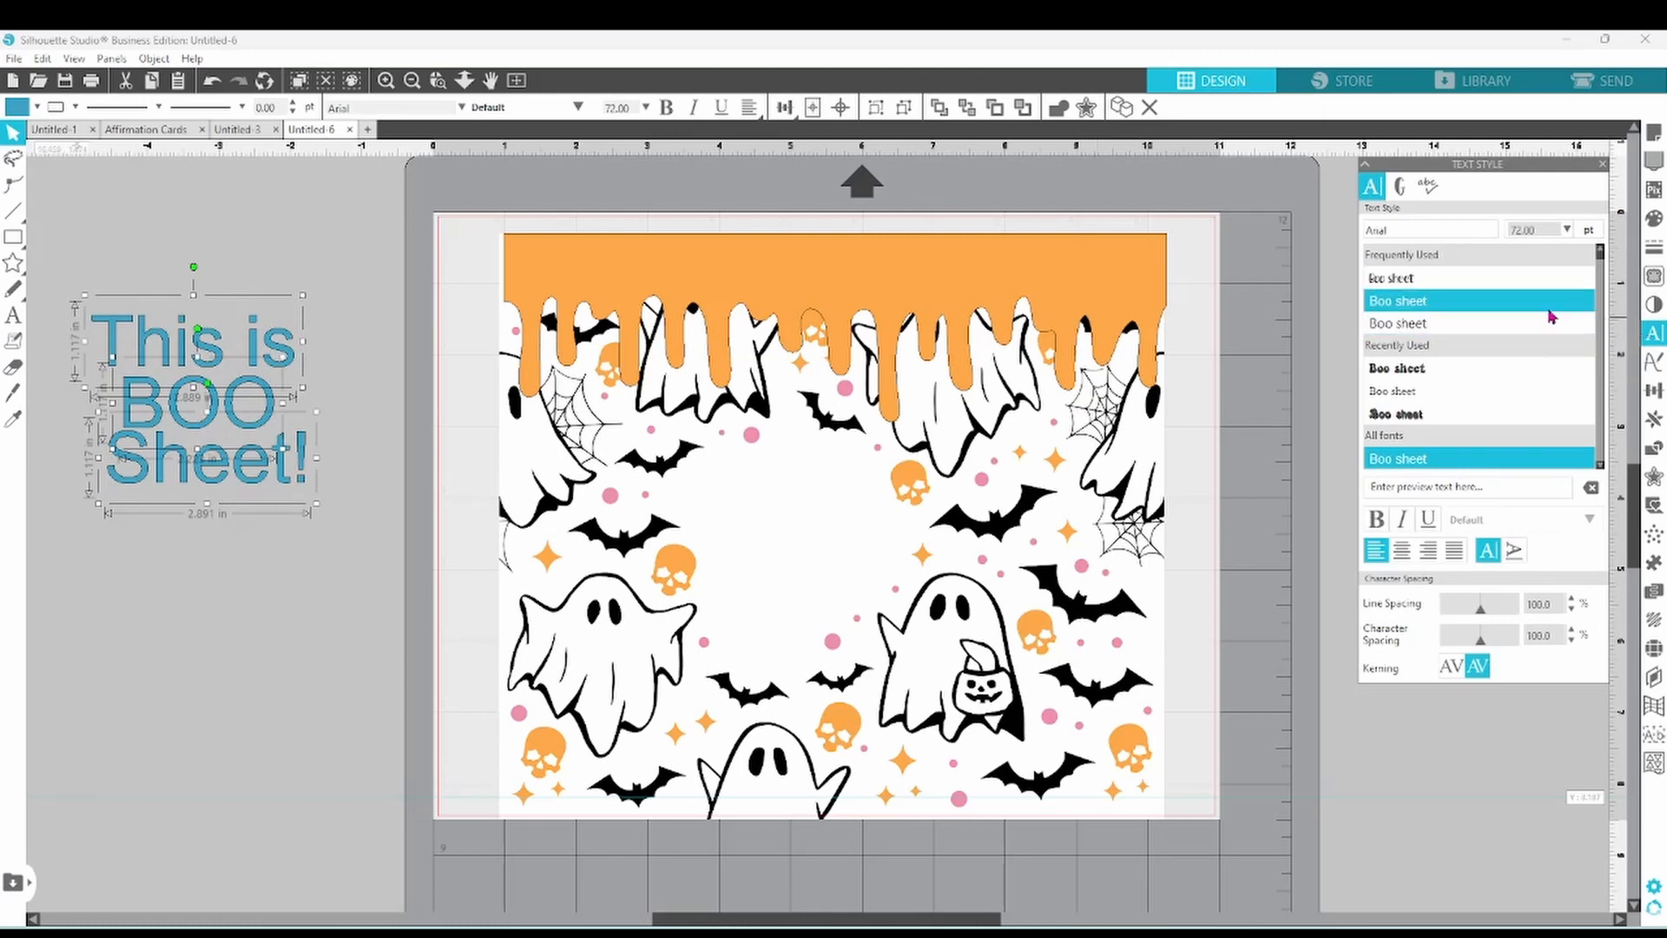
{"action": "left_click", "coordinate": [1396, 366]}
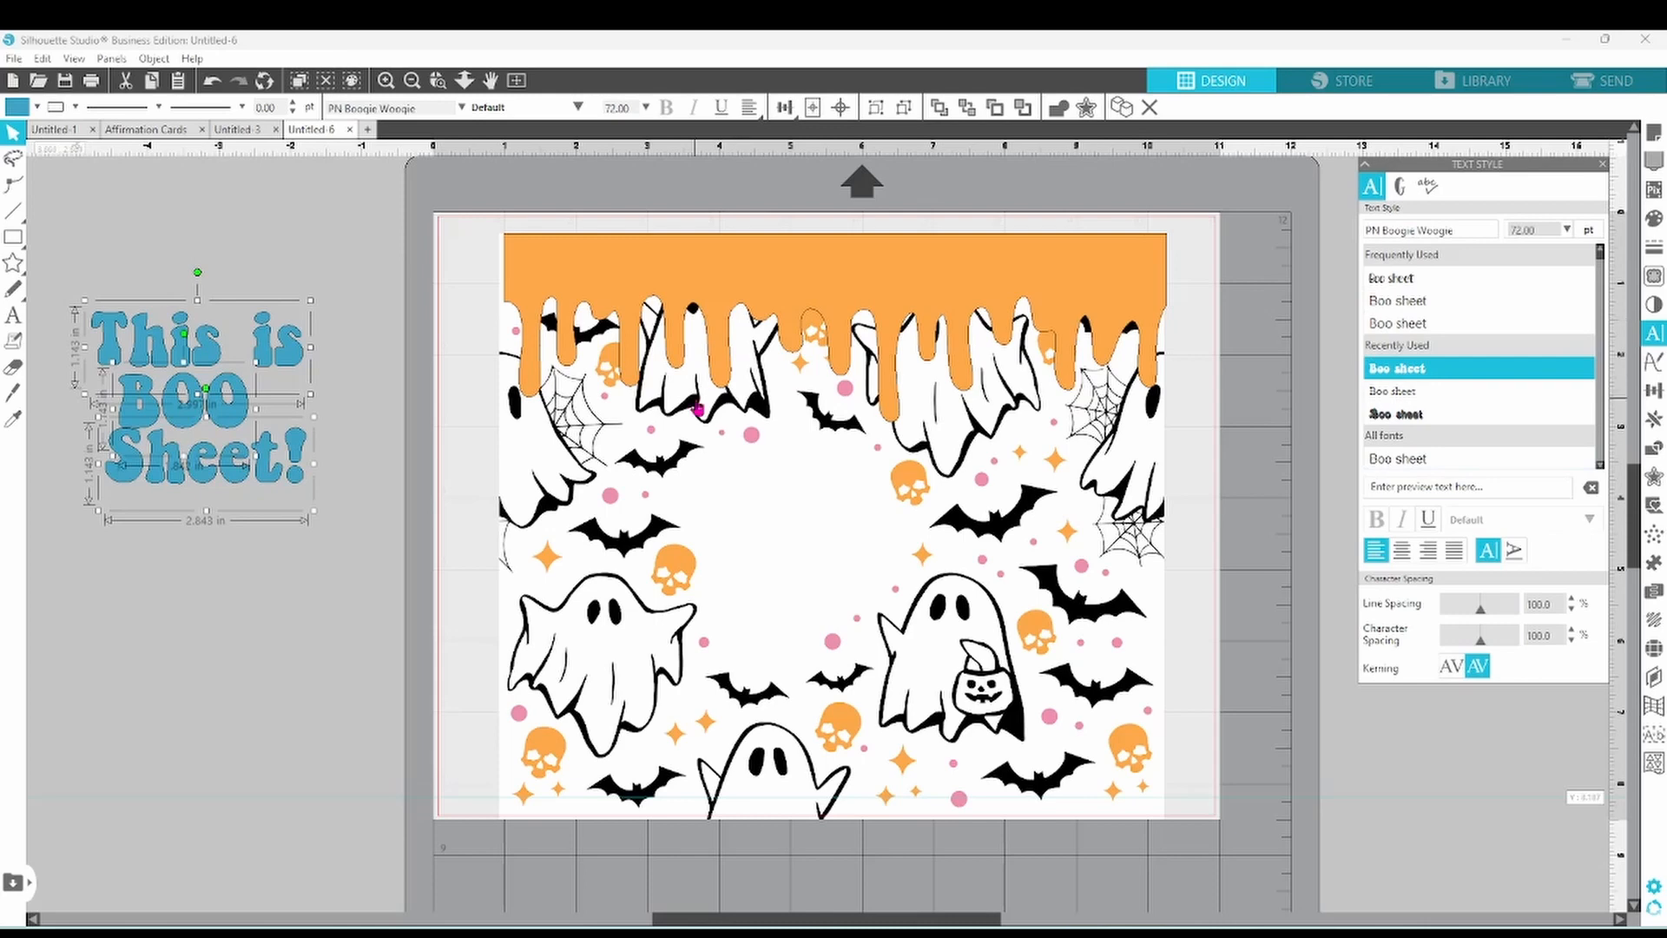
{"action": "left_click", "coordinate": [330, 472]}
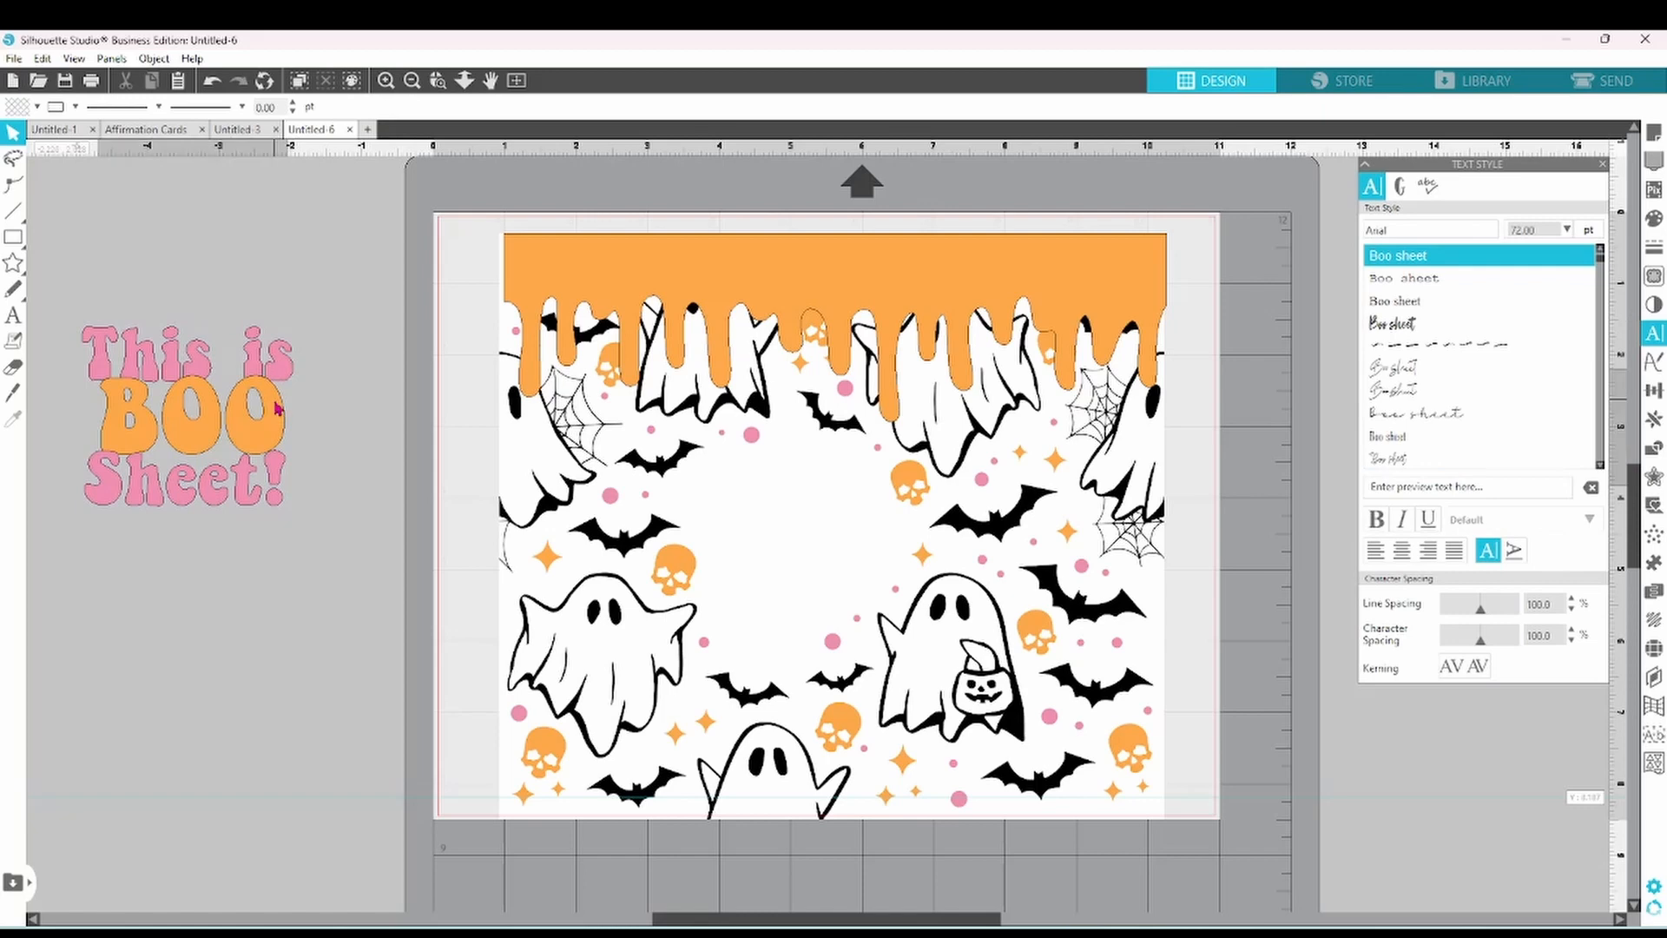
- Ungroup the BOO Sheet text into pieces and group them back together
{"action": "right_click", "coordinate": [191, 415]}
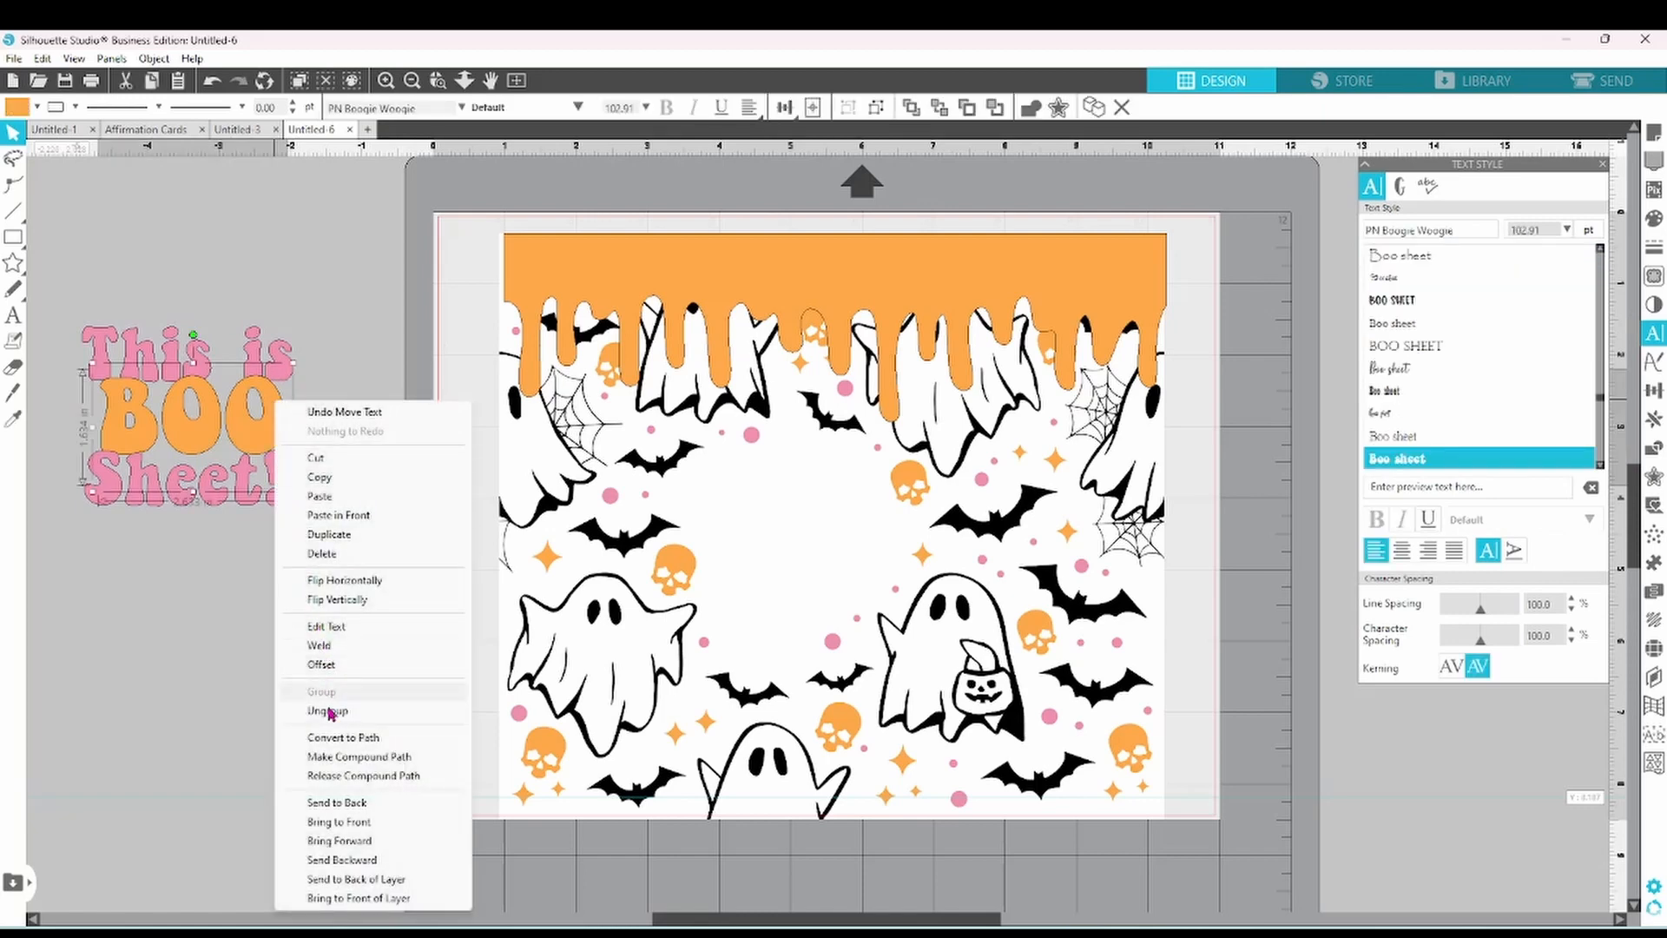
{"action": "left_click", "coordinate": [329, 710]}
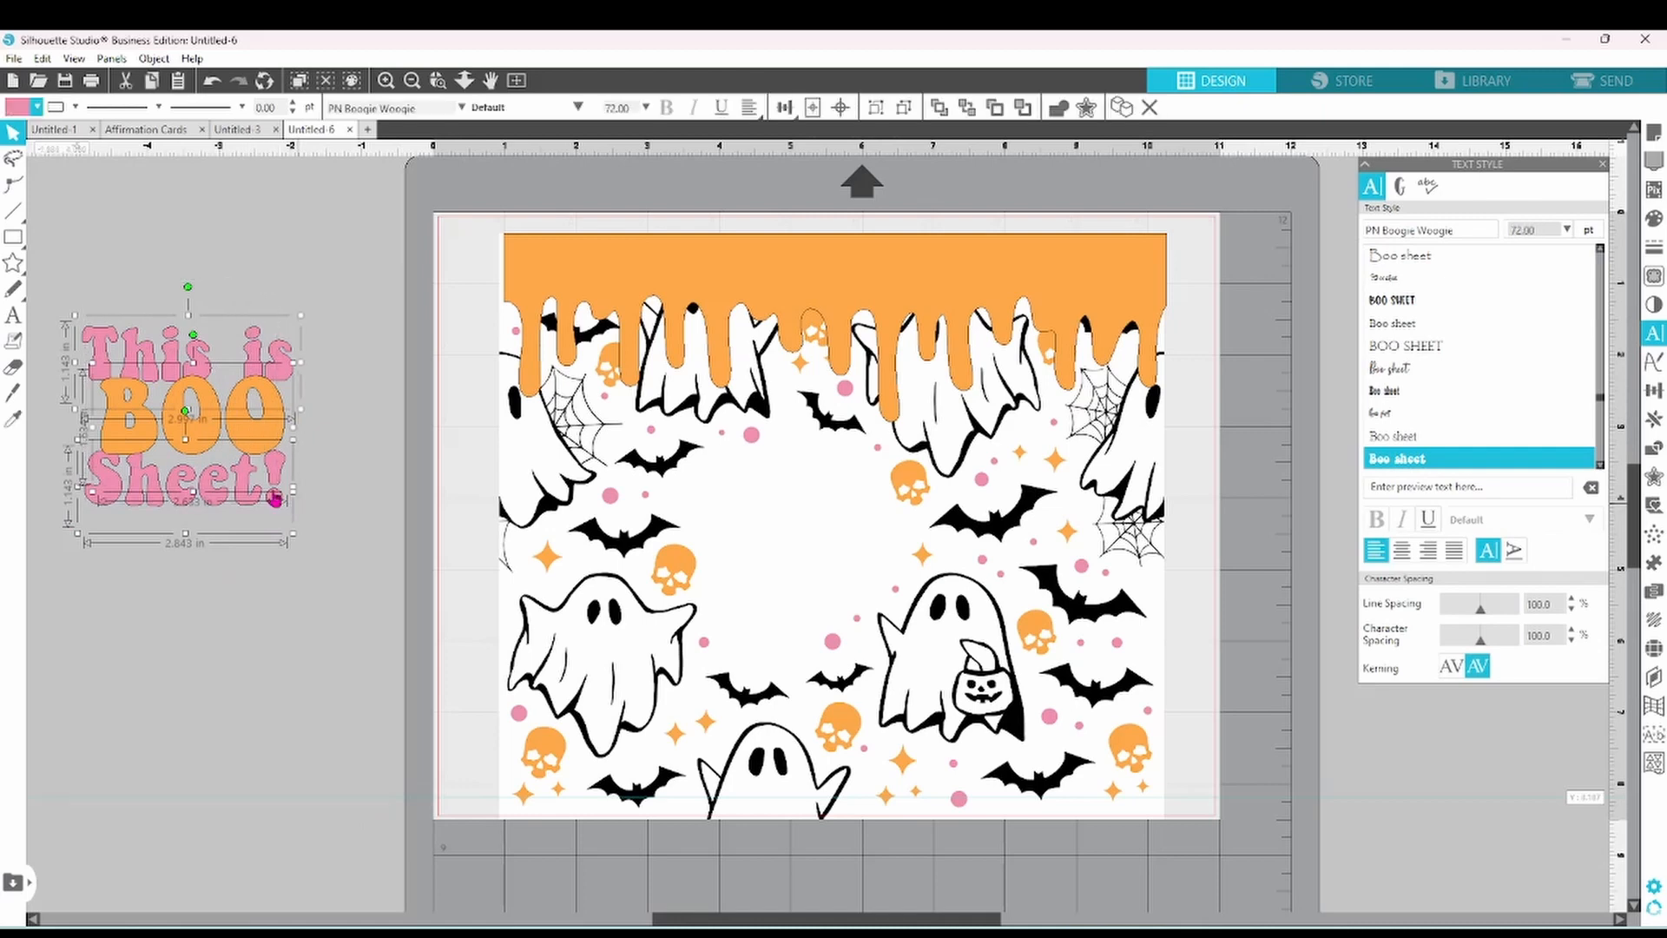
{"action": "right_click", "coordinate": [185, 425]}
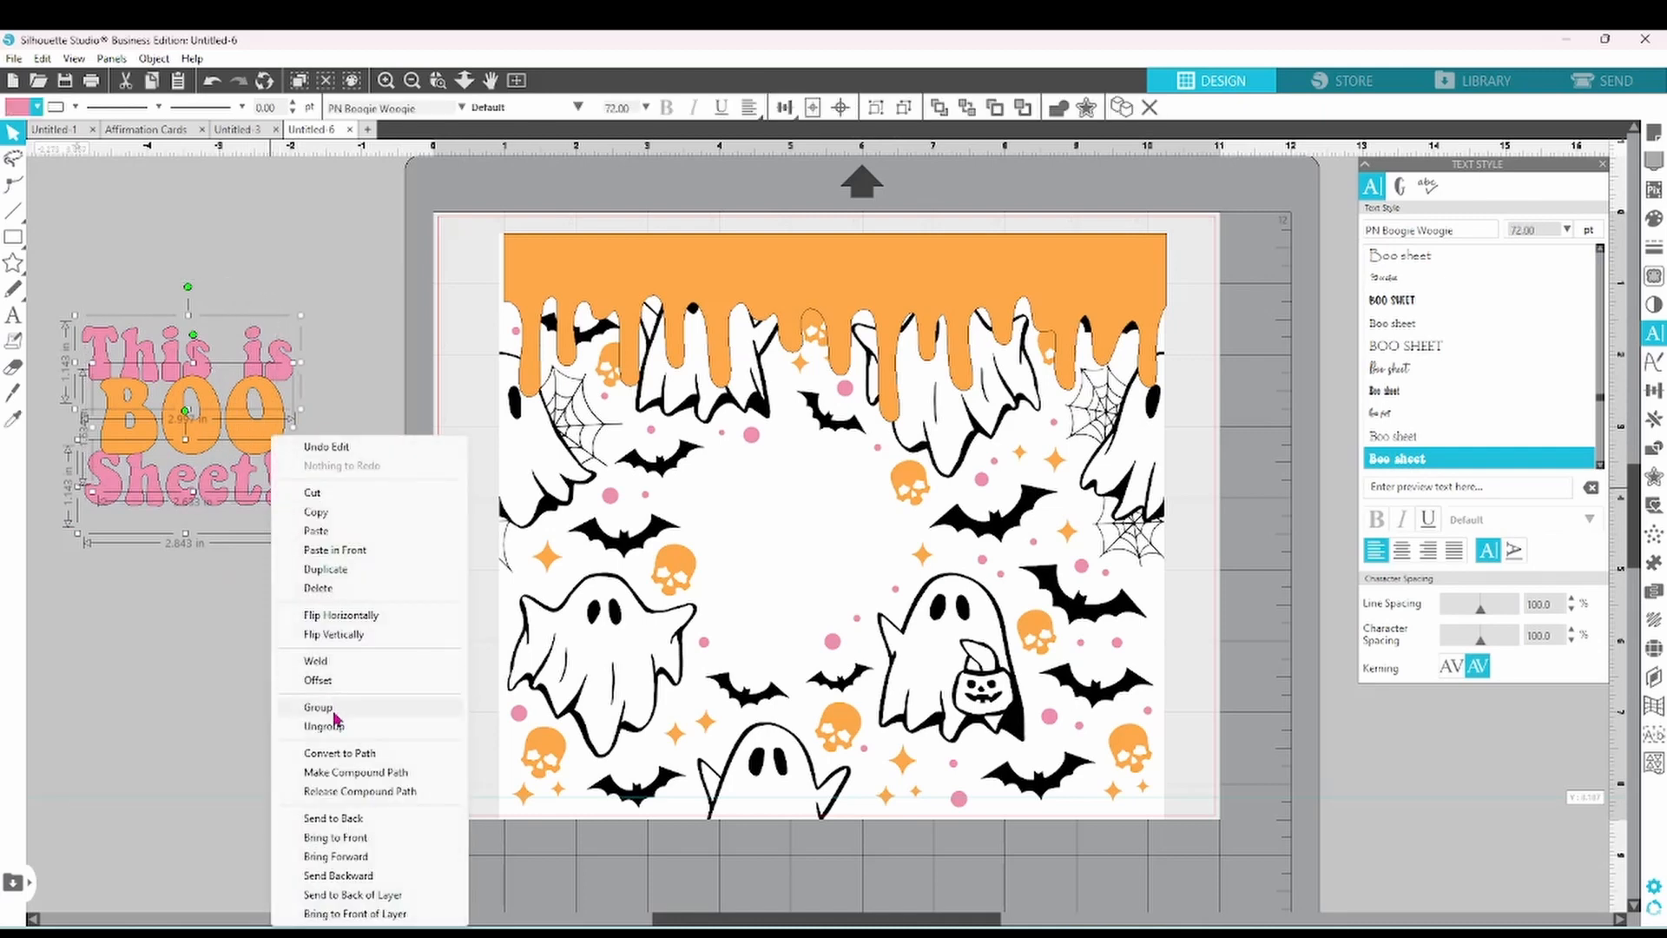
{"action": "left_click", "coordinate": [316, 707]}
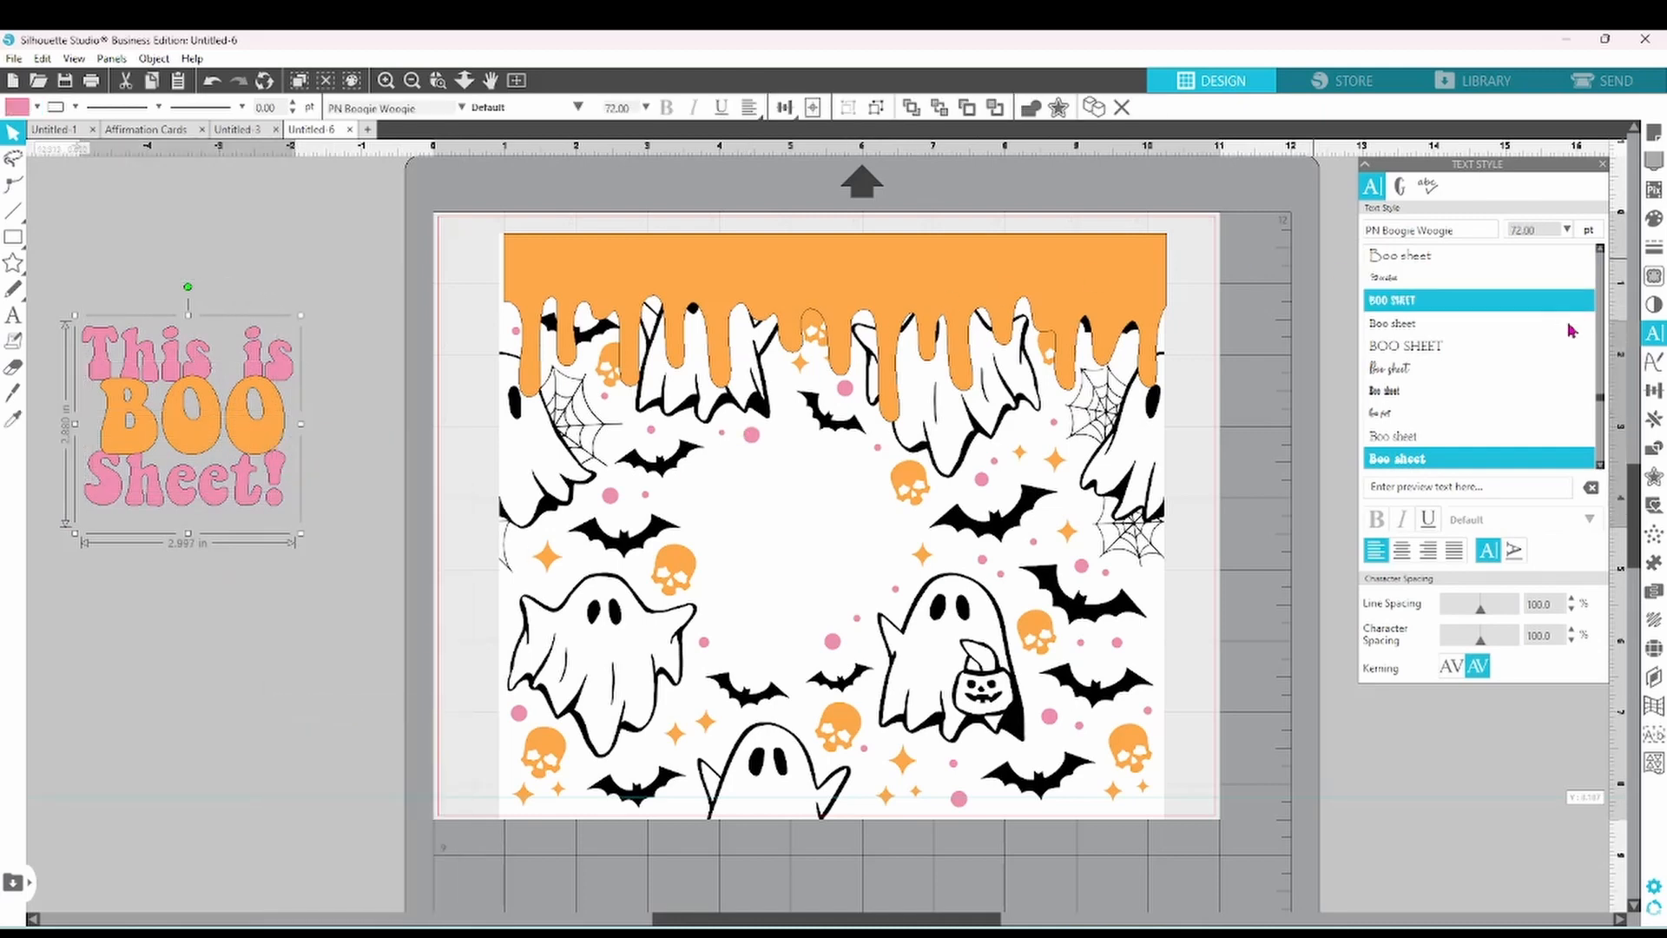
- Apply an offset outline around the text and group the outline with it
{"action": "left_click", "coordinate": [1651, 446]}
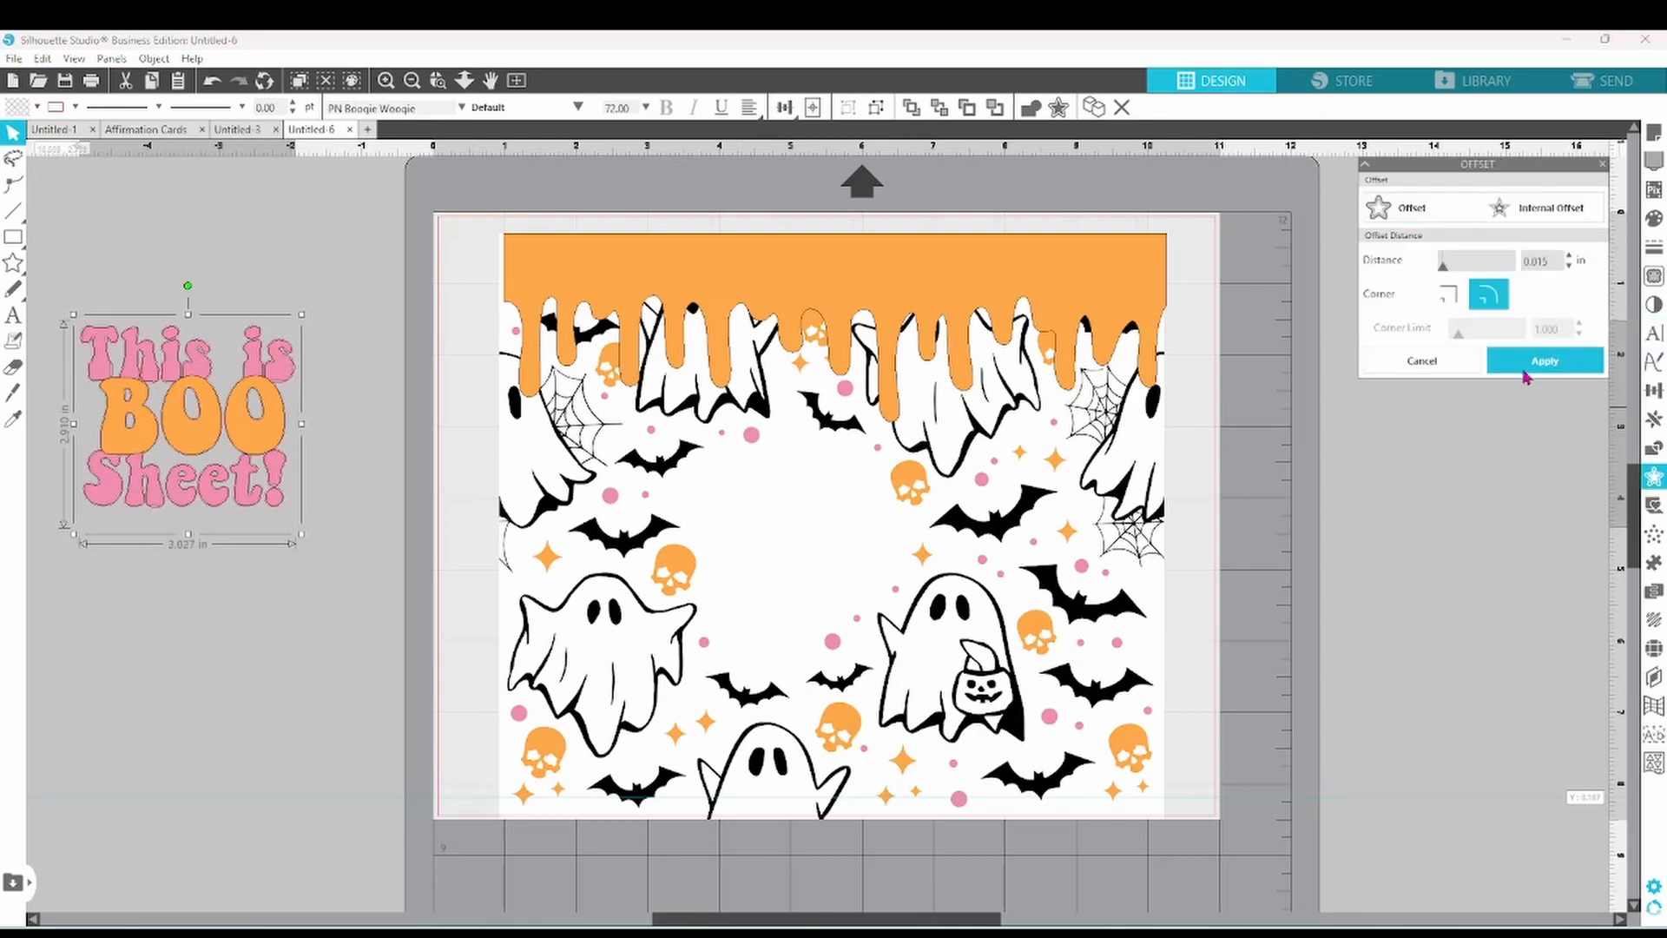
{"action": "left_click", "coordinate": [1543, 361]}
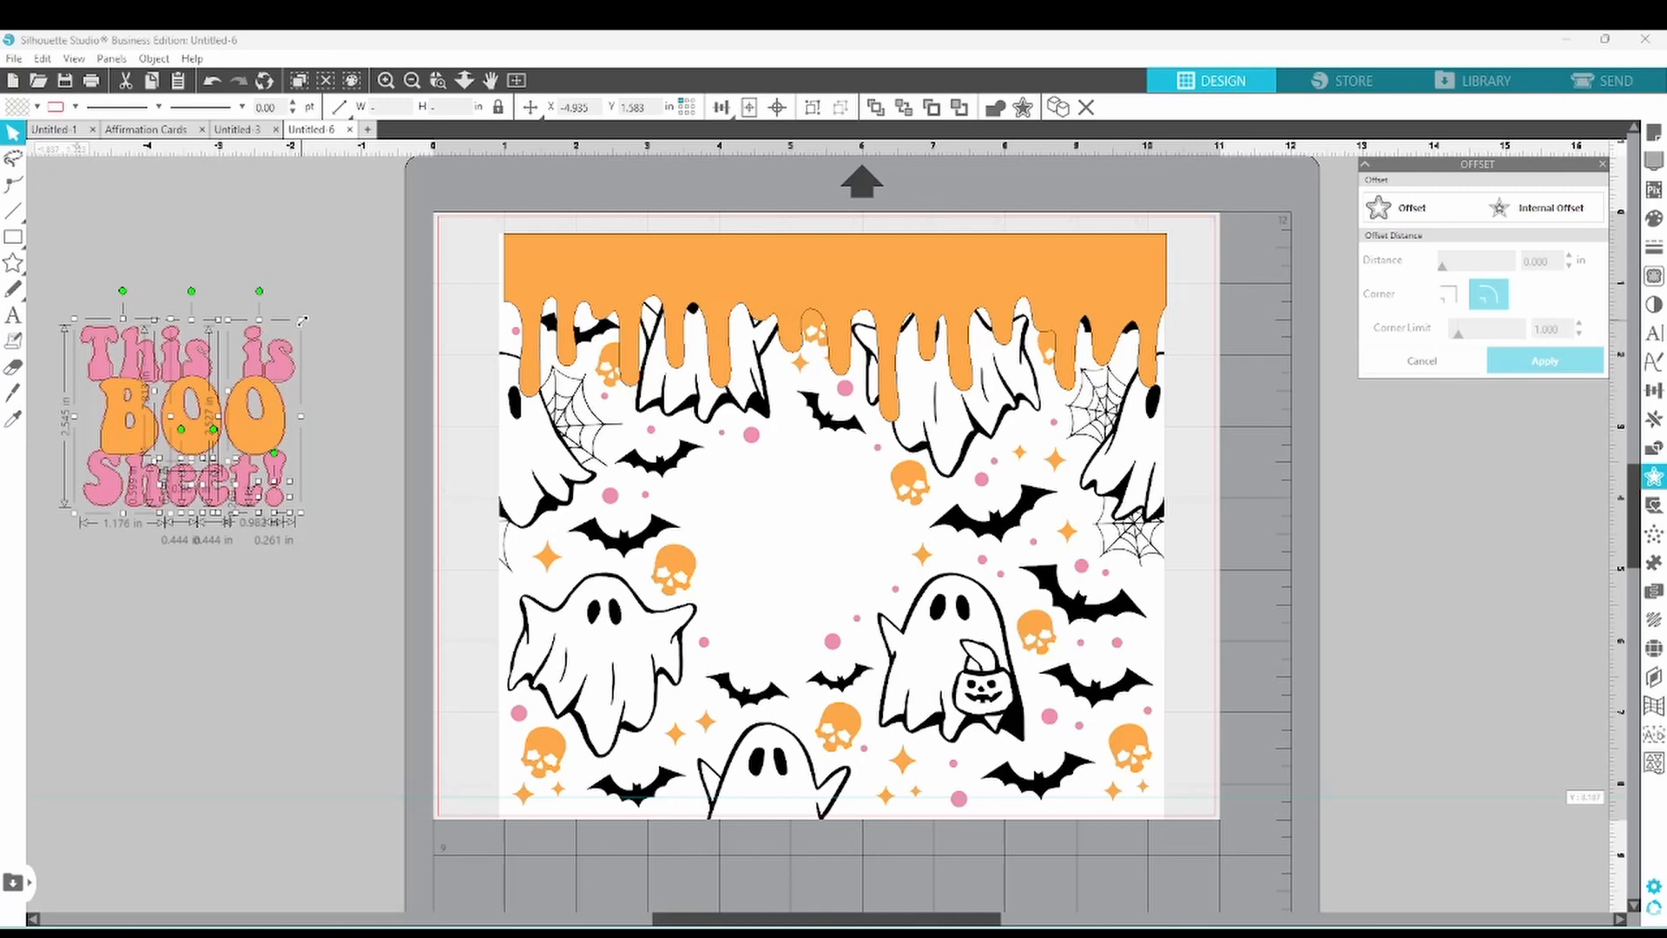
{"action": "right_click", "coordinate": [191, 426]}
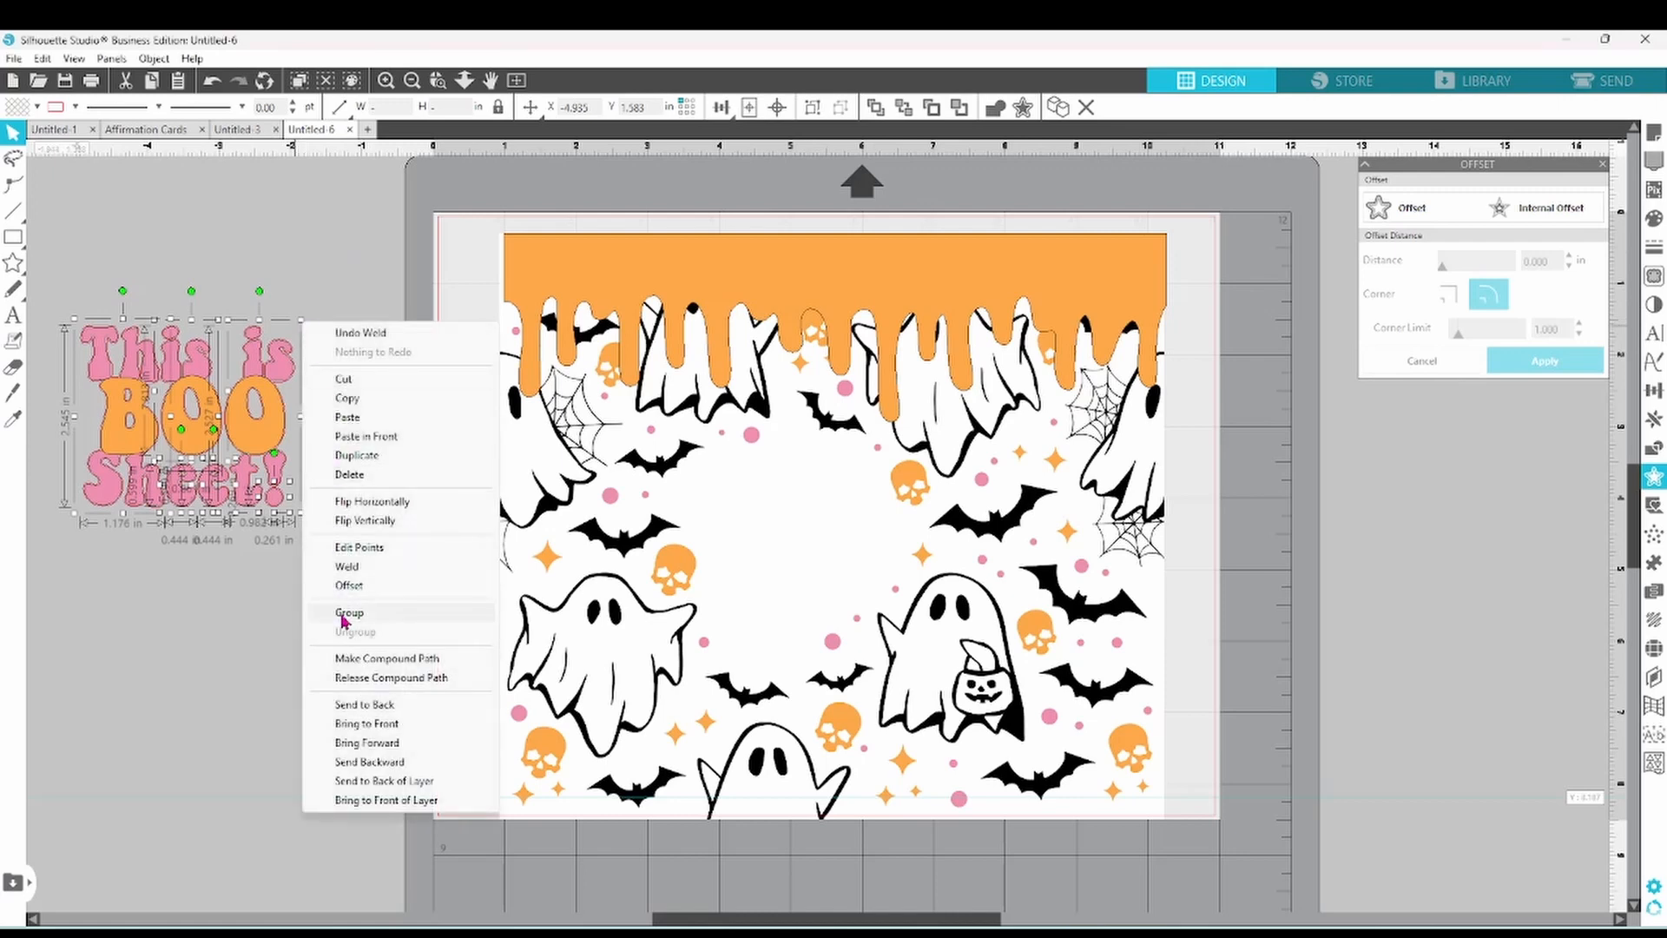
{"action": "left_click", "coordinate": [349, 613]}
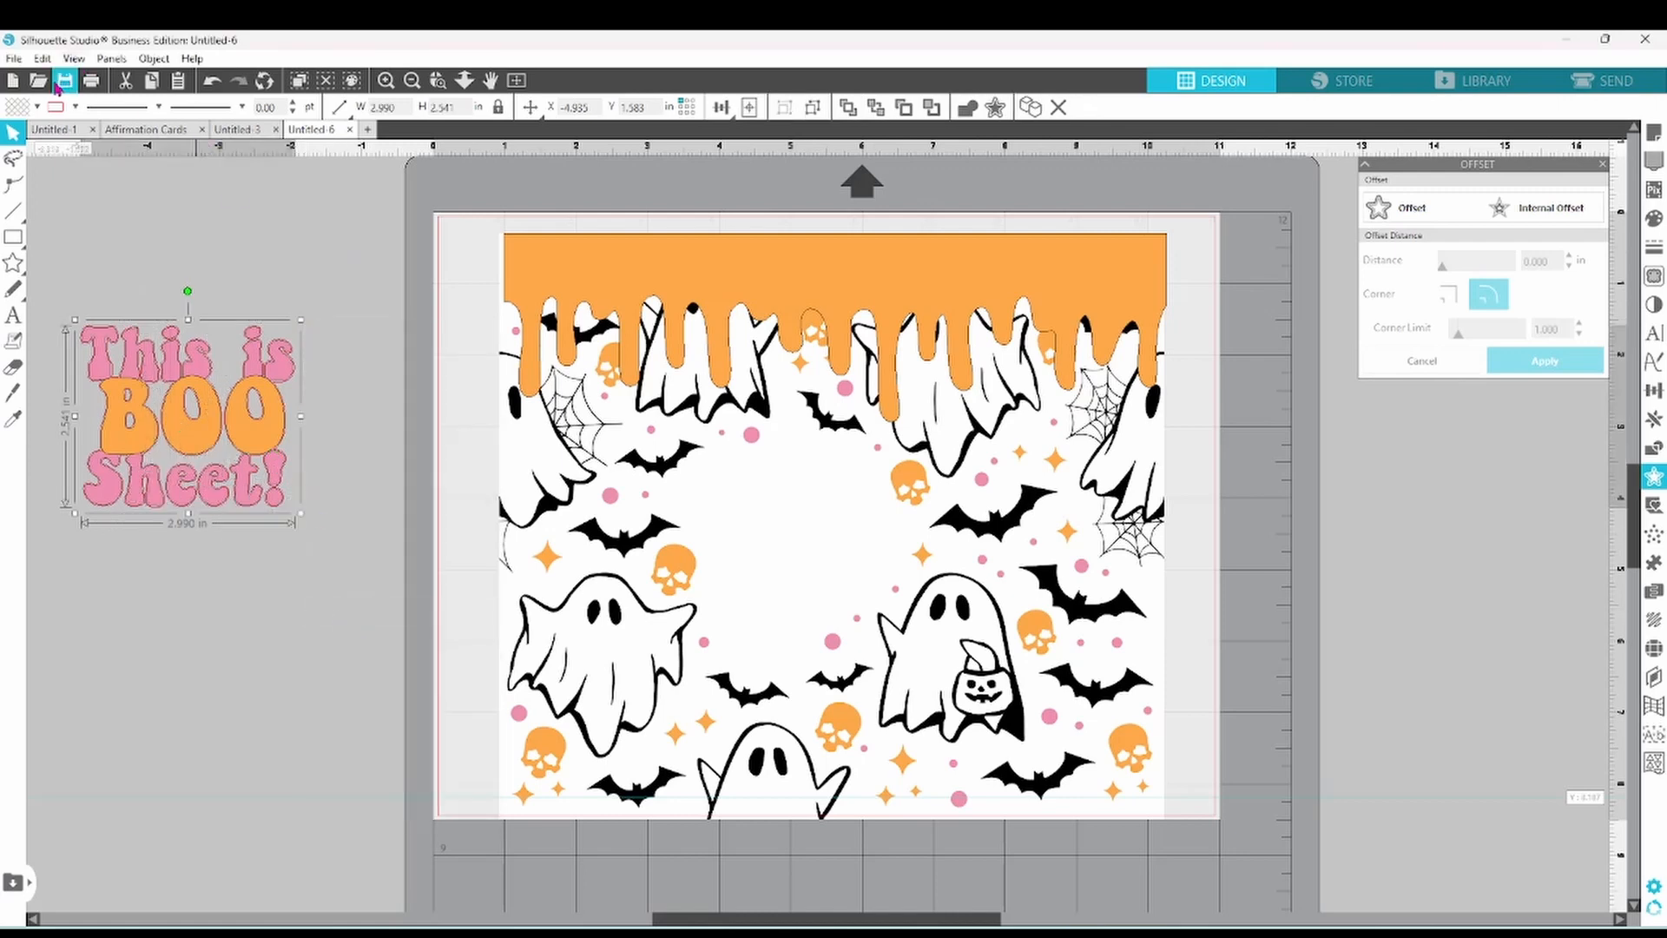
{"action": "left_click", "coordinate": [55, 106]}
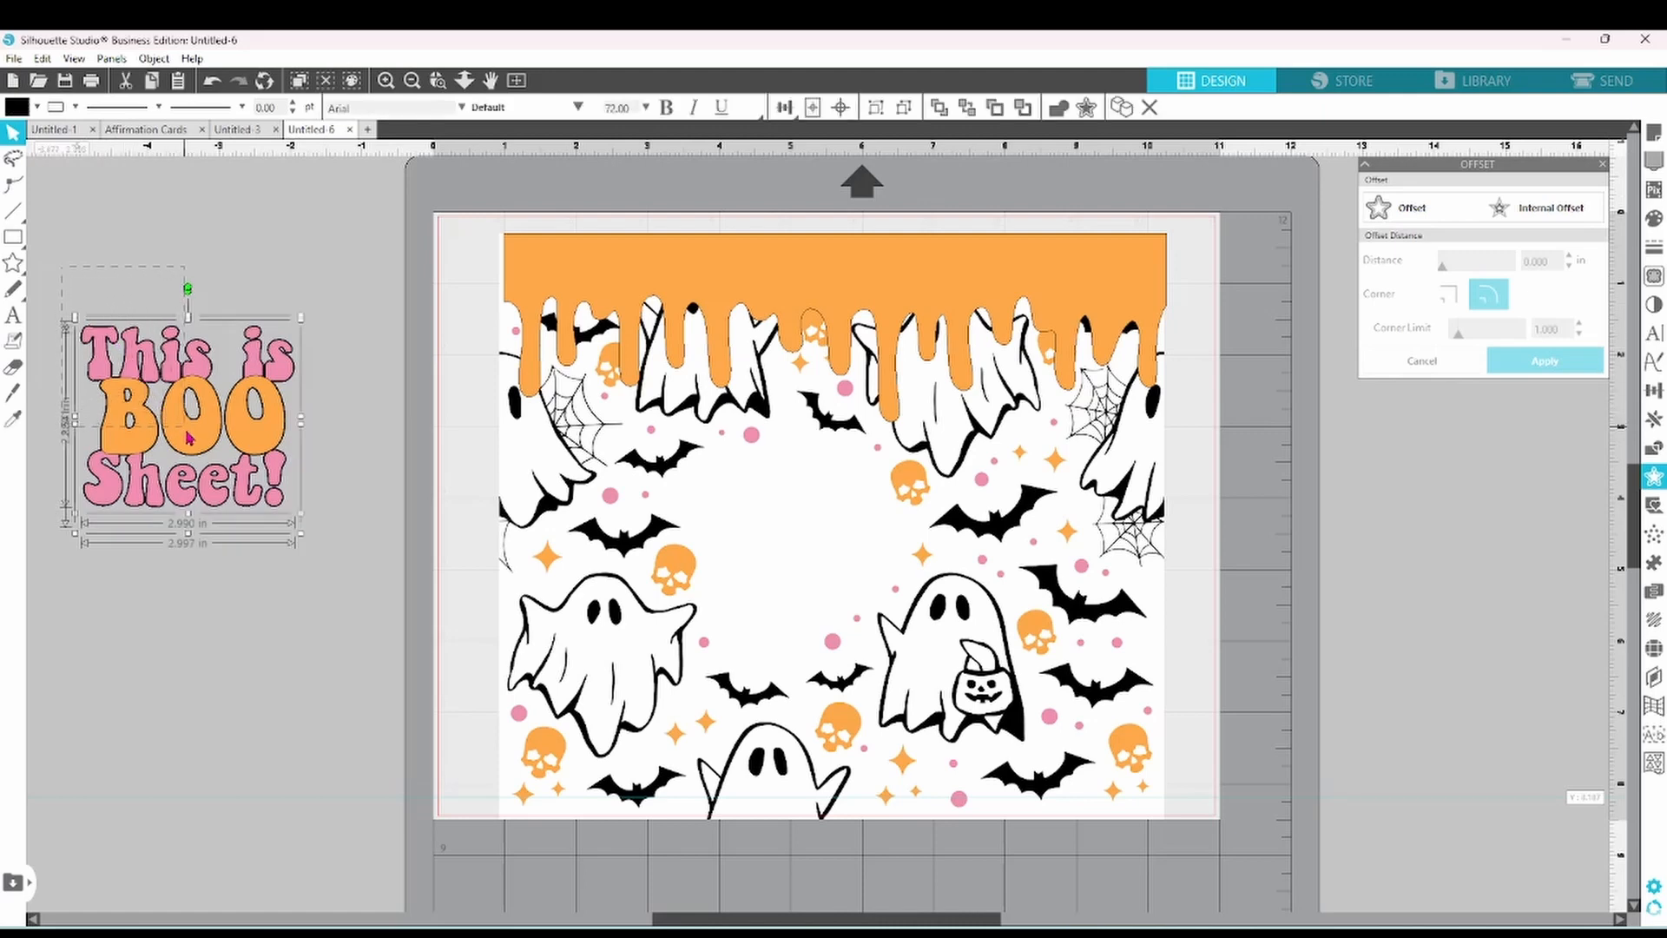
{"action": "right_click", "coordinate": [186, 436]}
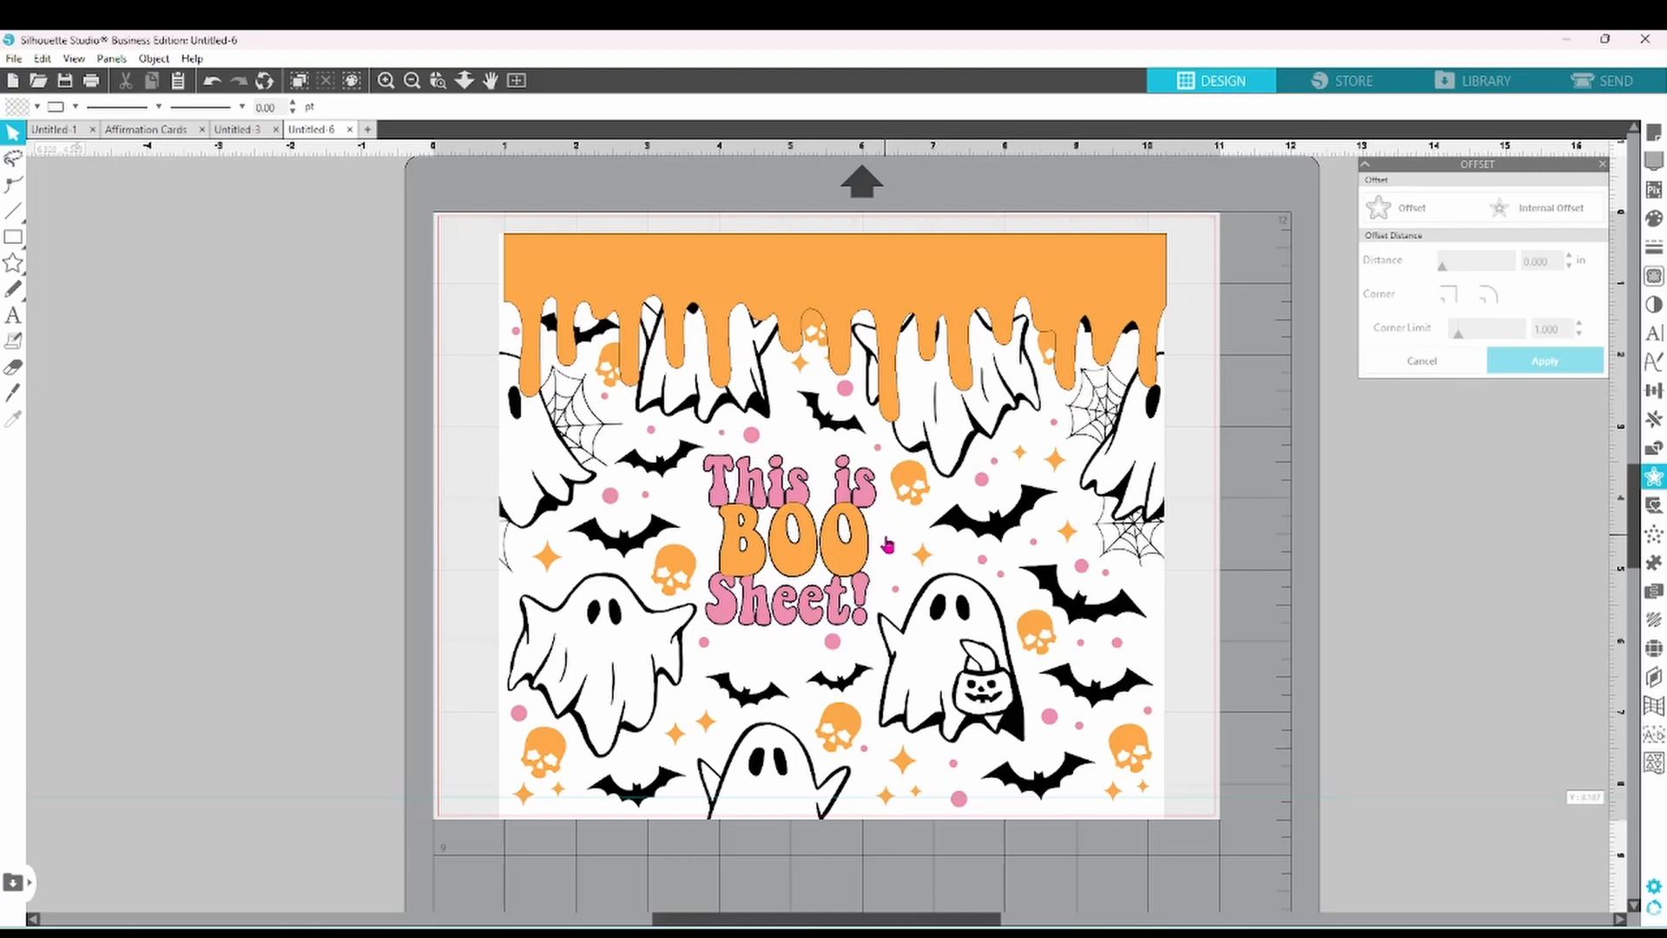
{"action": "mouse_move", "coordinate": [916, 521]}
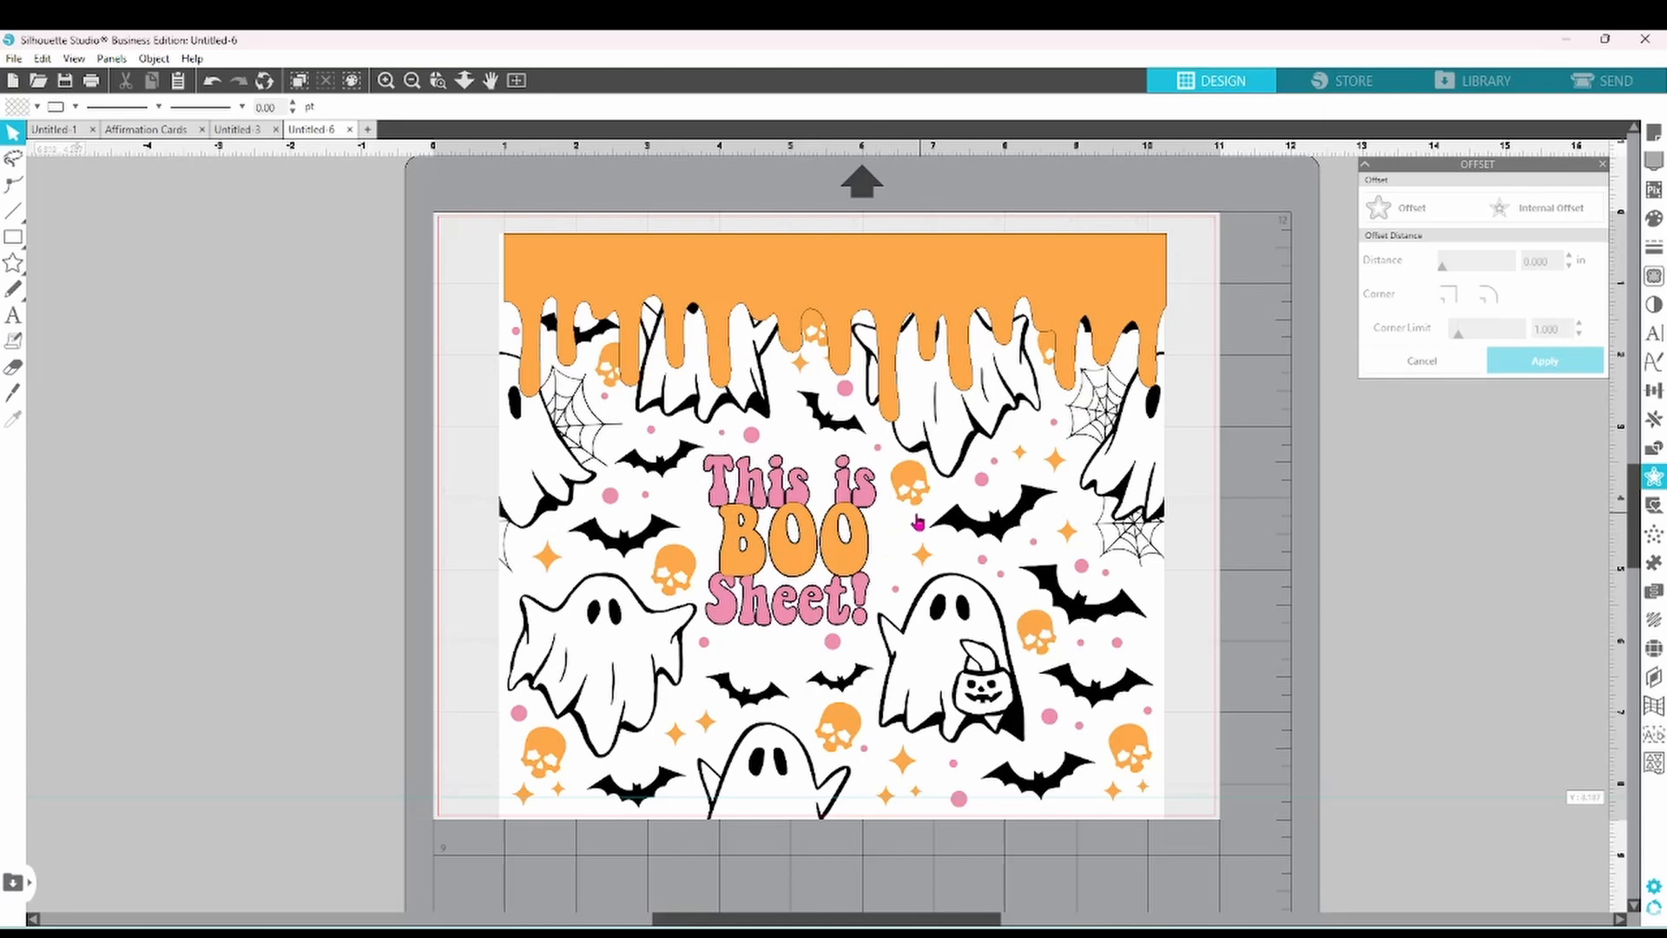
{"action": "mouse_move", "coordinate": [917, 528]}
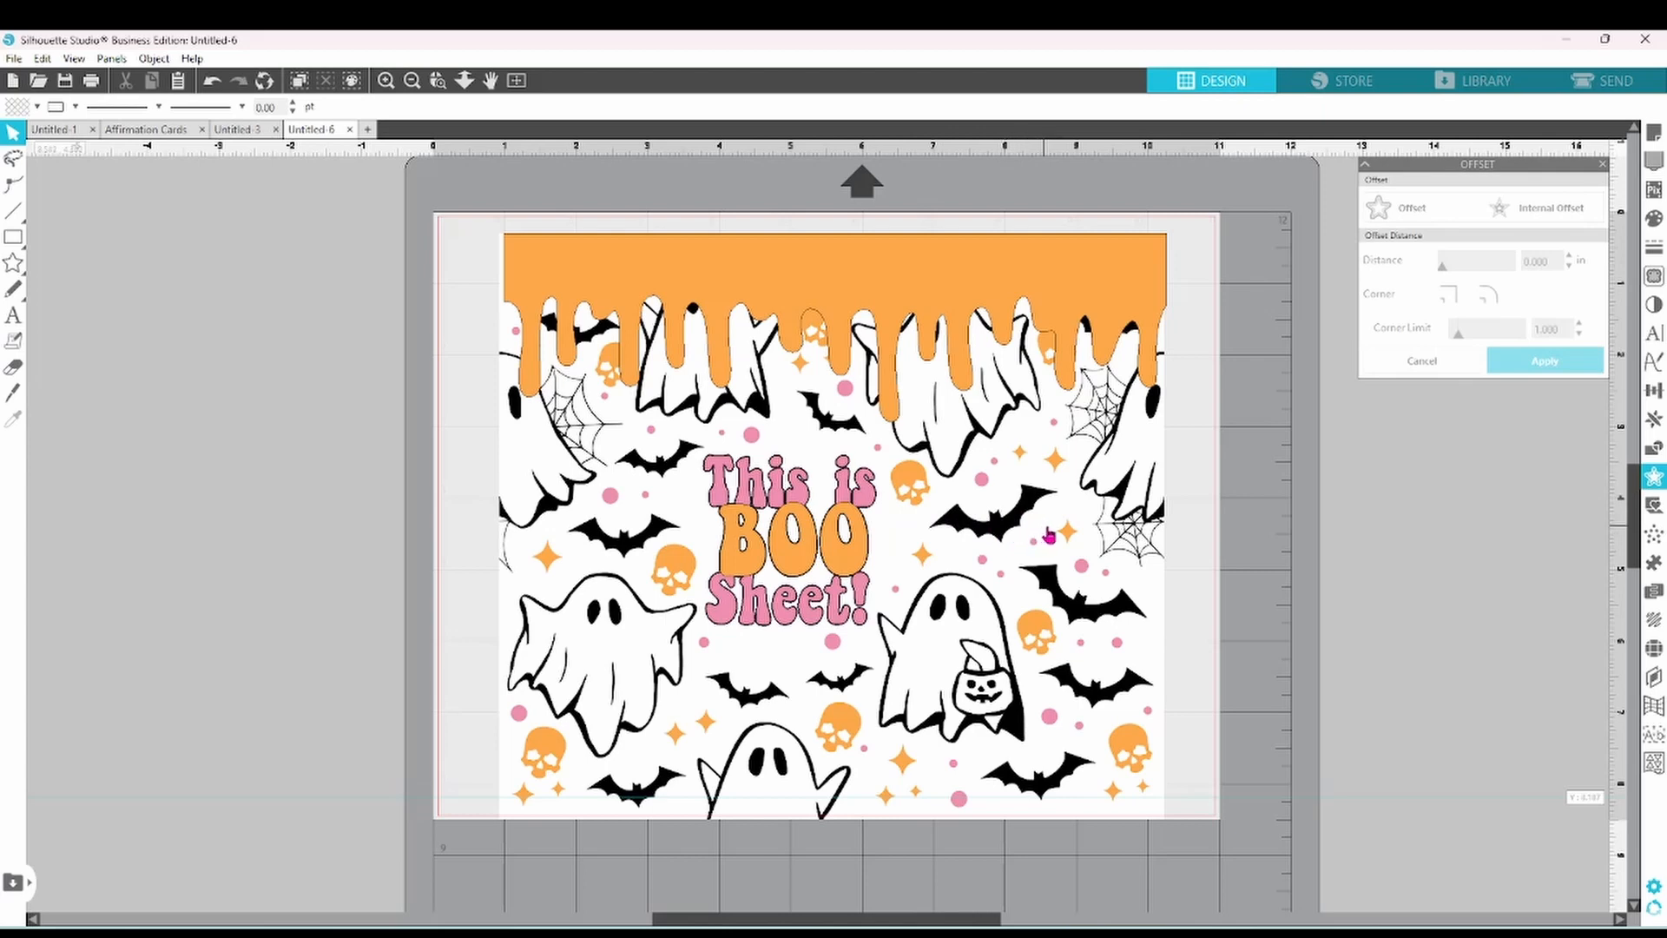
{"action": "mouse_move", "coordinate": [1030, 596]}
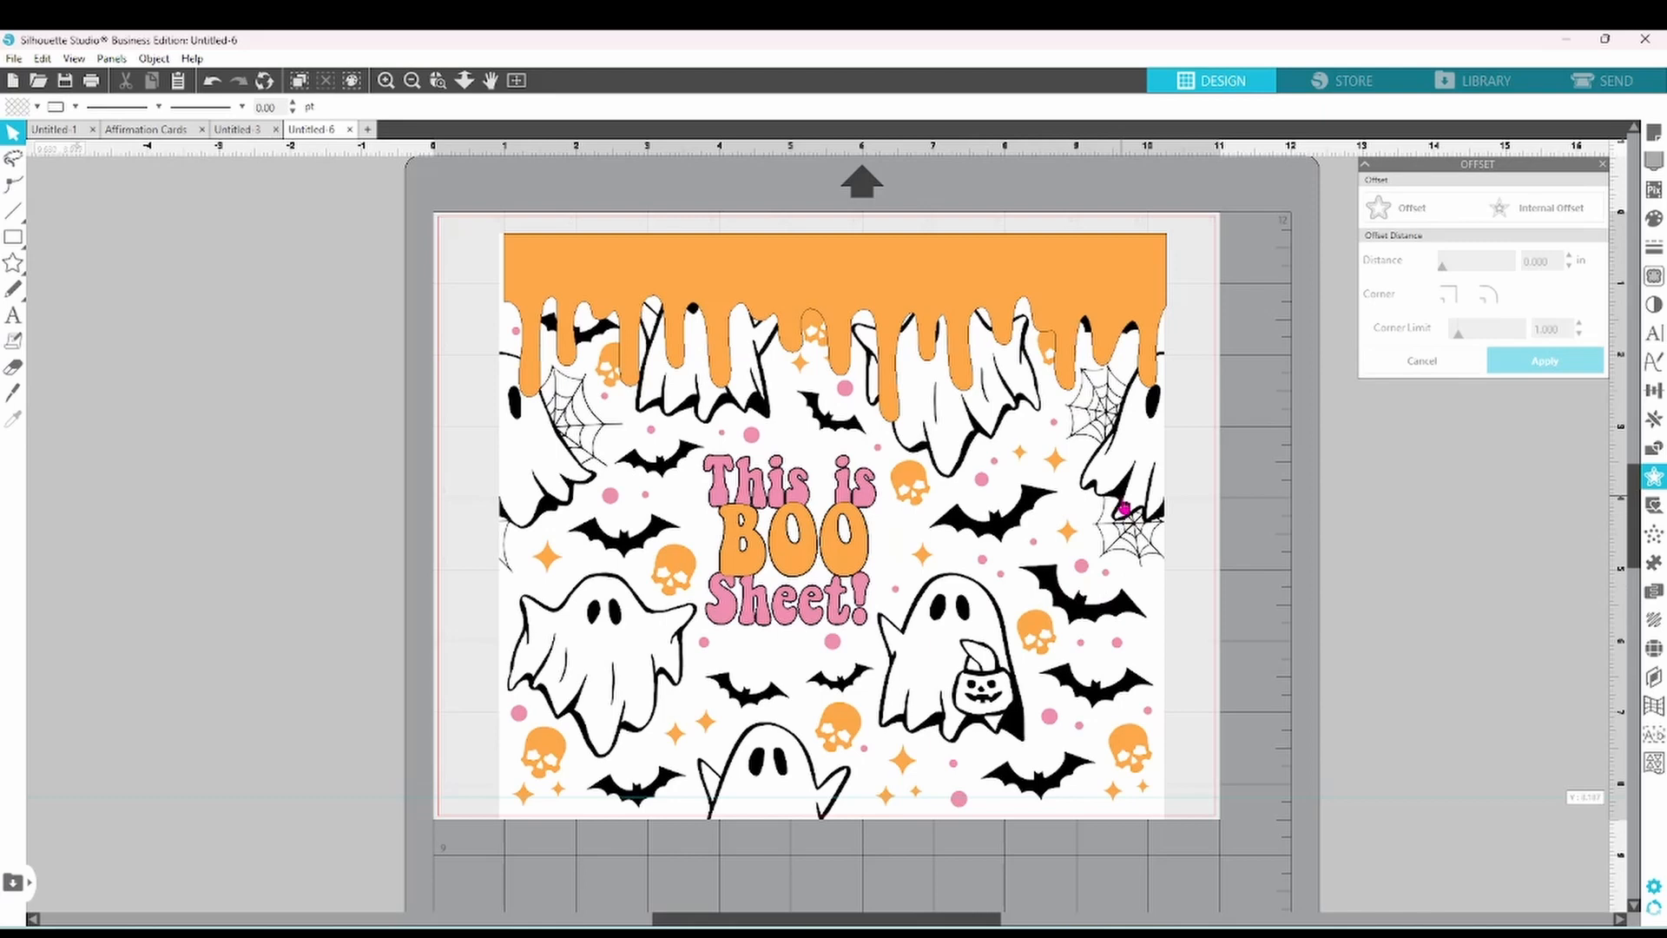
{"action": "mouse_move", "coordinate": [1073, 278]}
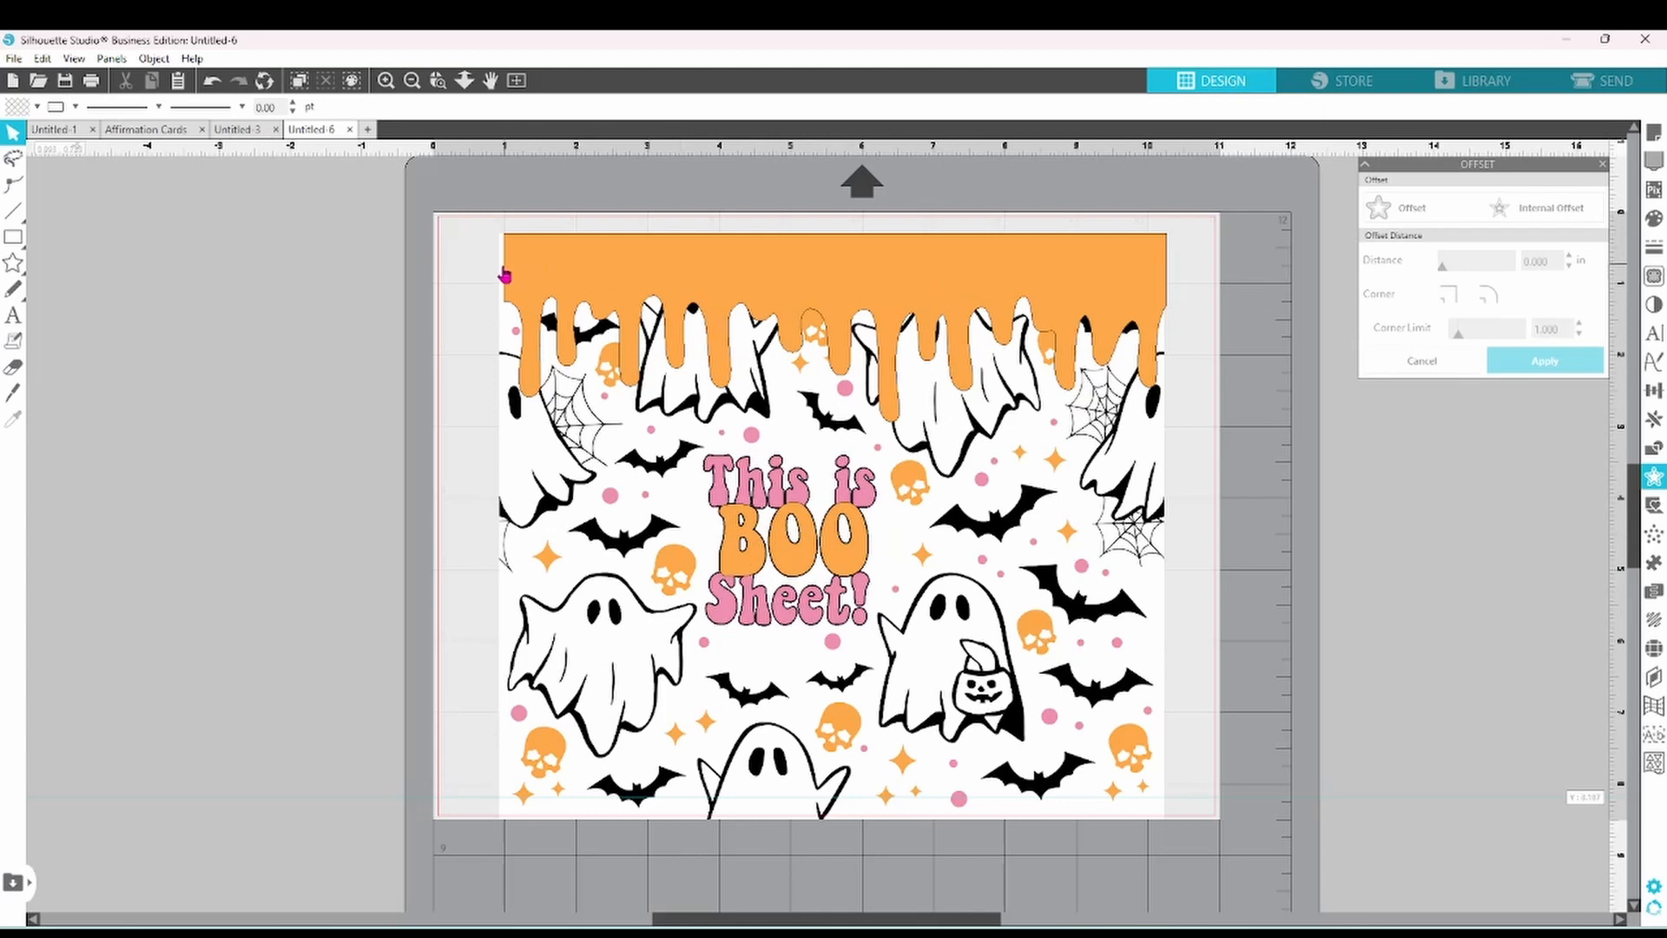
{"action": "mouse_move", "coordinate": [538, 279]}
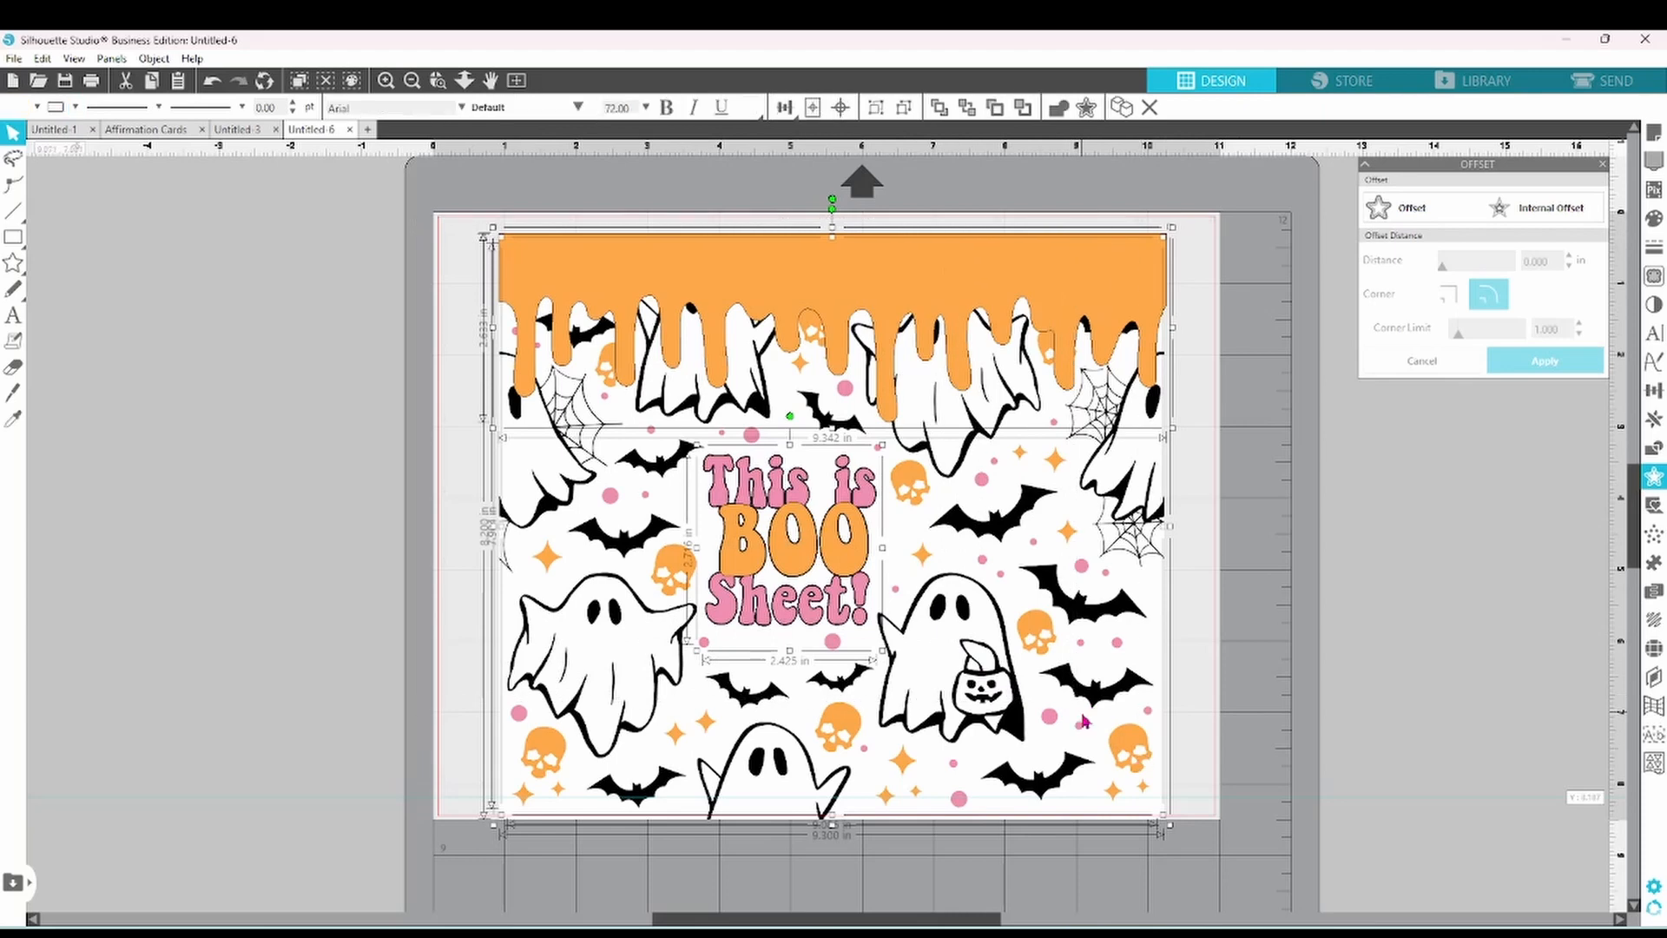
- Flip the whole tumbler wrap horizontally and preview it for printing
{"action": "right_click", "coordinate": [1084, 721]}
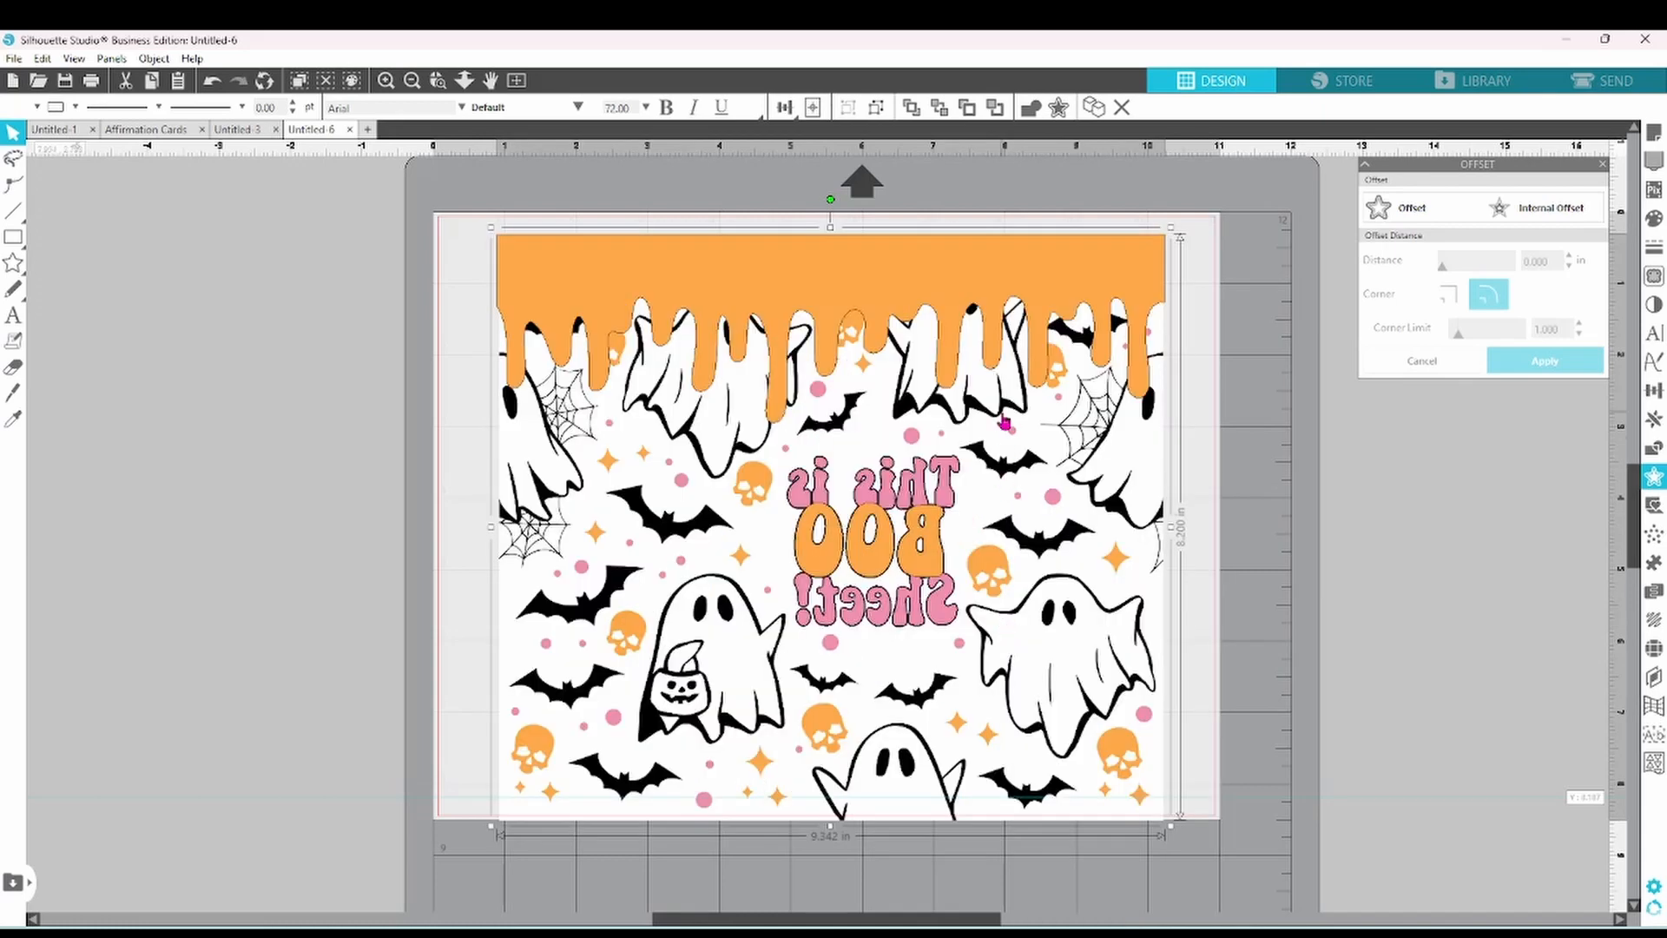
{"action": "left_click", "coordinate": [813, 105]}
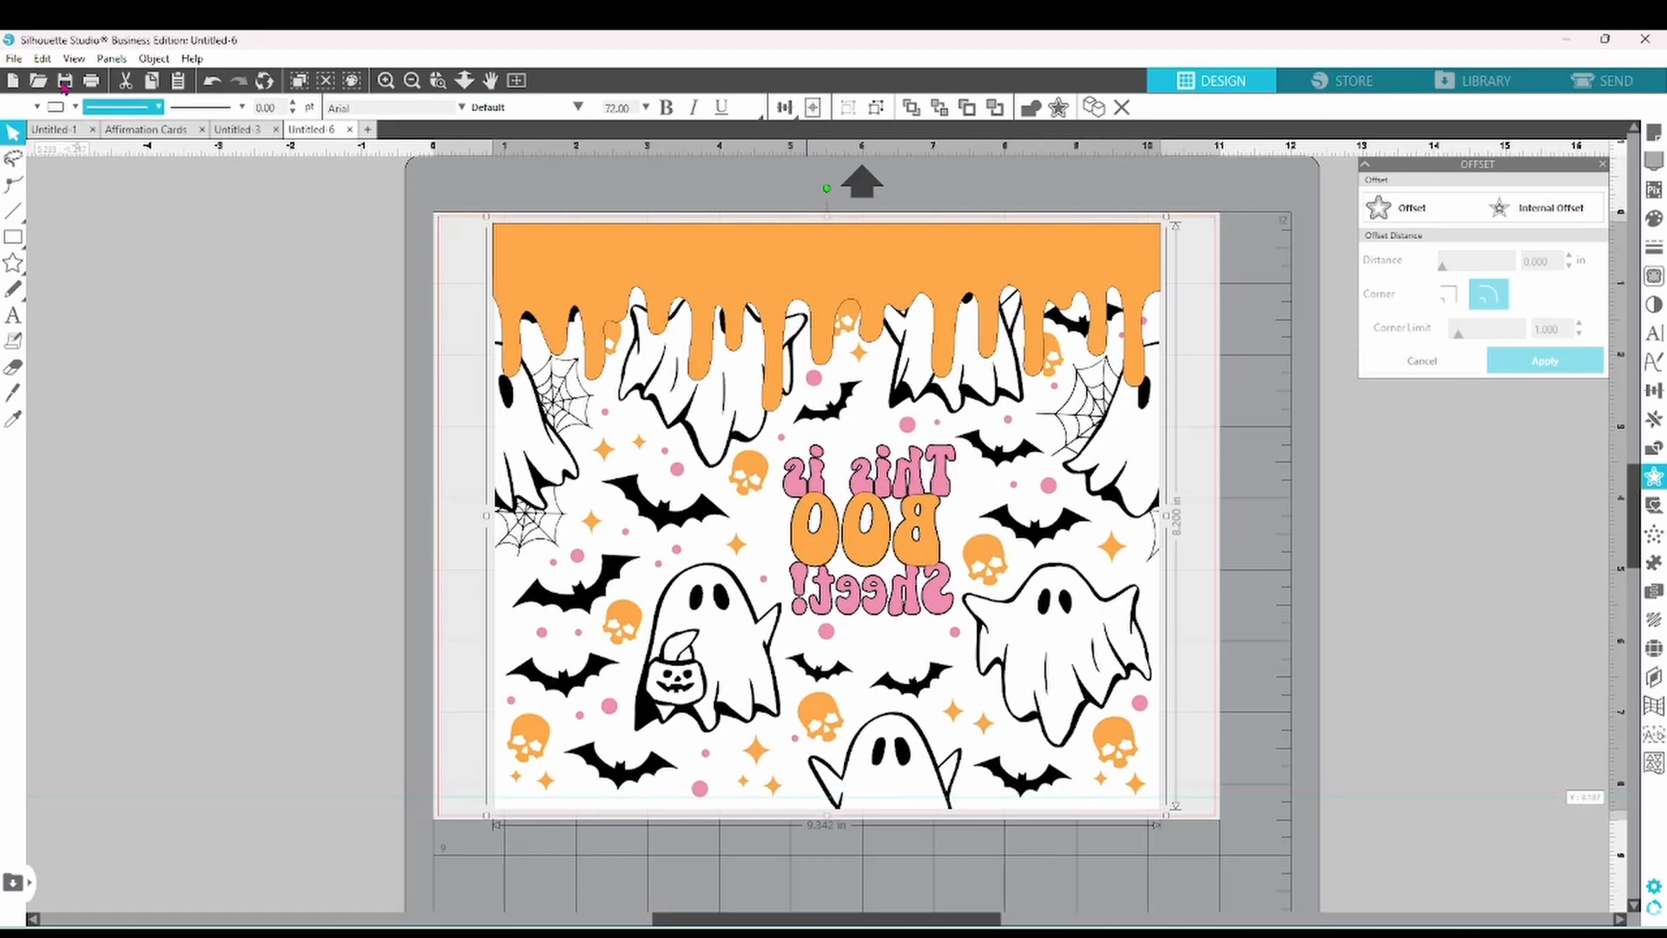
{"action": "left_click", "coordinate": [14, 60]}
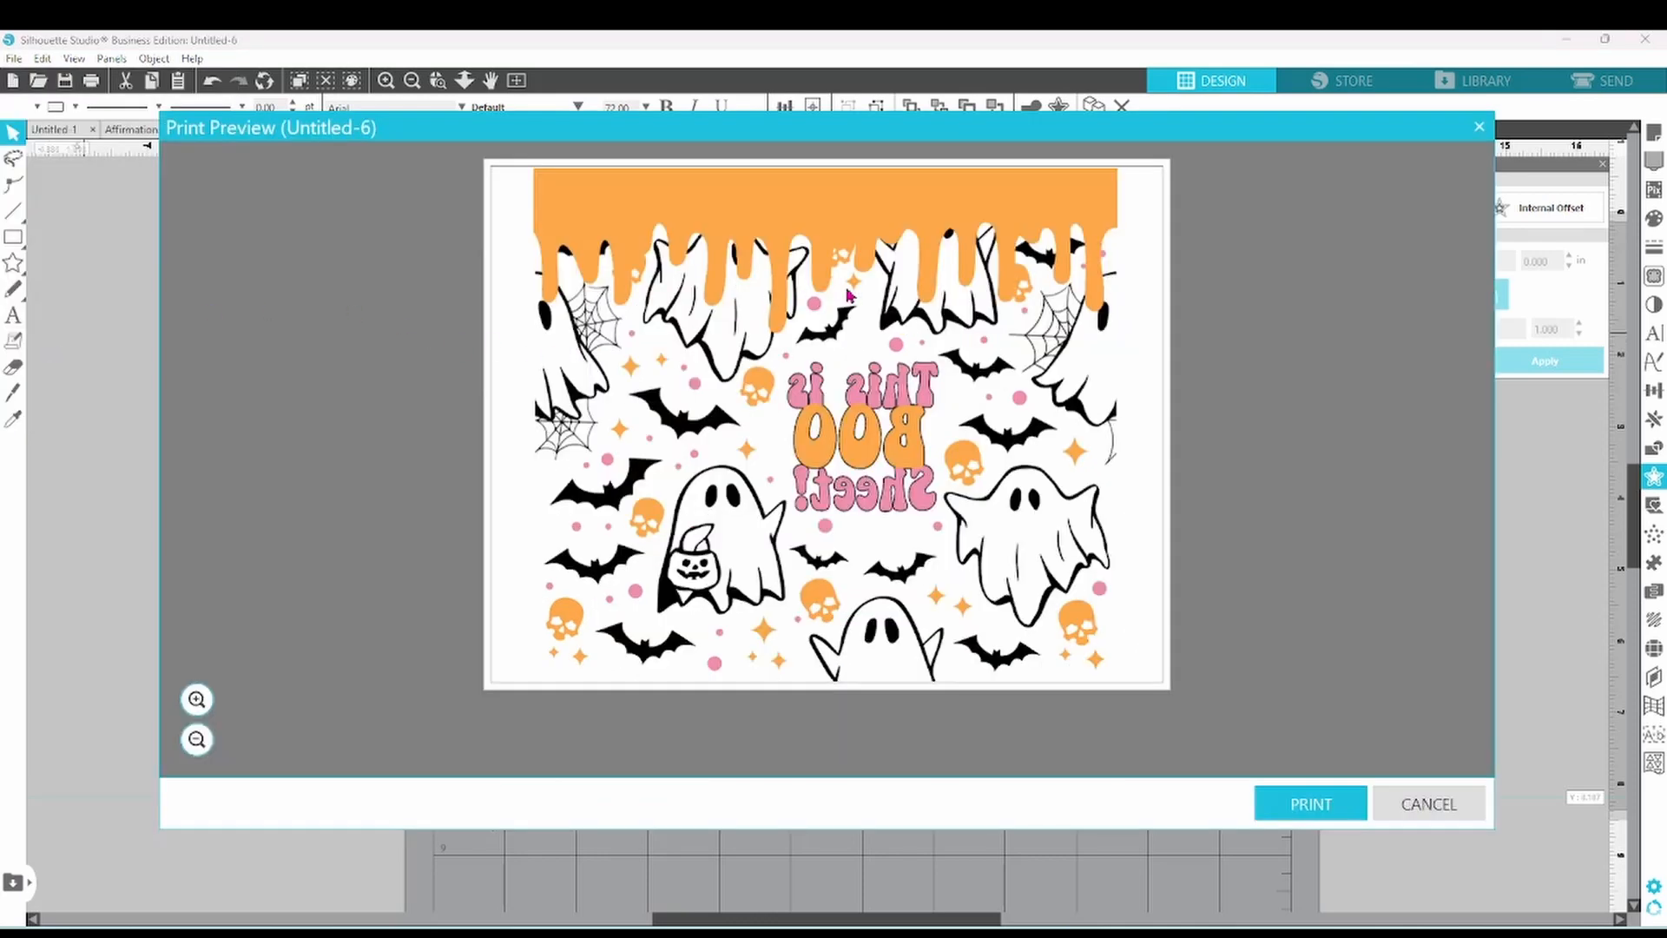
{"action": "mouse_move", "coordinate": [867, 585]}
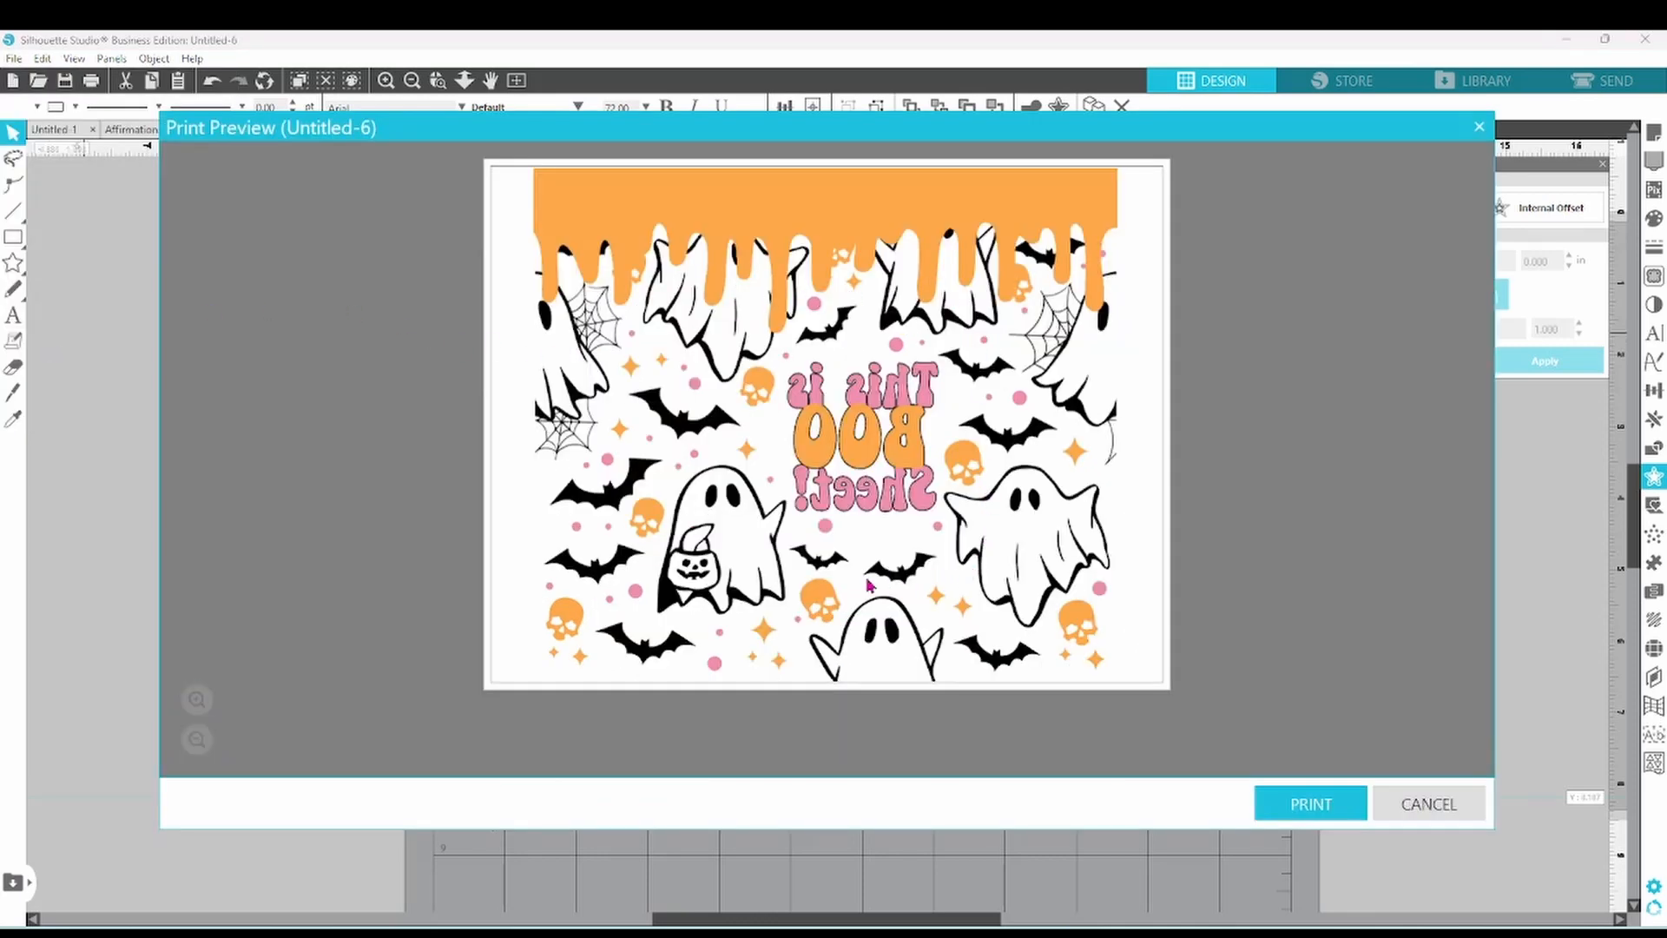